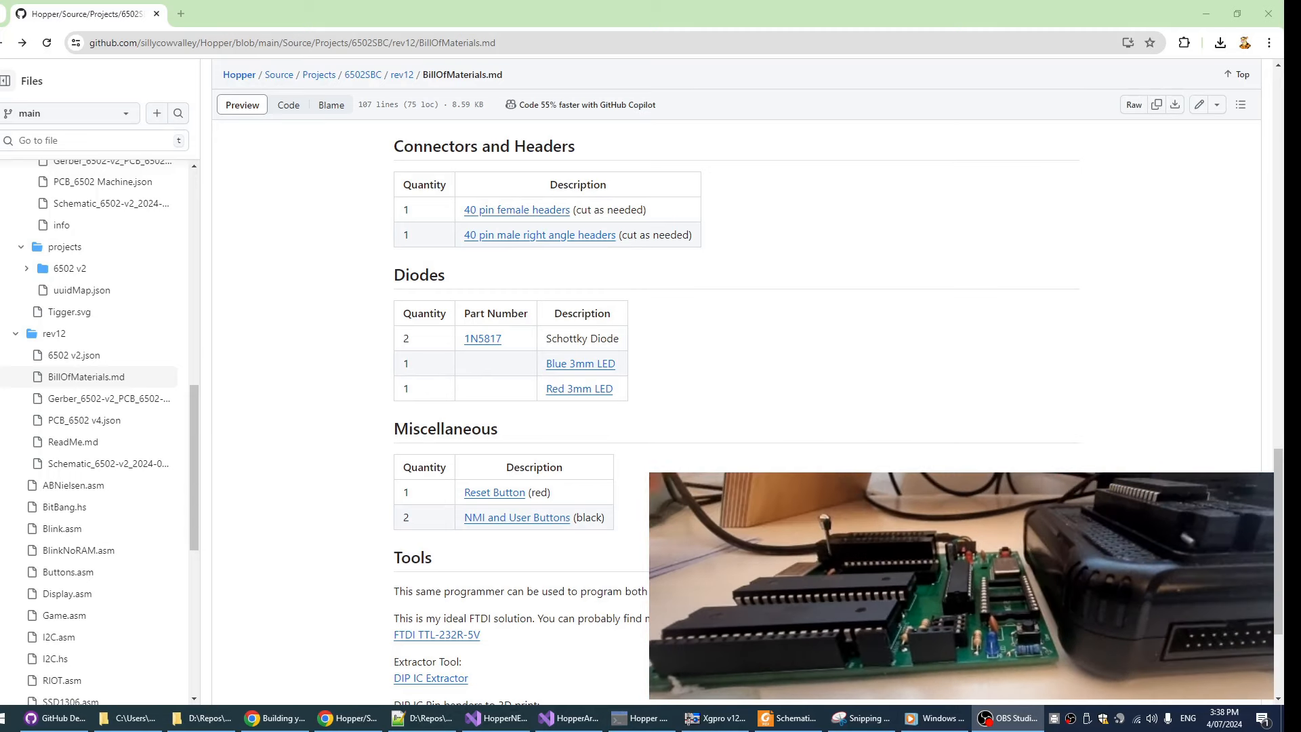
# Run 'edit blinknoram' at the shell prompt to load BlinkNoRAM.asm in the editor.
pyautogui.scroll(-3)
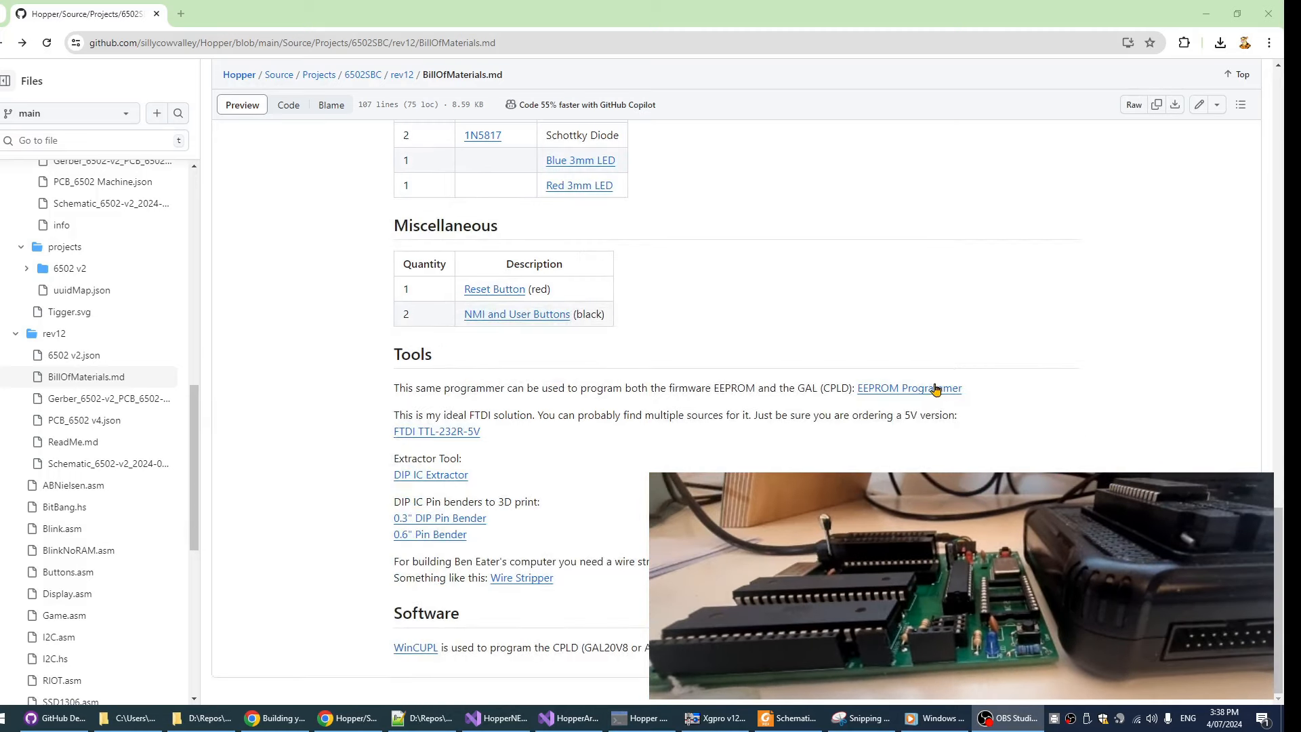
pyautogui.moveTo(908, 405)
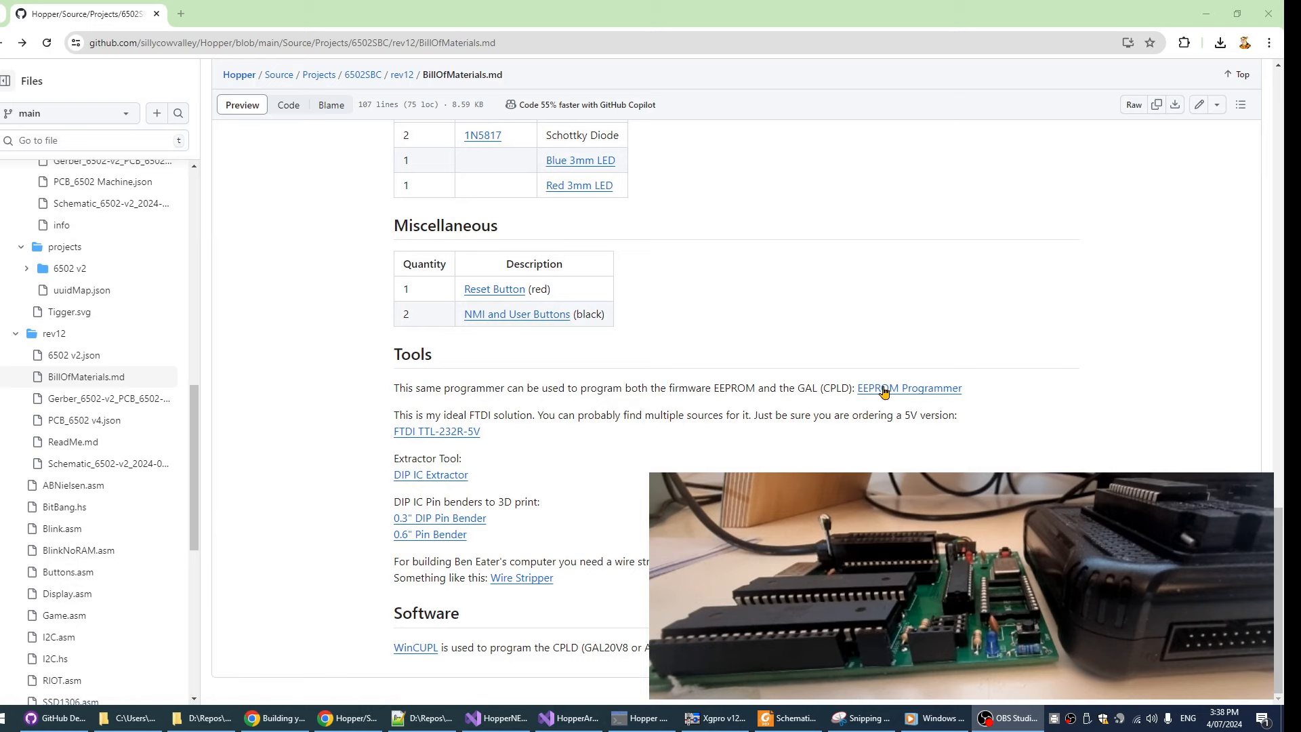
pyautogui.moveTo(879, 429)
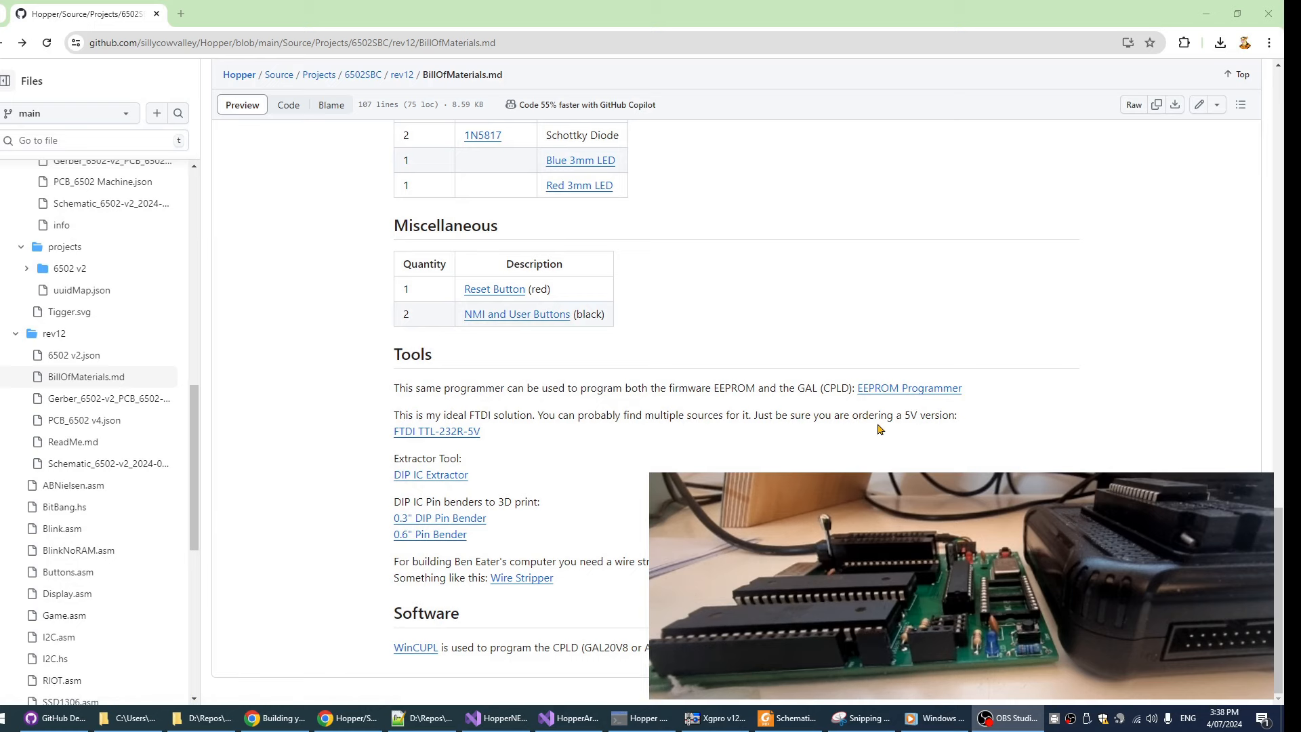
pyautogui.moveTo(920, 435)
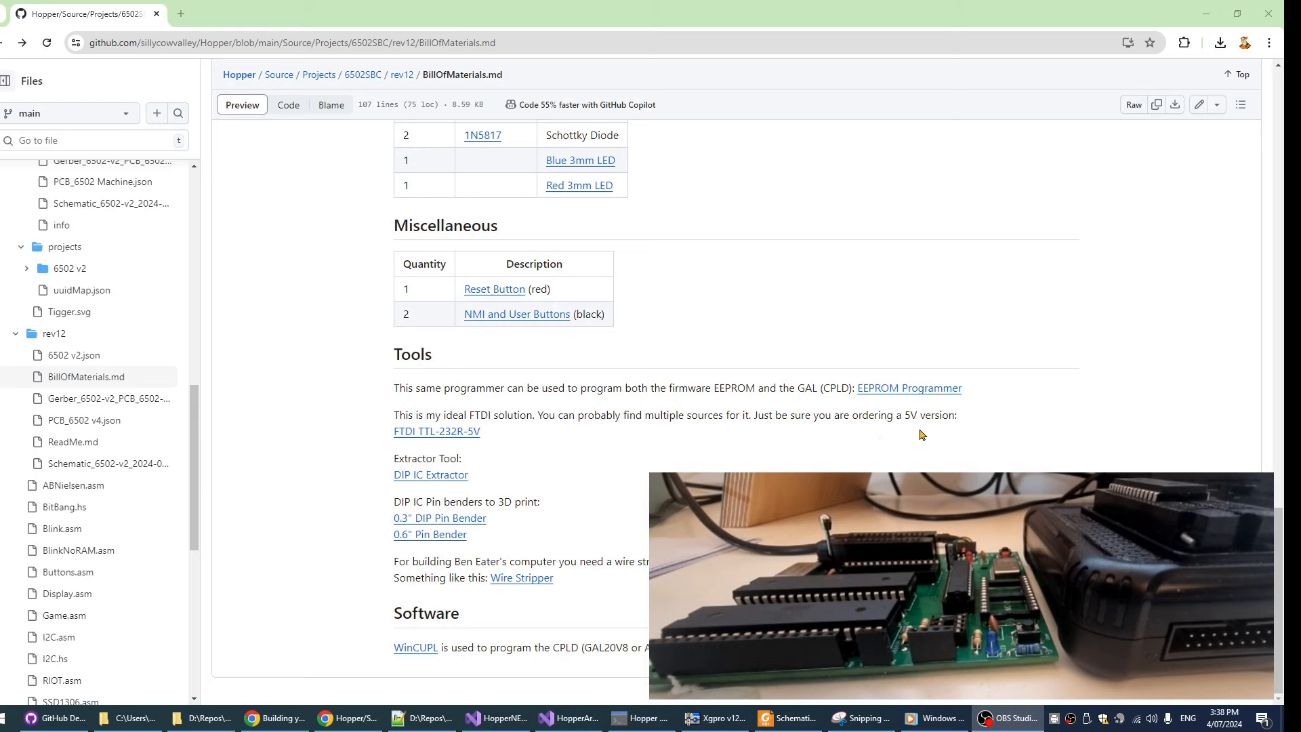
pyautogui.moveTo(910, 388)
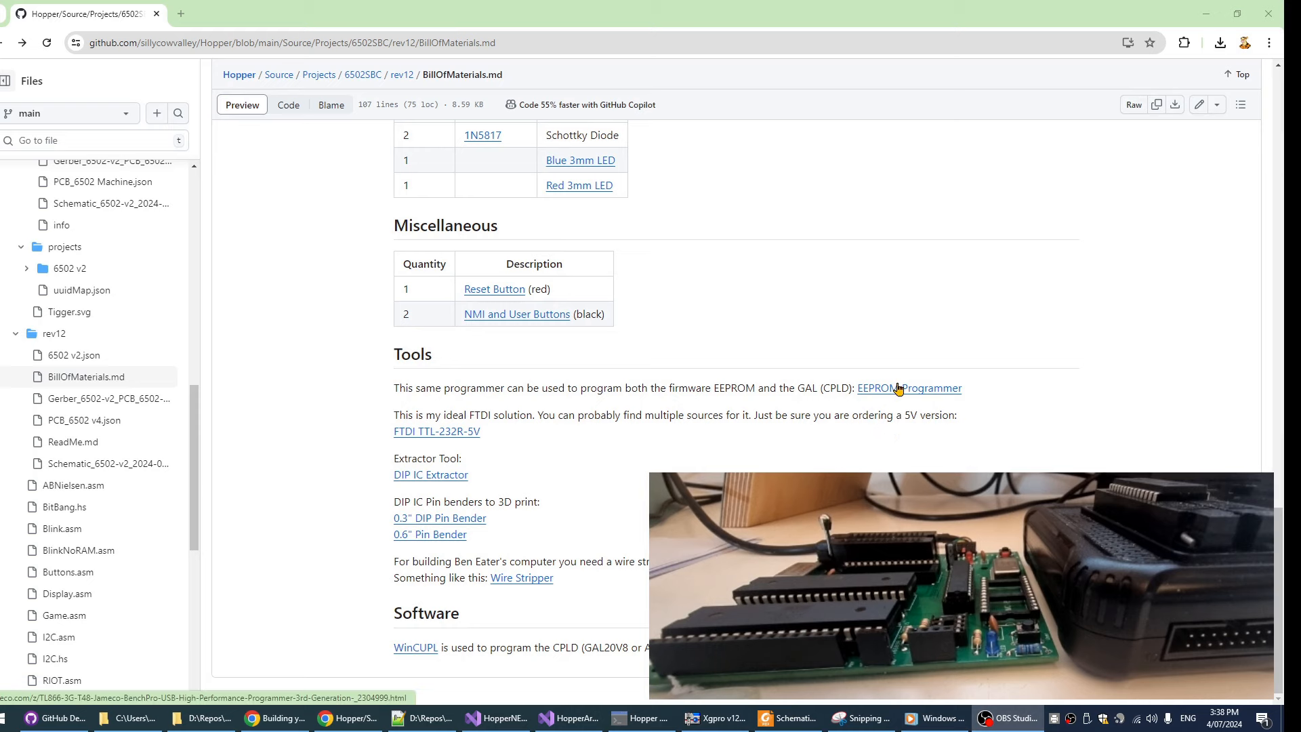
pyautogui.moveTo(750, 375)
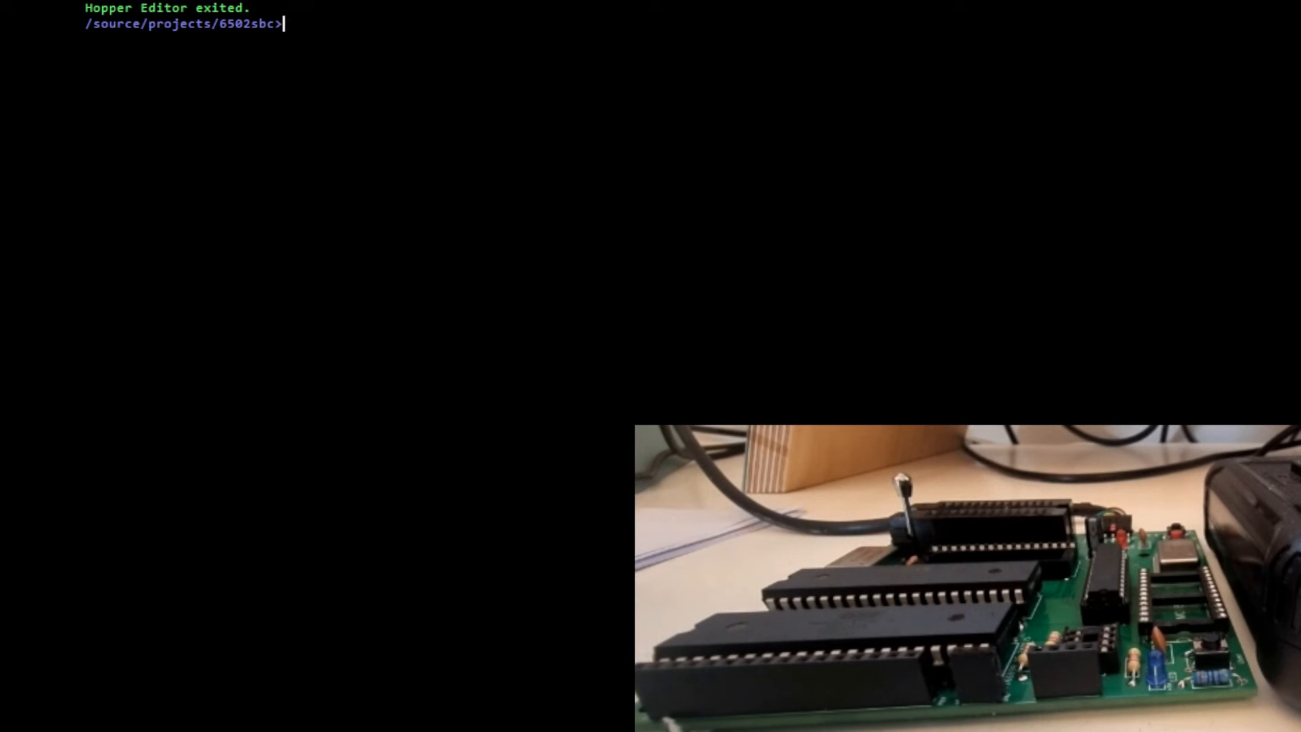
pyautogui.write('edit blinkno')
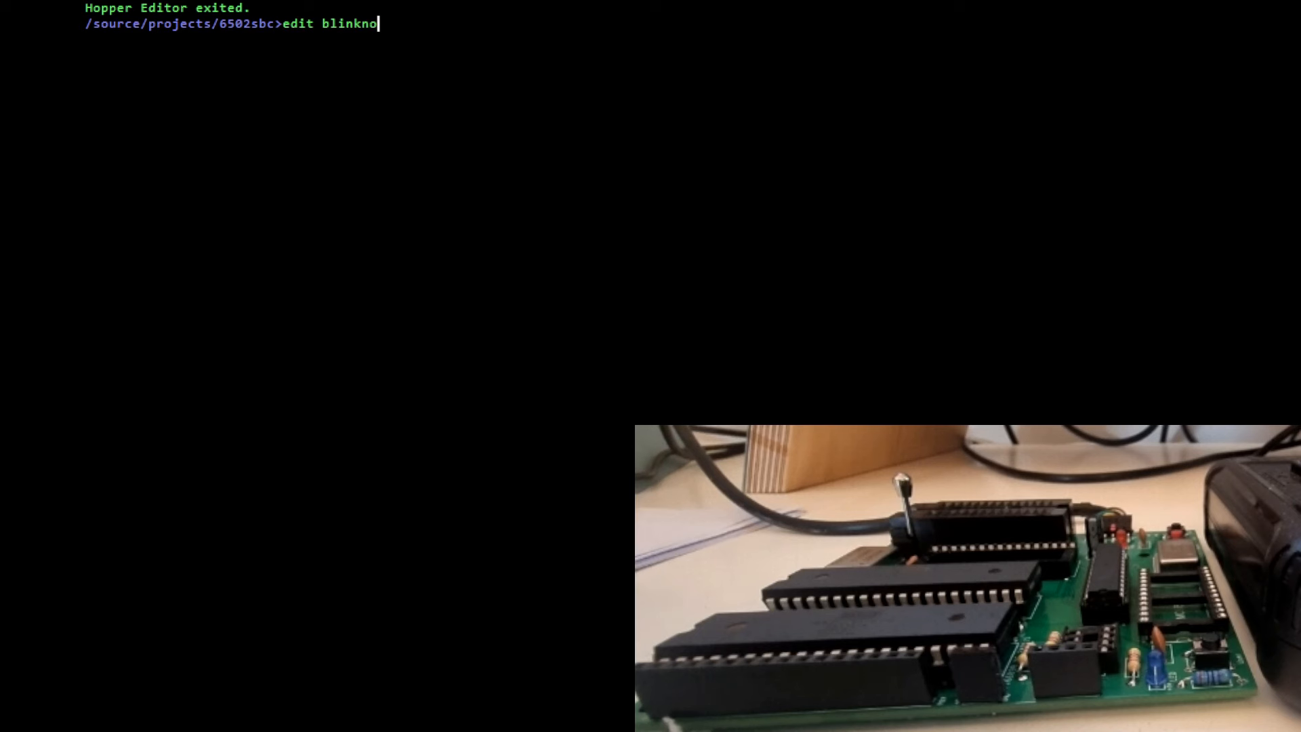
pyautogui.write('ram')
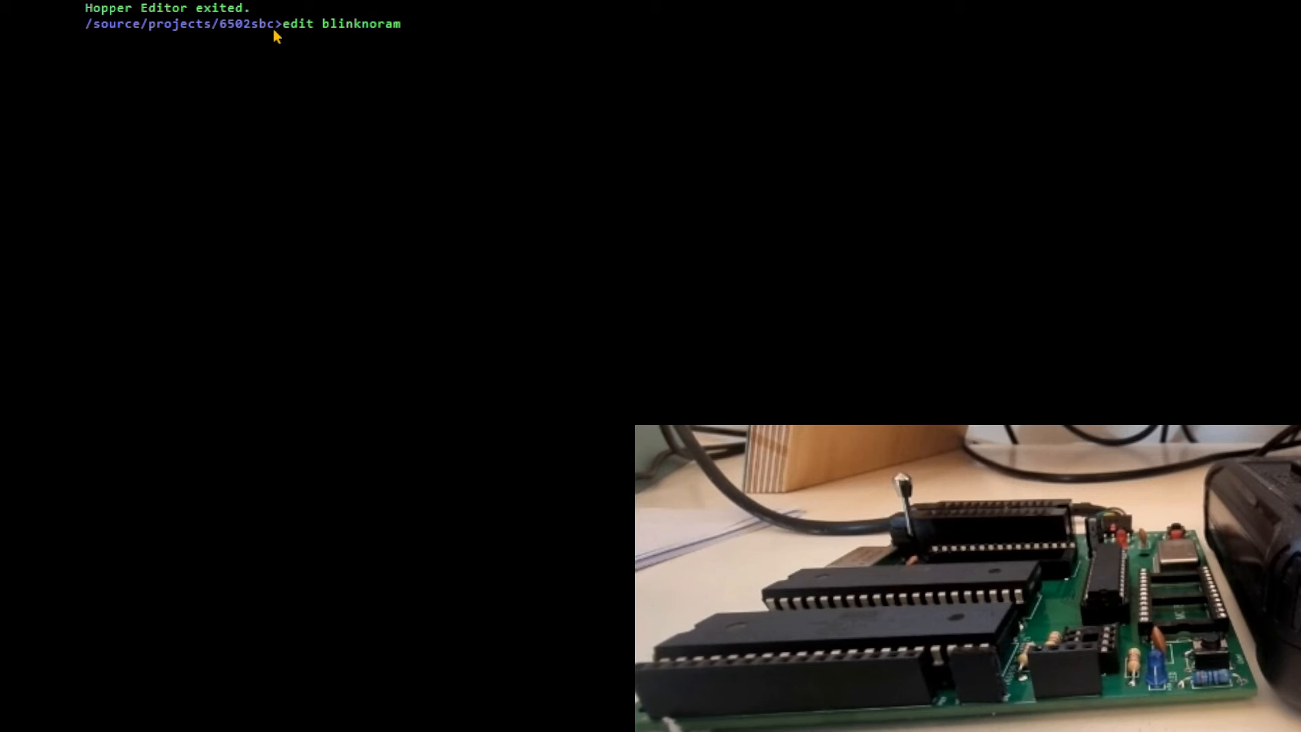
pyautogui.press('Return')
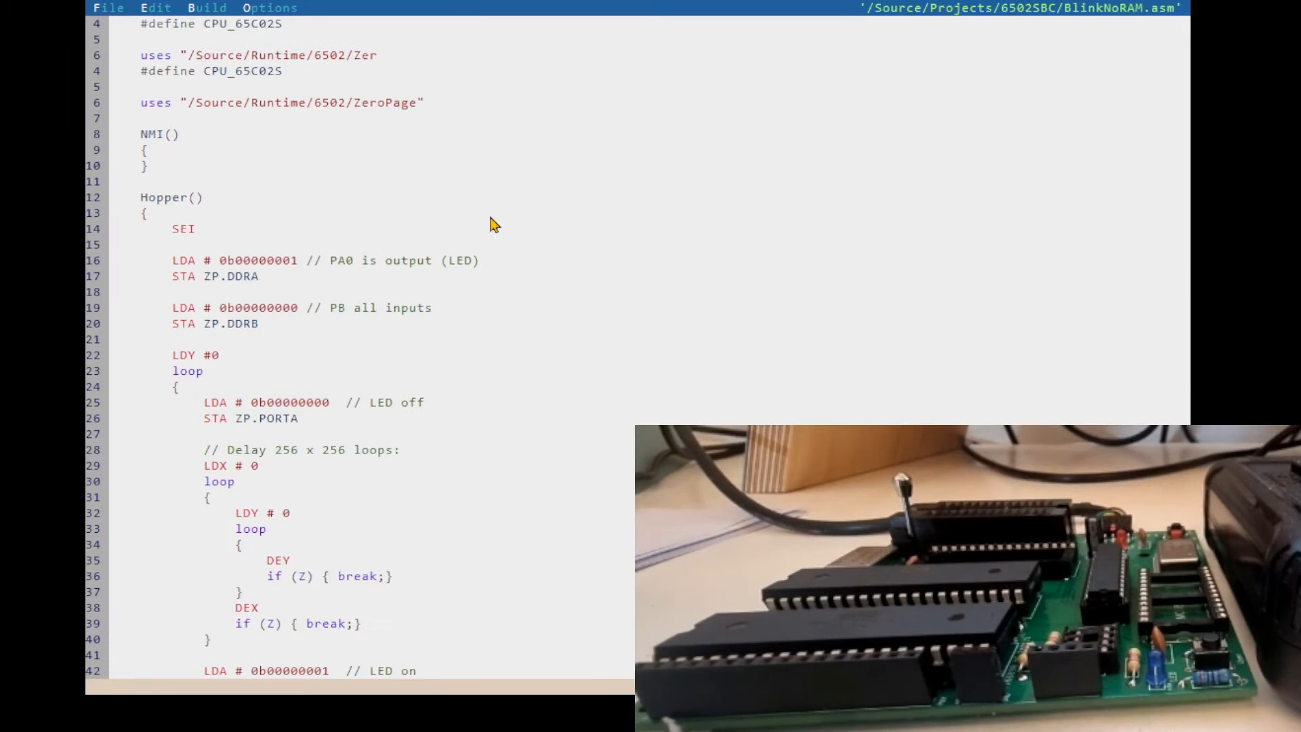
# Scroll through BlinkNoRAM.asm reviewing the blink loop and ZP.PORTA references.
pyautogui.scroll(-3)
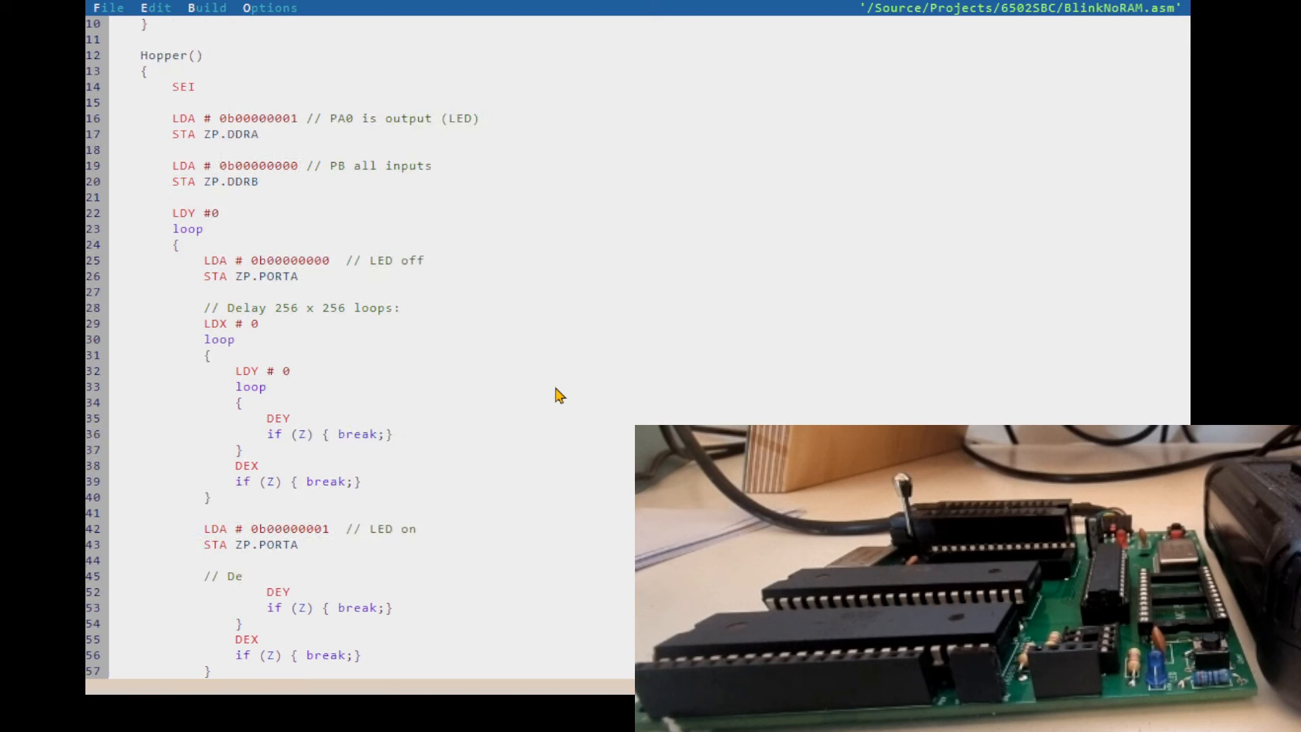
pyautogui.scroll(3)
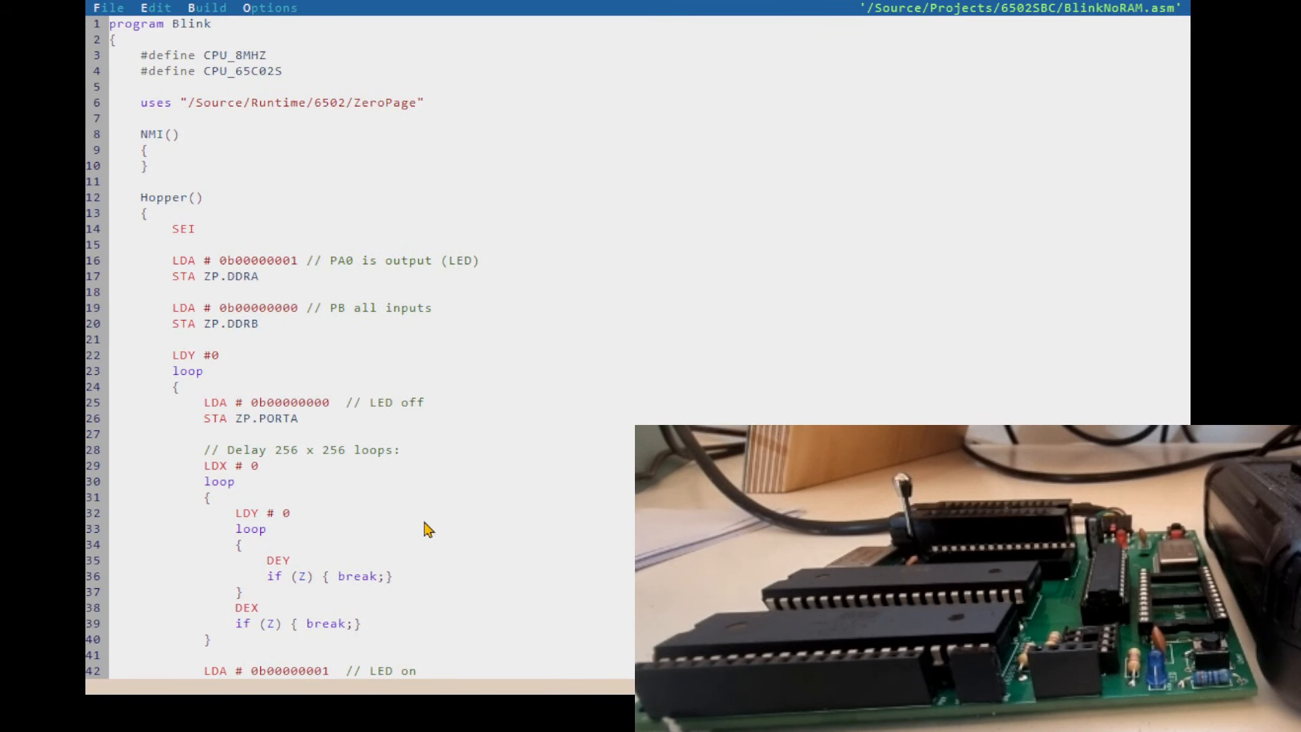
pyautogui.moveTo(379, 438)
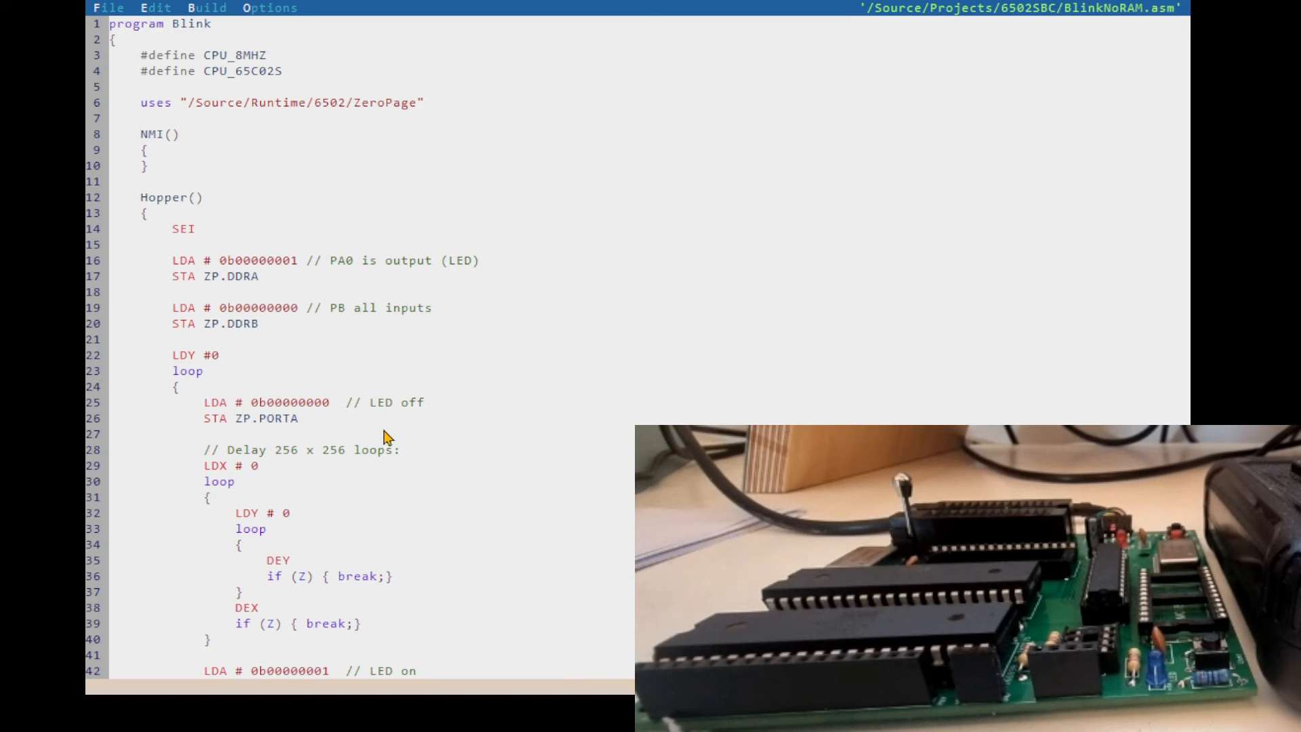
pyautogui.moveTo(274, 382)
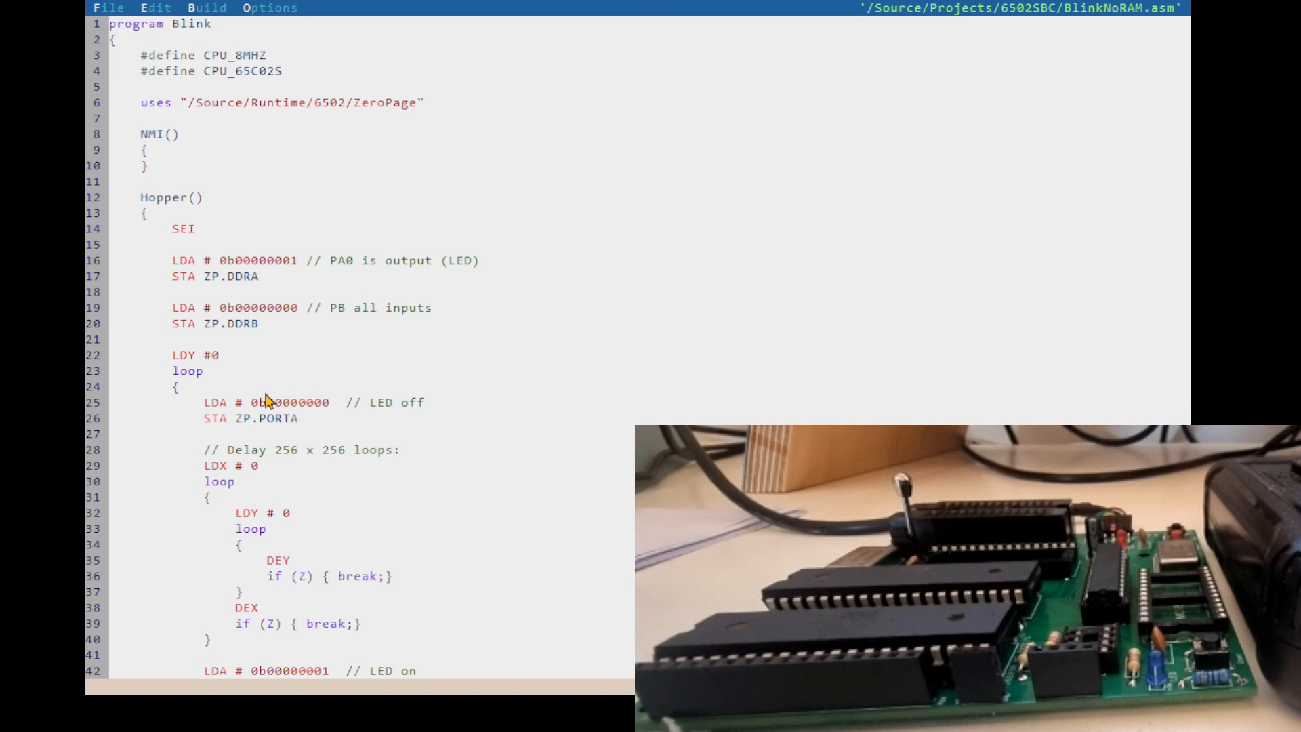
pyautogui.scroll(-3)
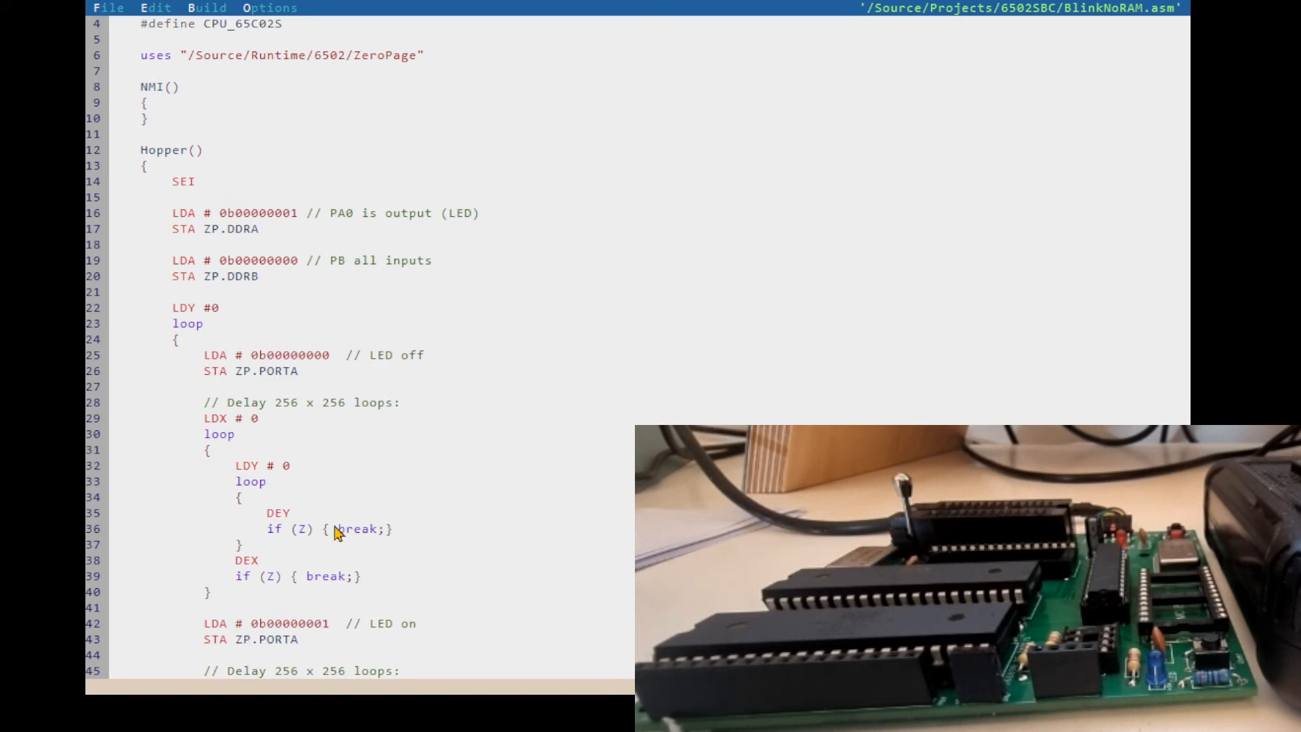
pyautogui.moveTo(209, 546)
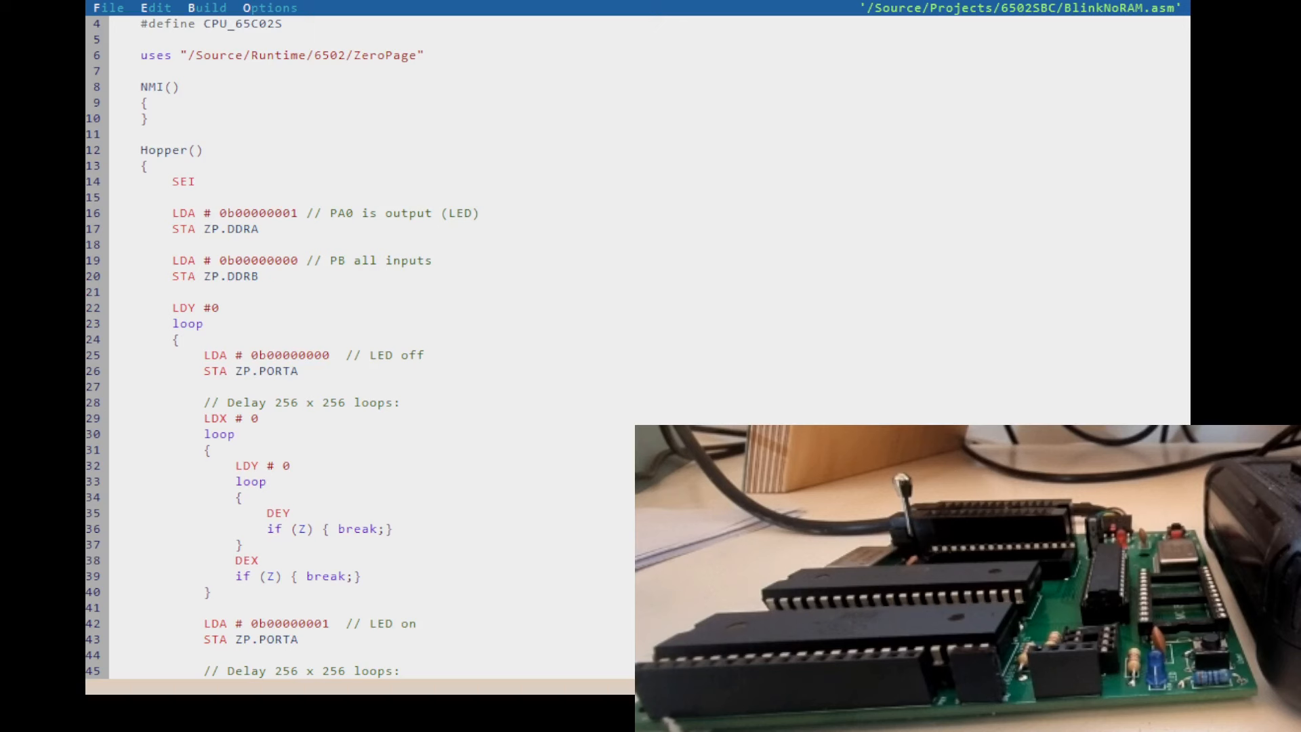
pyautogui.scroll(3)
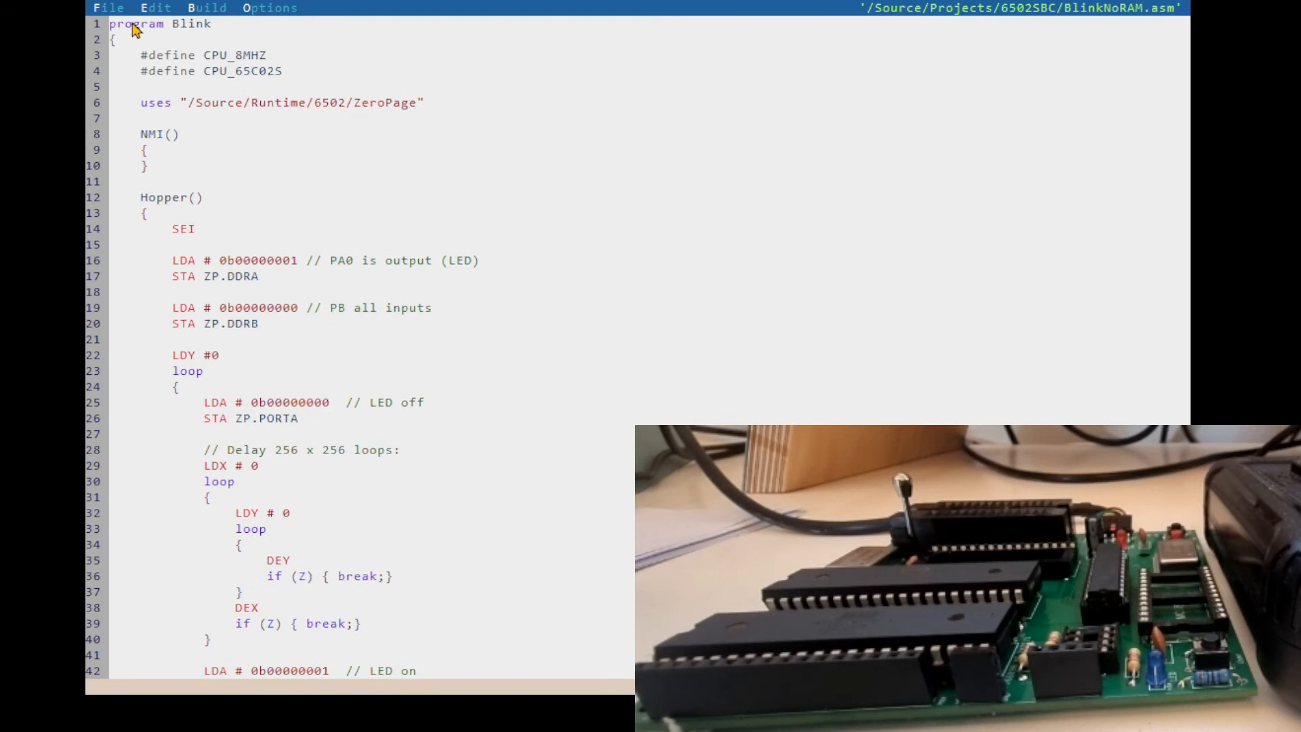
pyautogui.moveTo(296, 120)
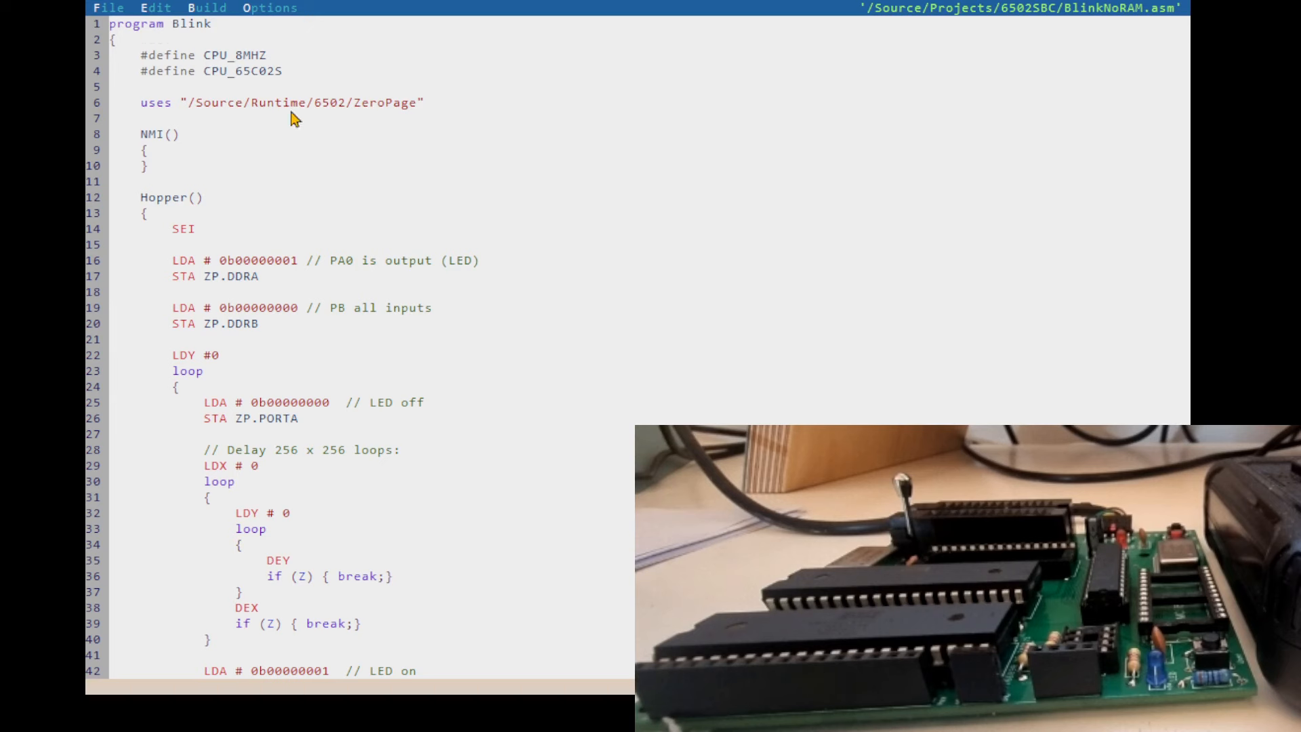
pyautogui.scroll(-3)
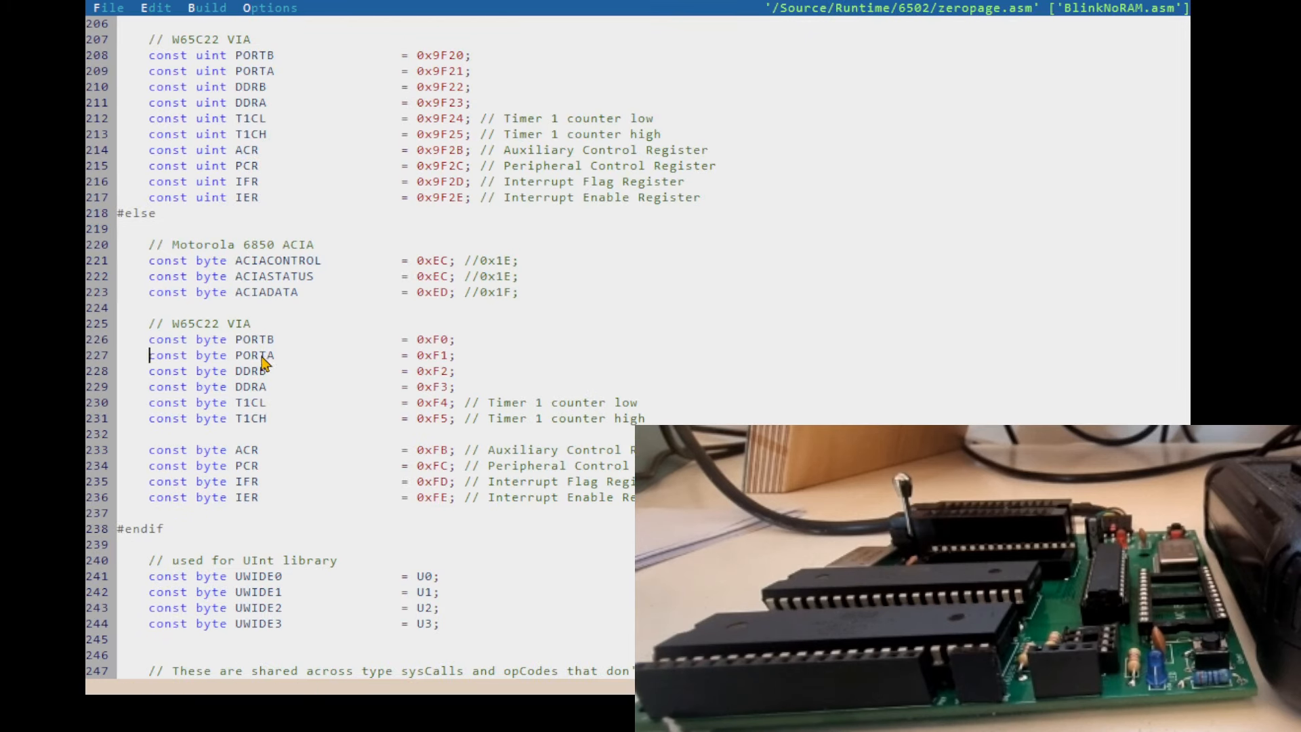
pyautogui.doubleClick(255, 355)
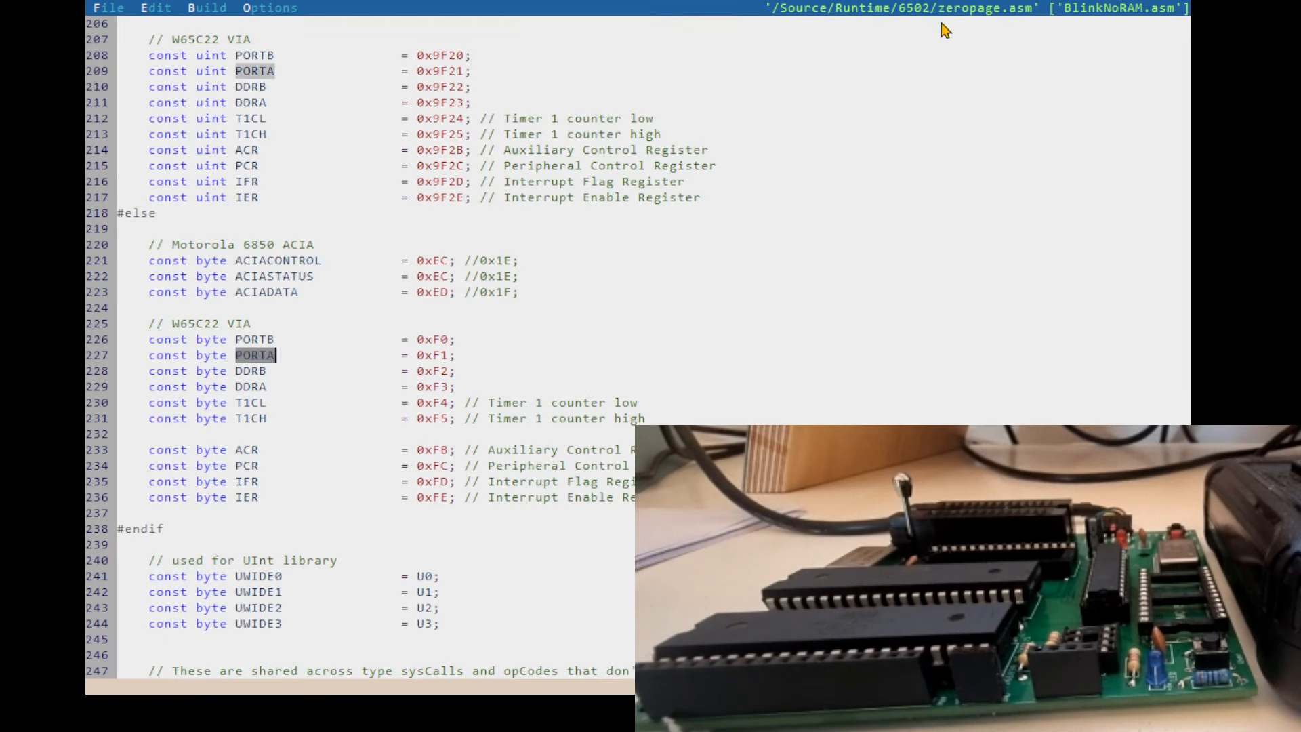
pyautogui.moveTo(771, 210)
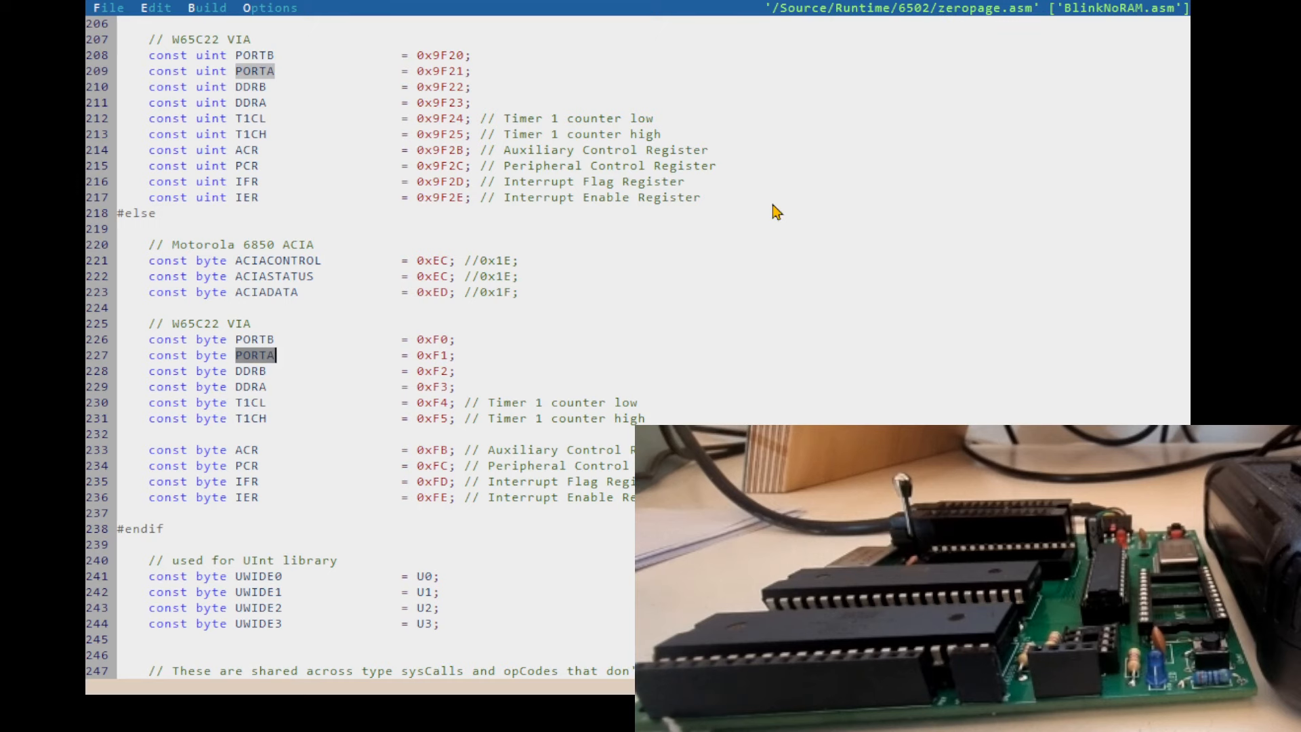
pyautogui.scroll(3)
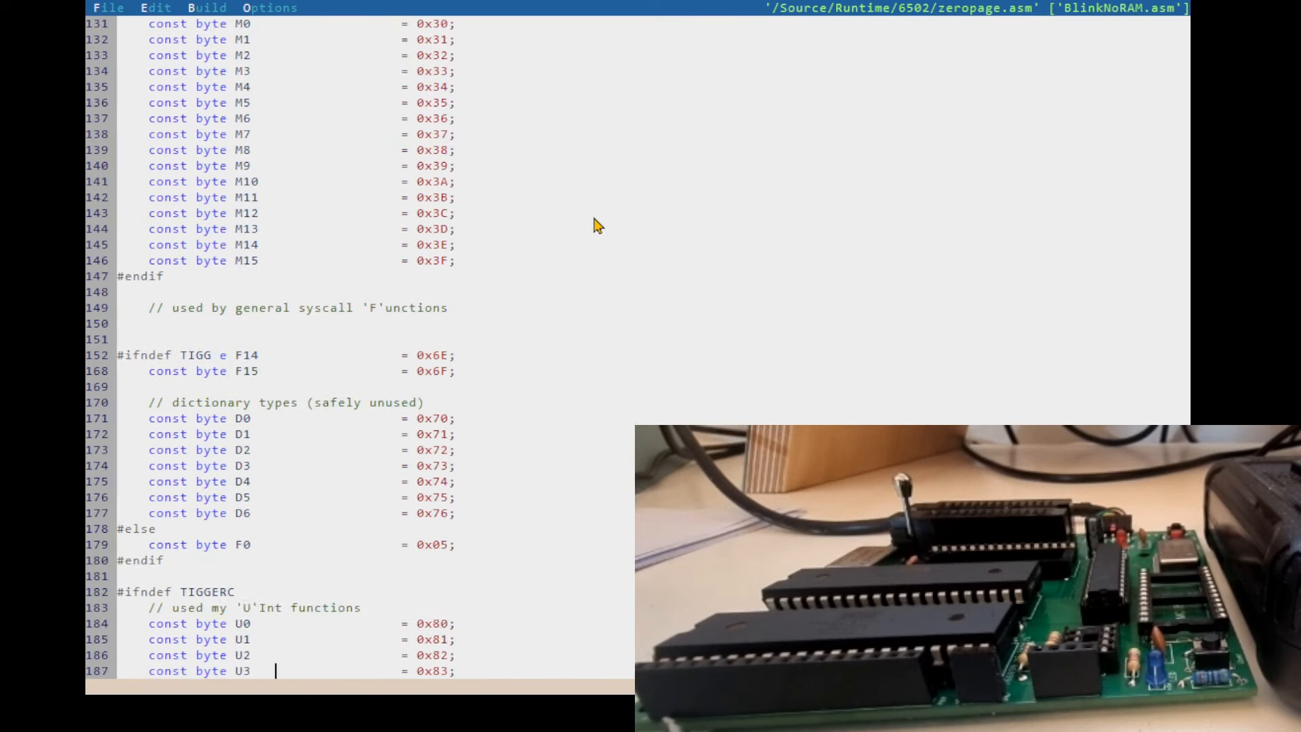
pyautogui.scroll(3)
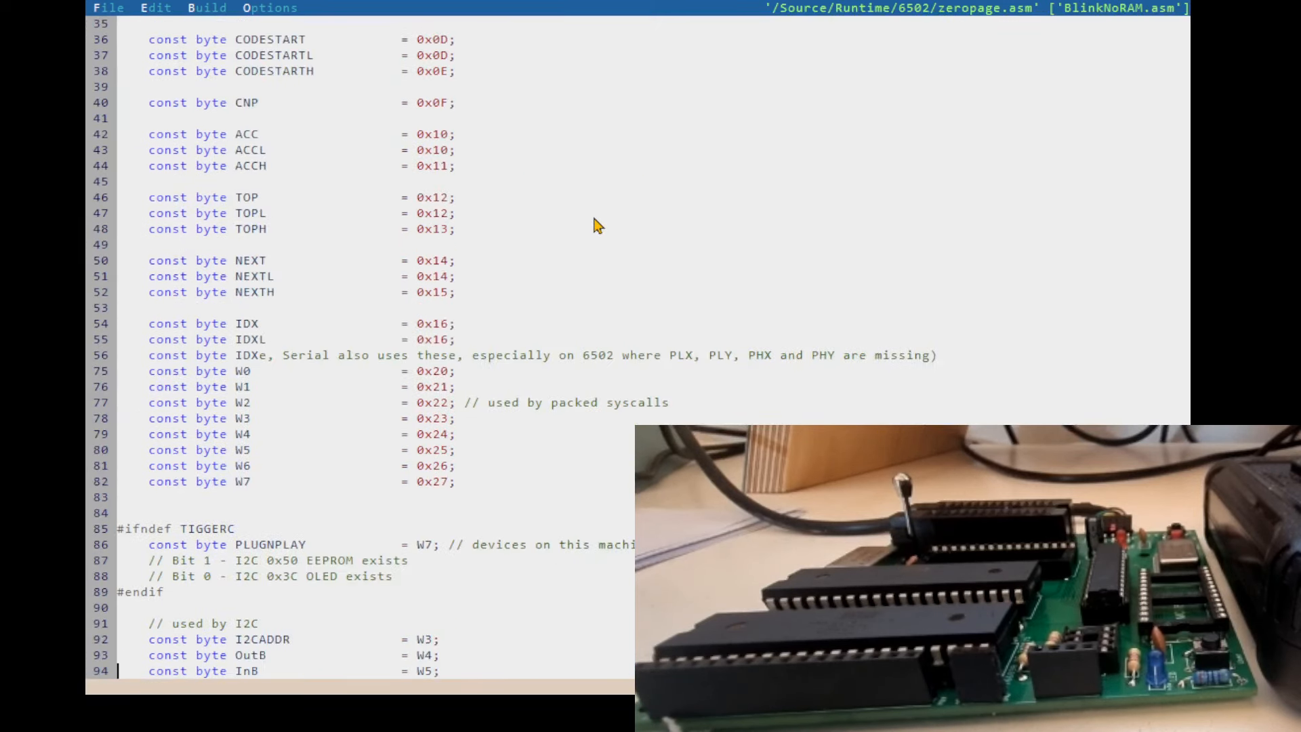
pyautogui.scroll(3)
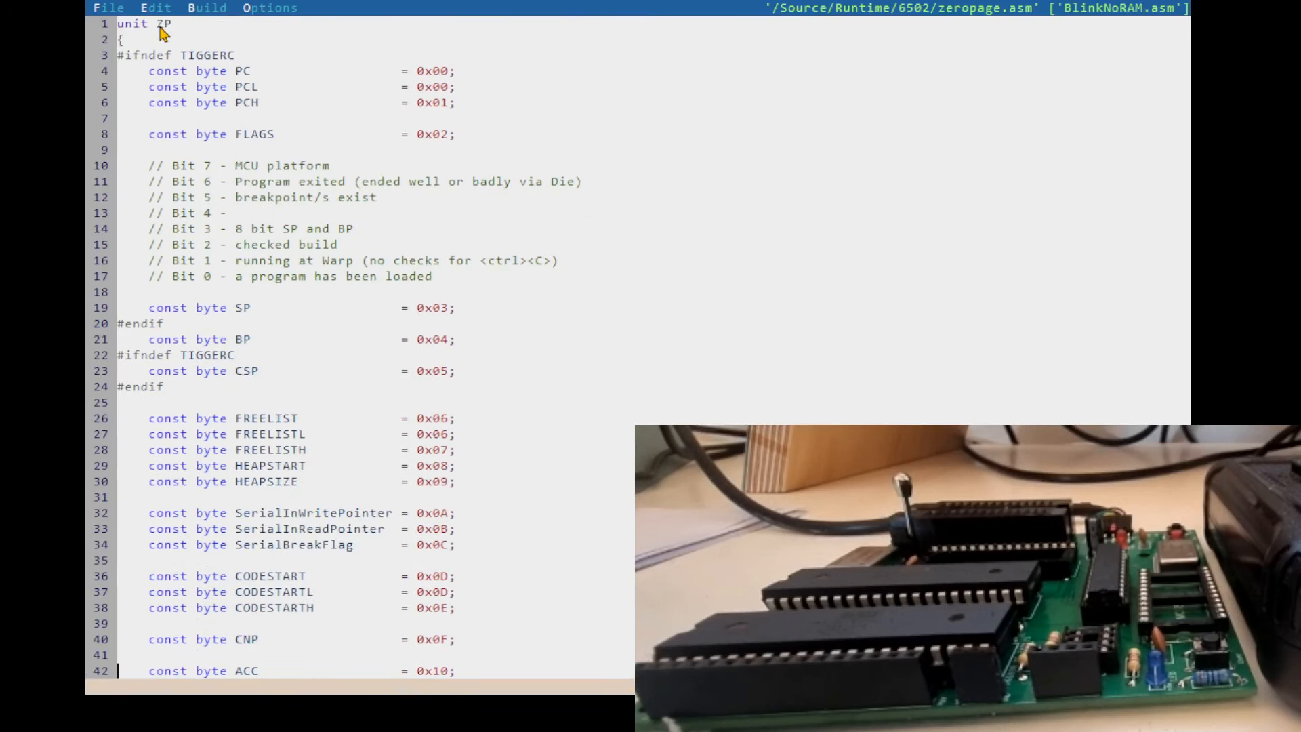
pyautogui.doubleClick(163, 23)
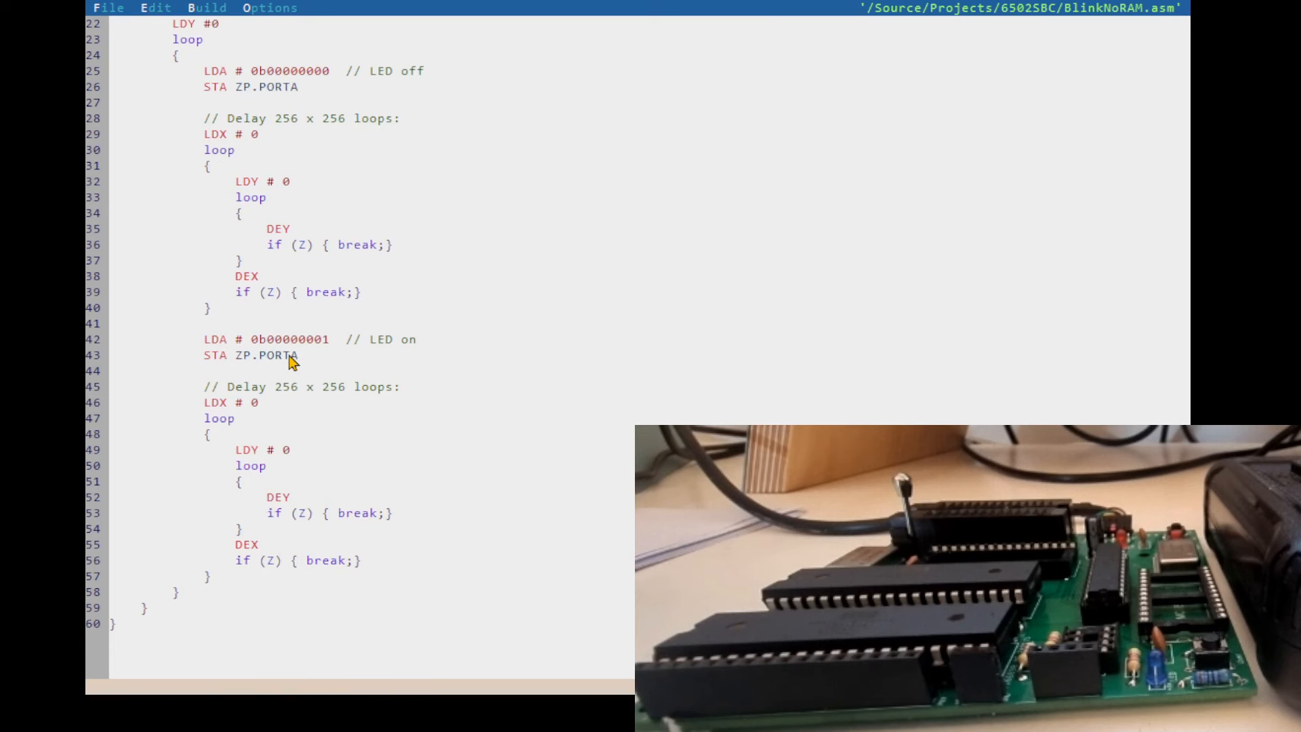
pyautogui.moveTo(260, 372)
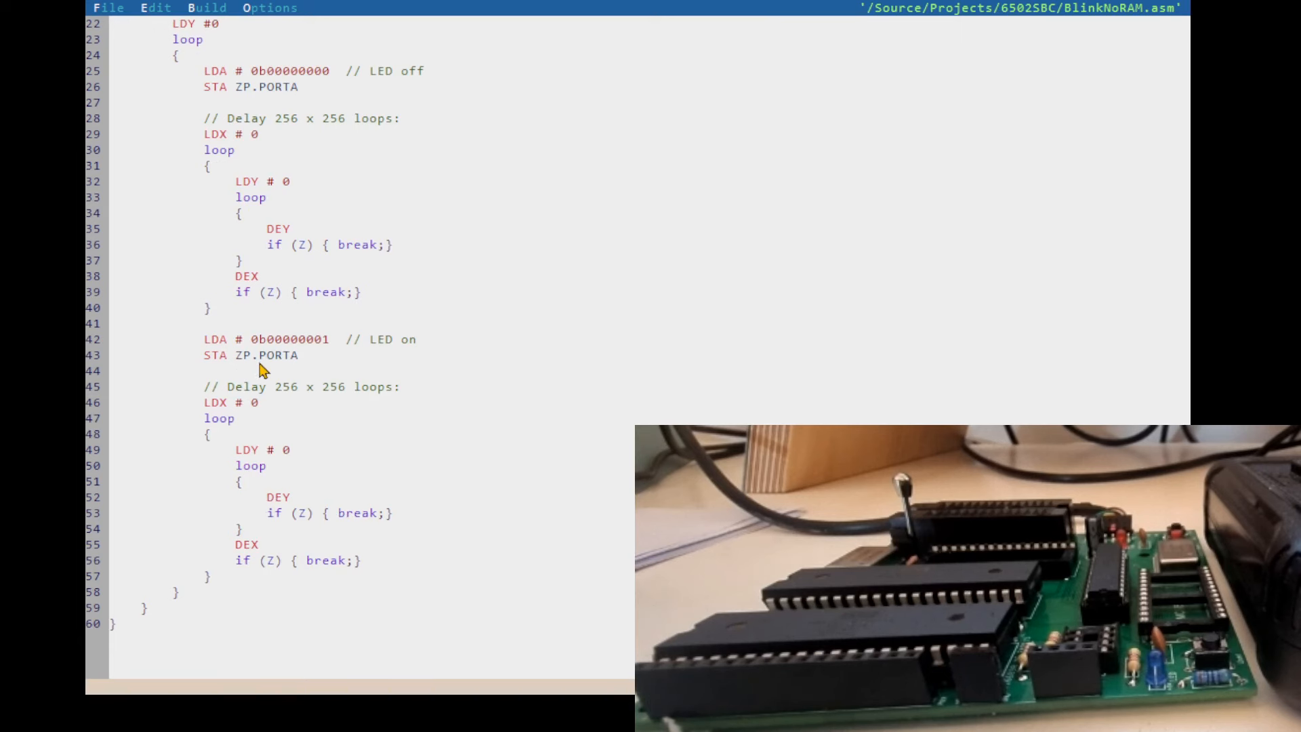
pyautogui.doubleClick(247, 354)
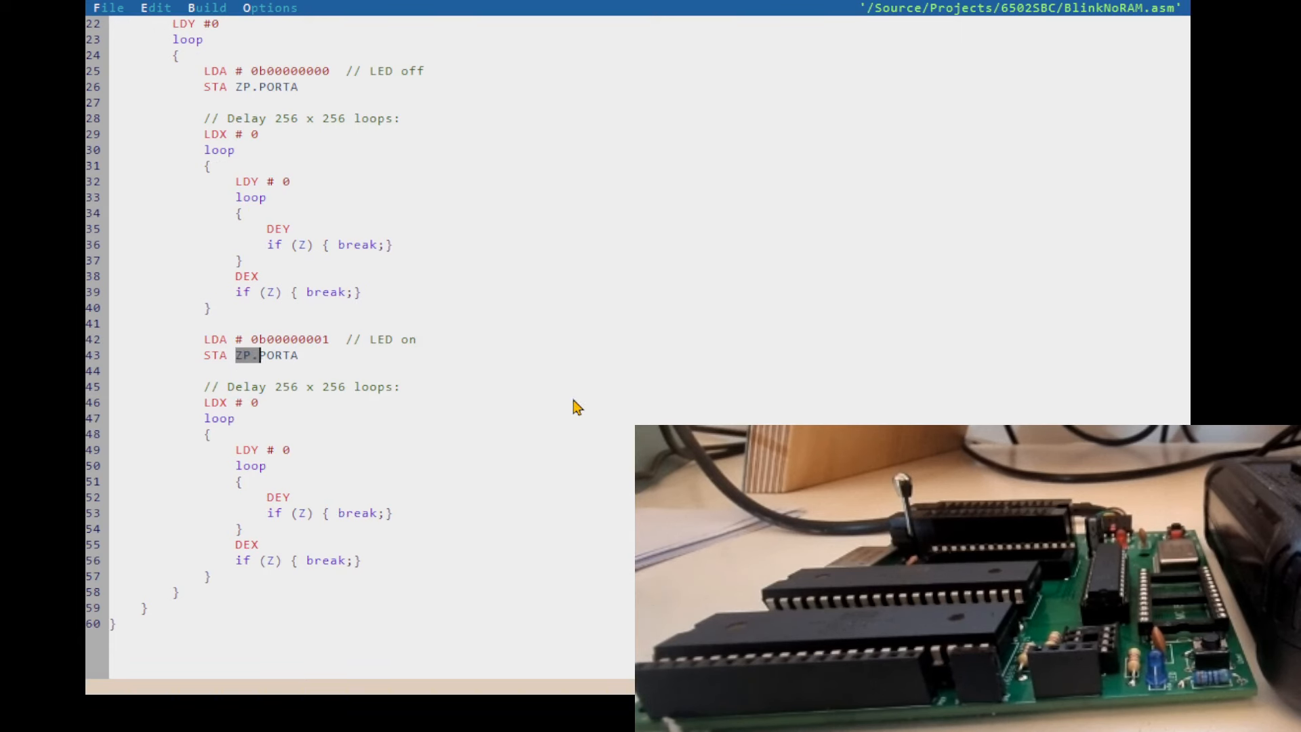
pyautogui.scroll(3)
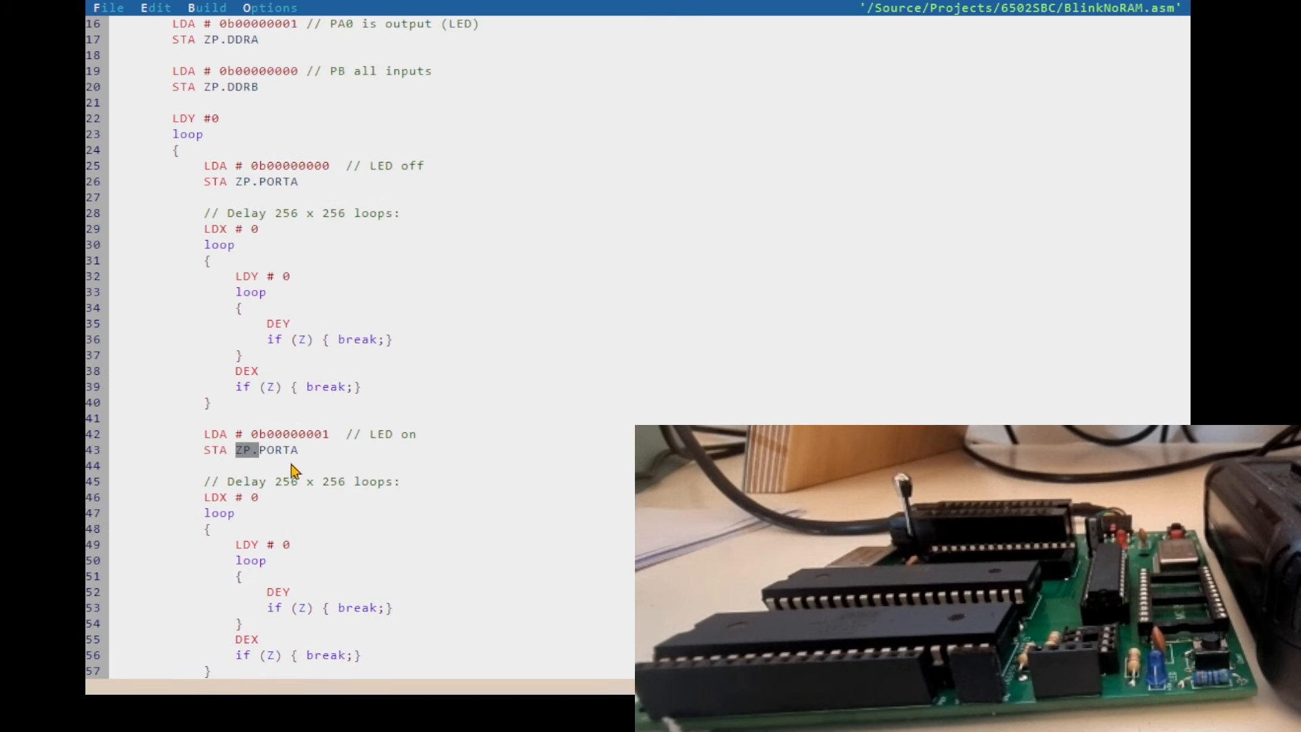
pyautogui.moveTo(249, 82)
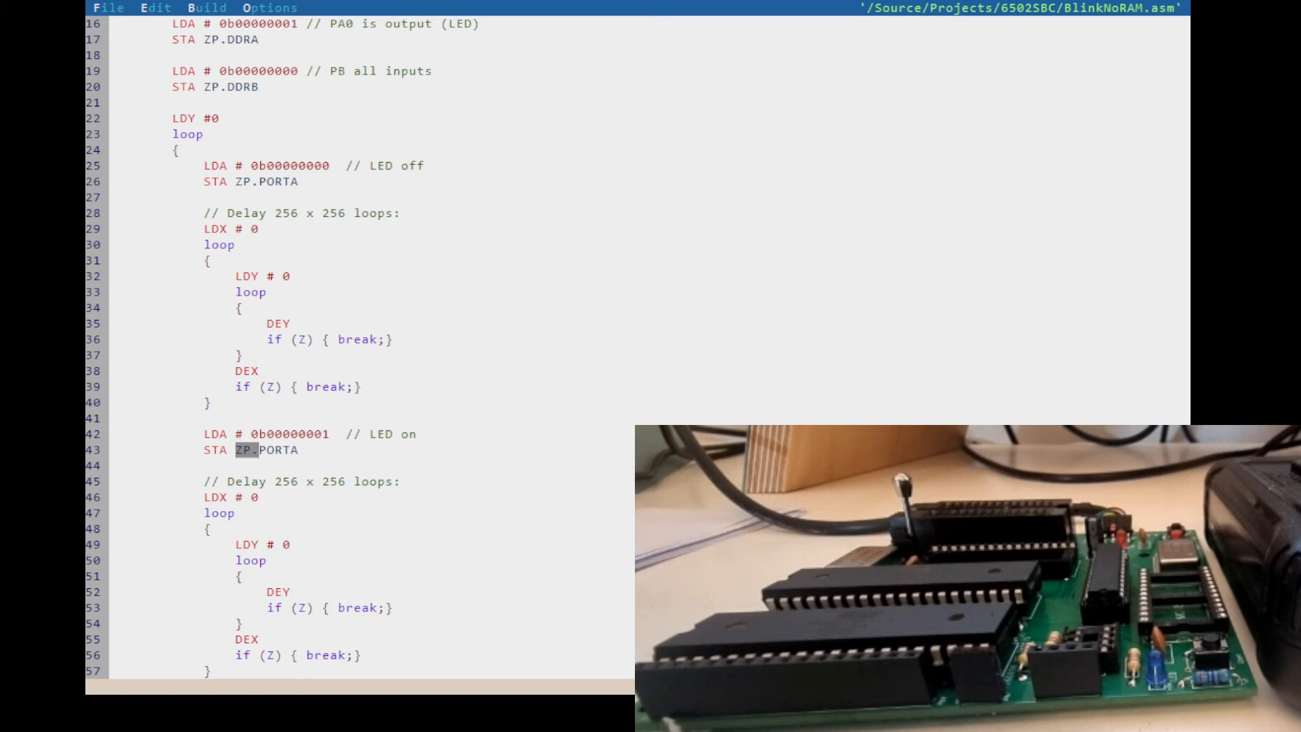
pyautogui.moveTo(495, 538)
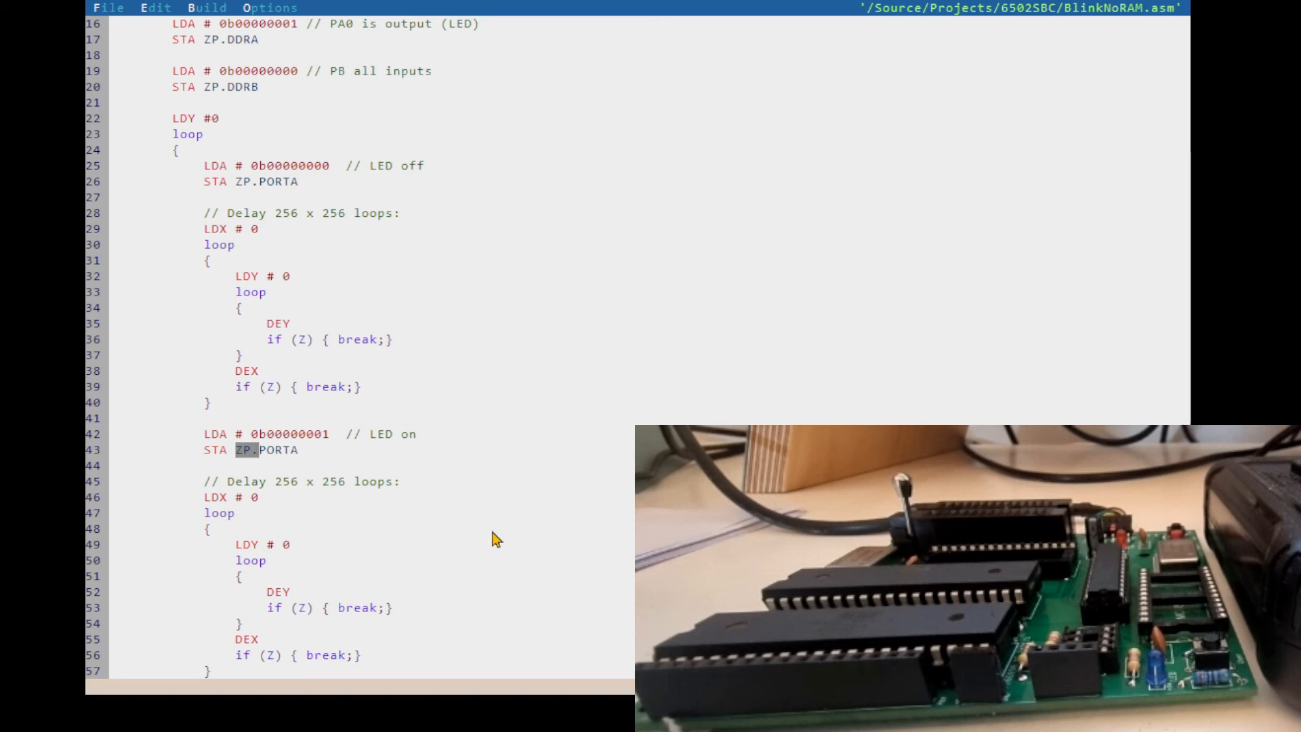
pyautogui.scroll(3)
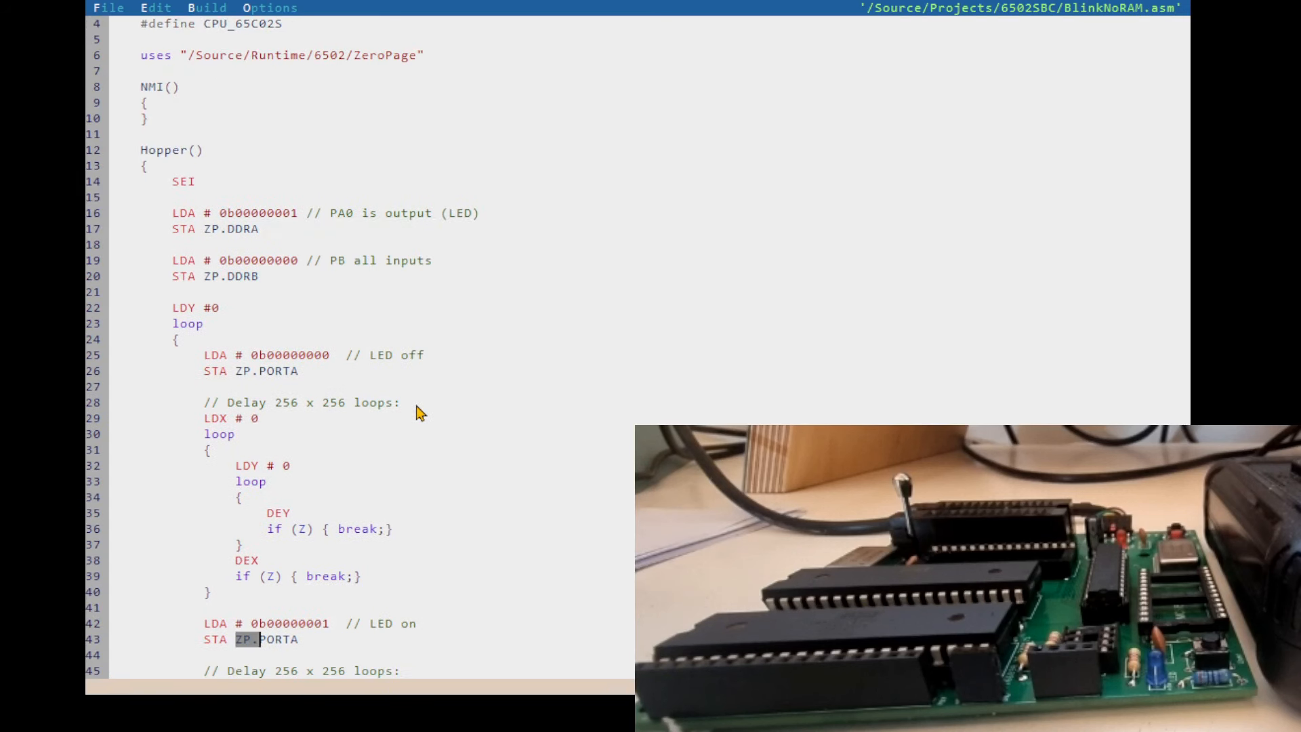
pyautogui.moveTo(355, 515)
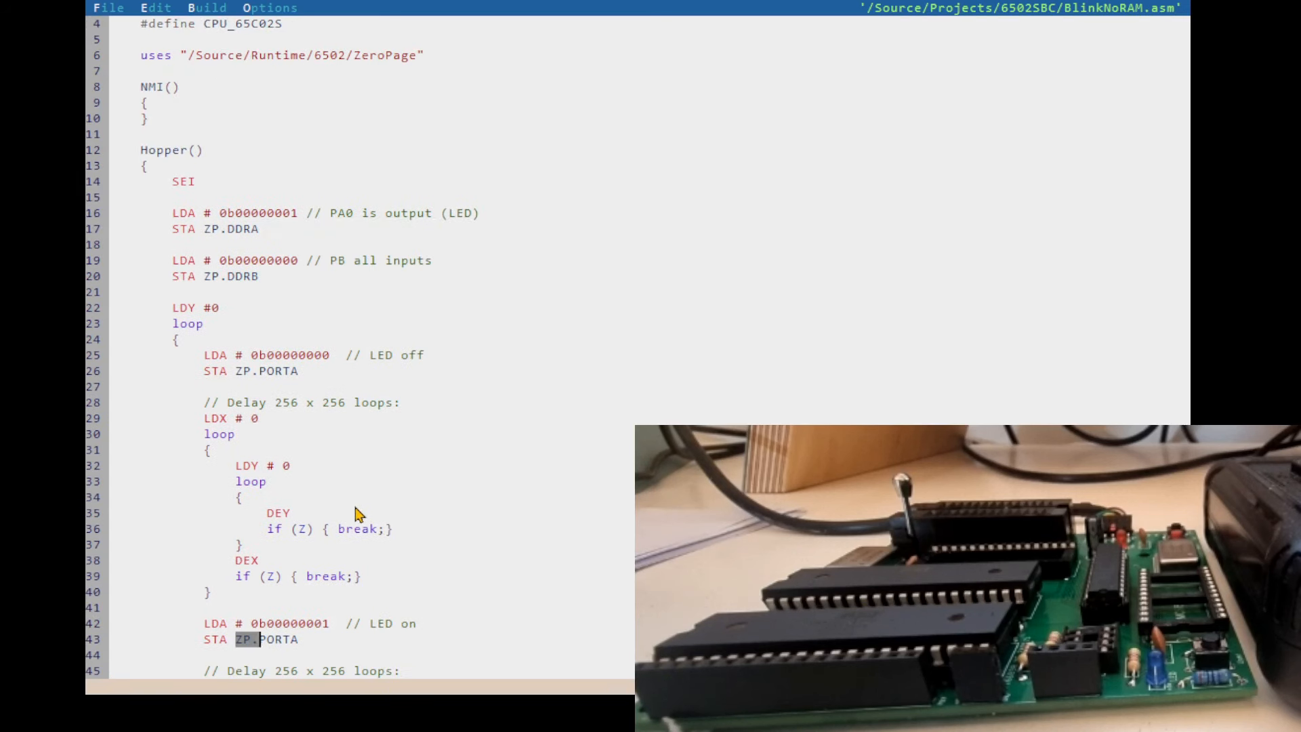
pyautogui.scroll(-3)
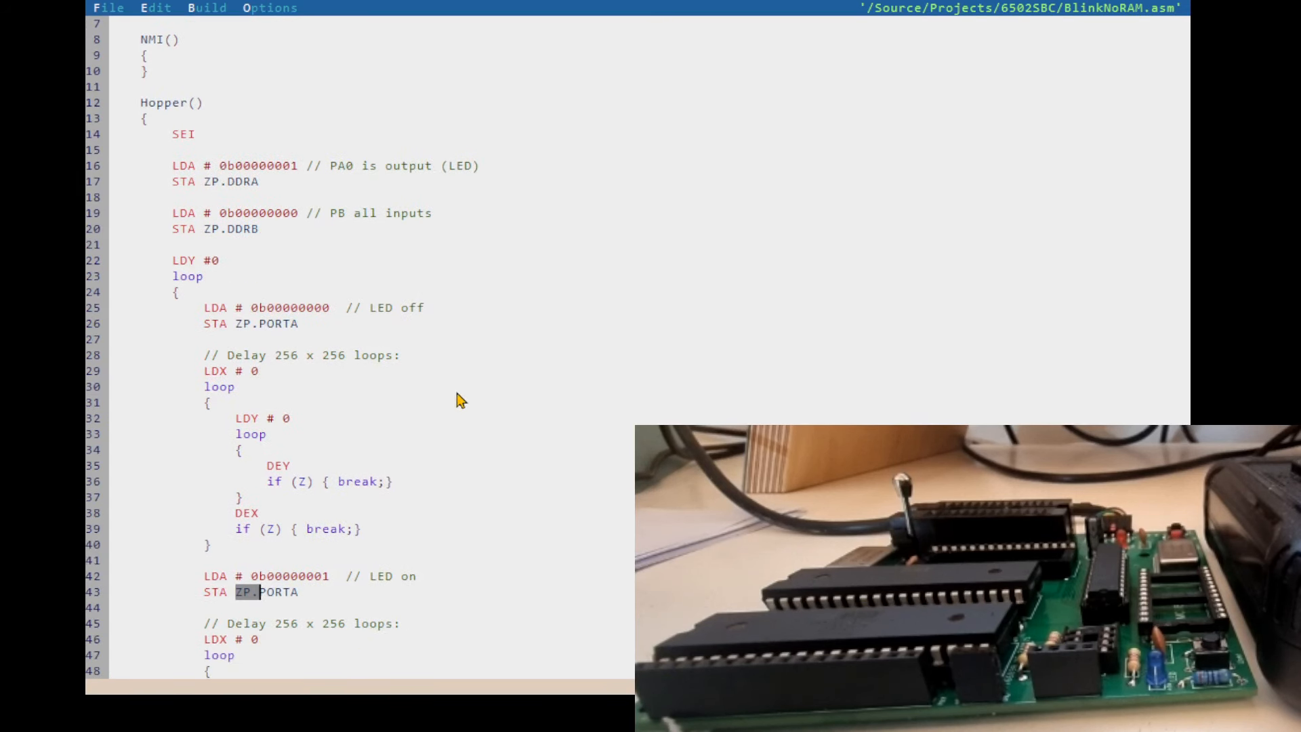
pyautogui.moveTo(431, 393)
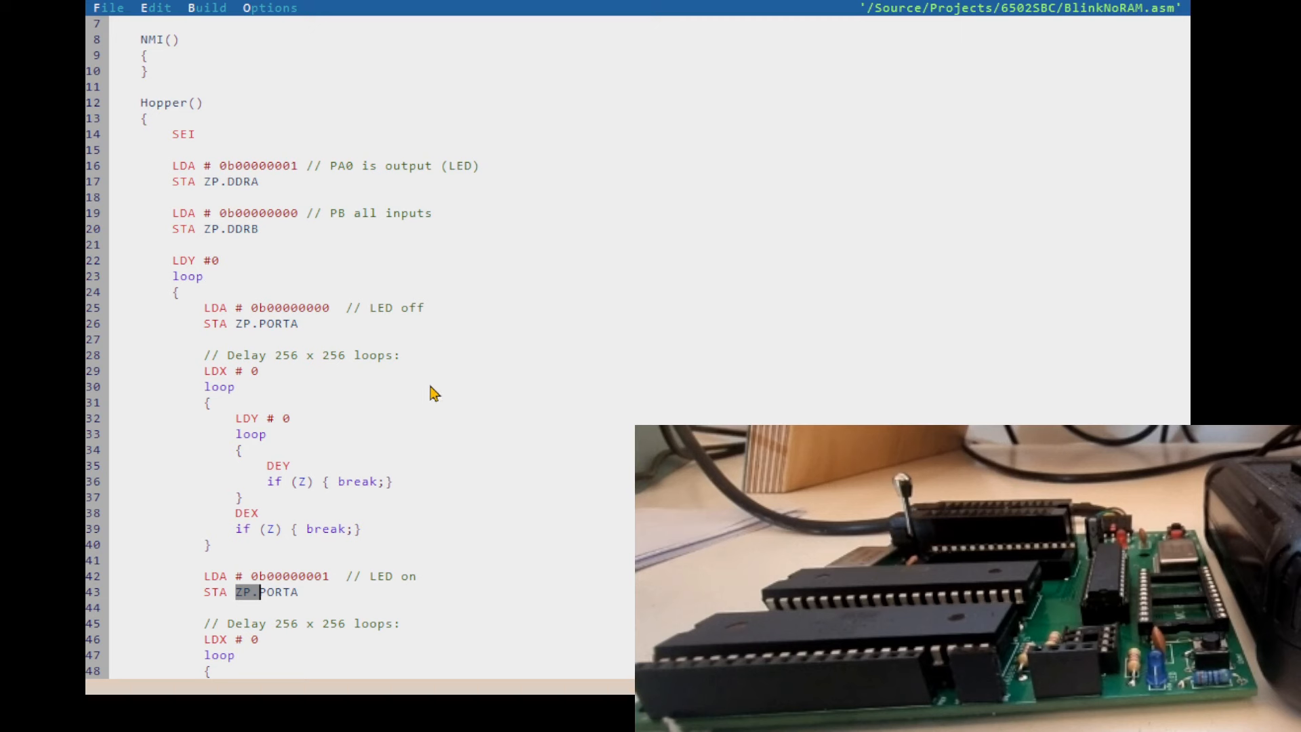
pyautogui.moveTo(236, 174)
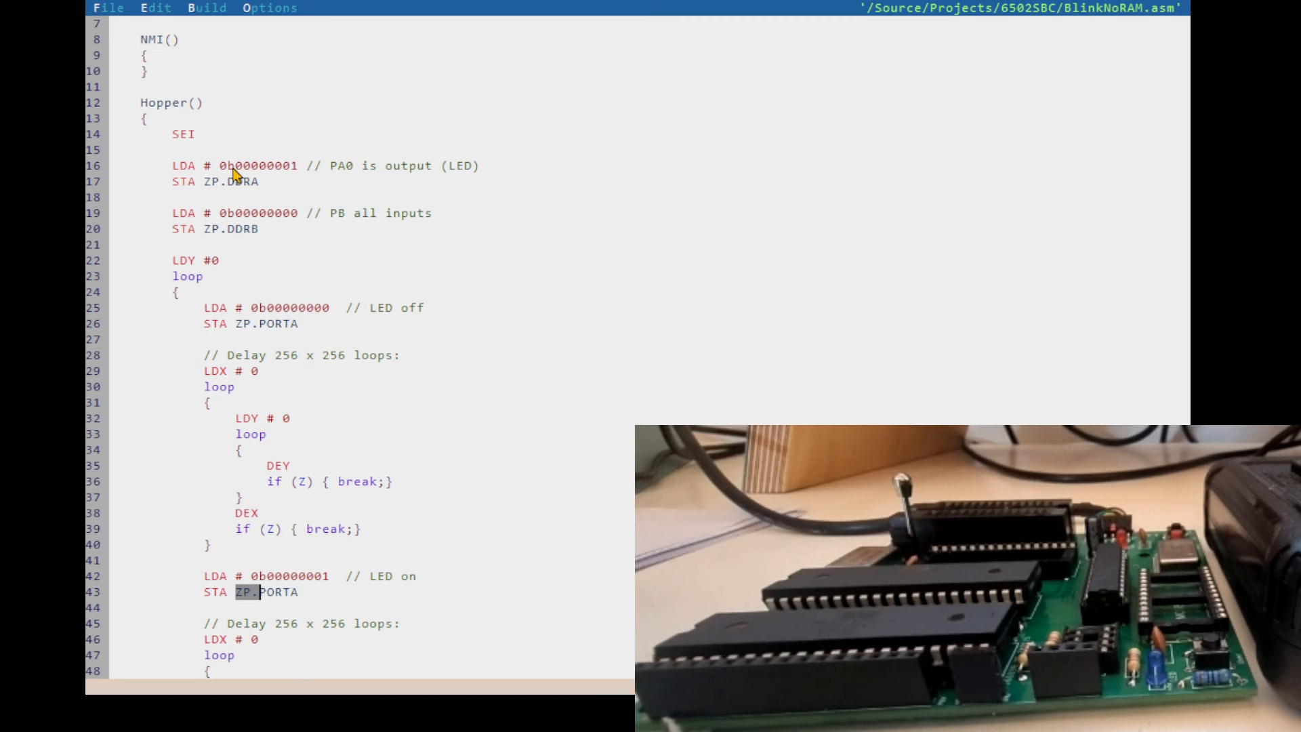
pyautogui.moveTo(248, 191)
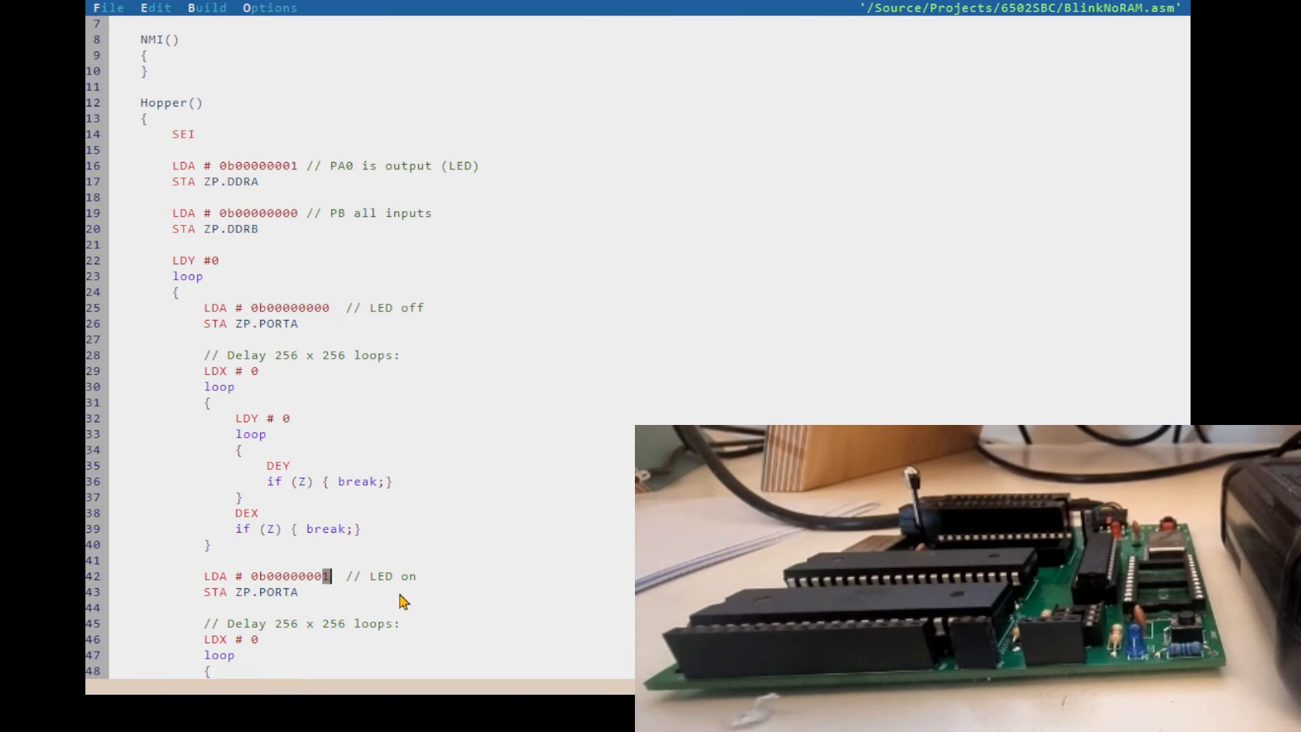
pyautogui.moveTo(301, 382)
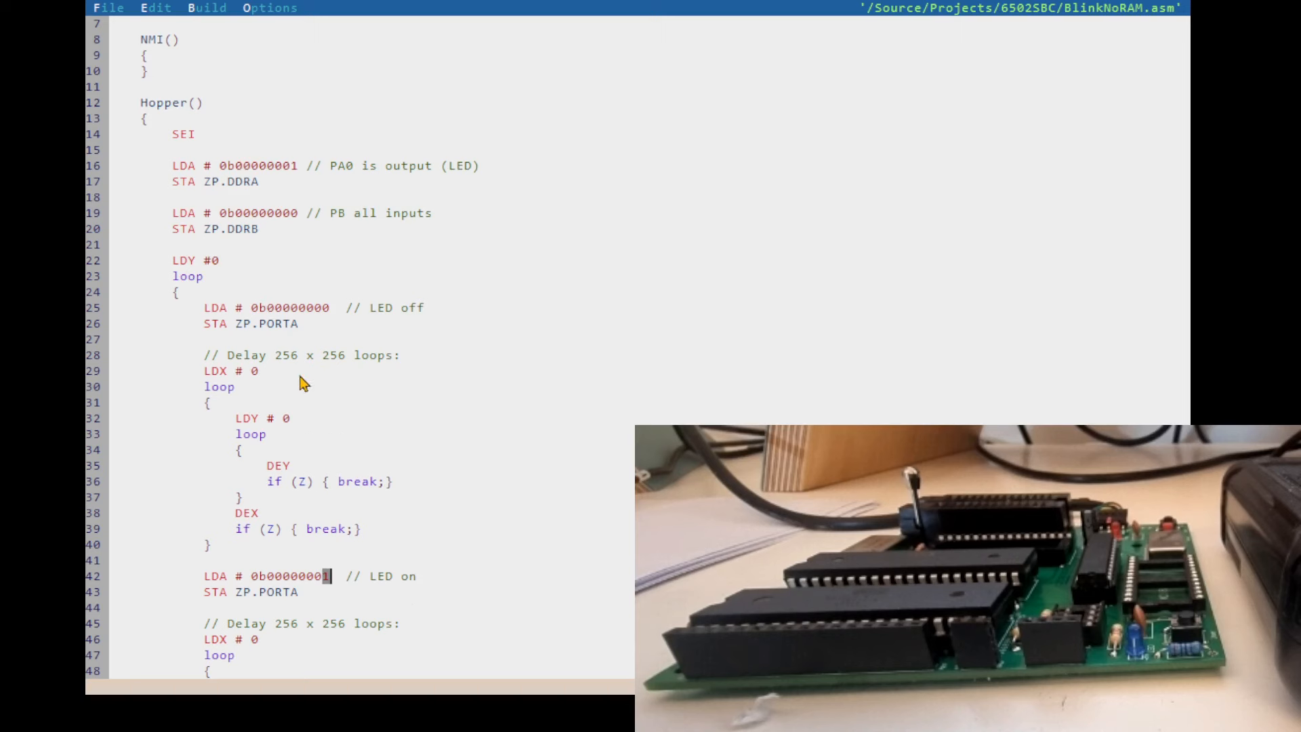
pyautogui.scroll(-3)
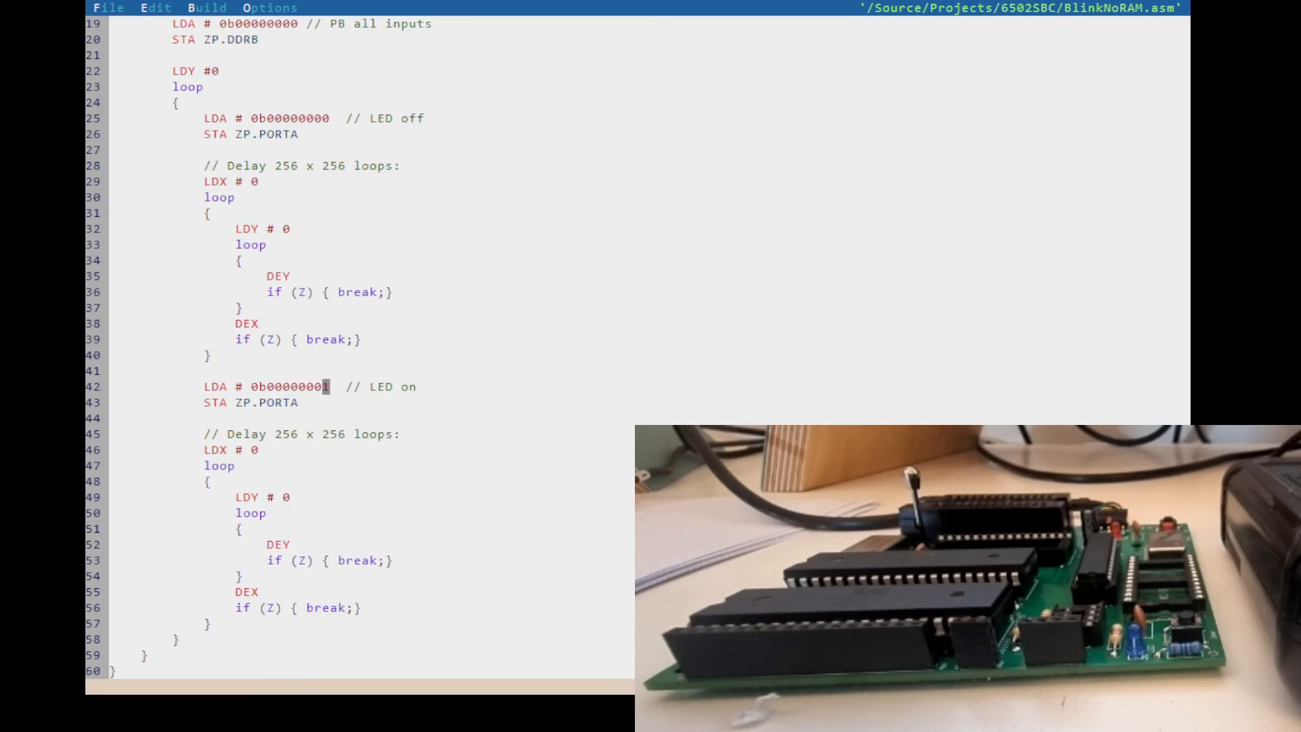
pyautogui.moveTo(203, 456)
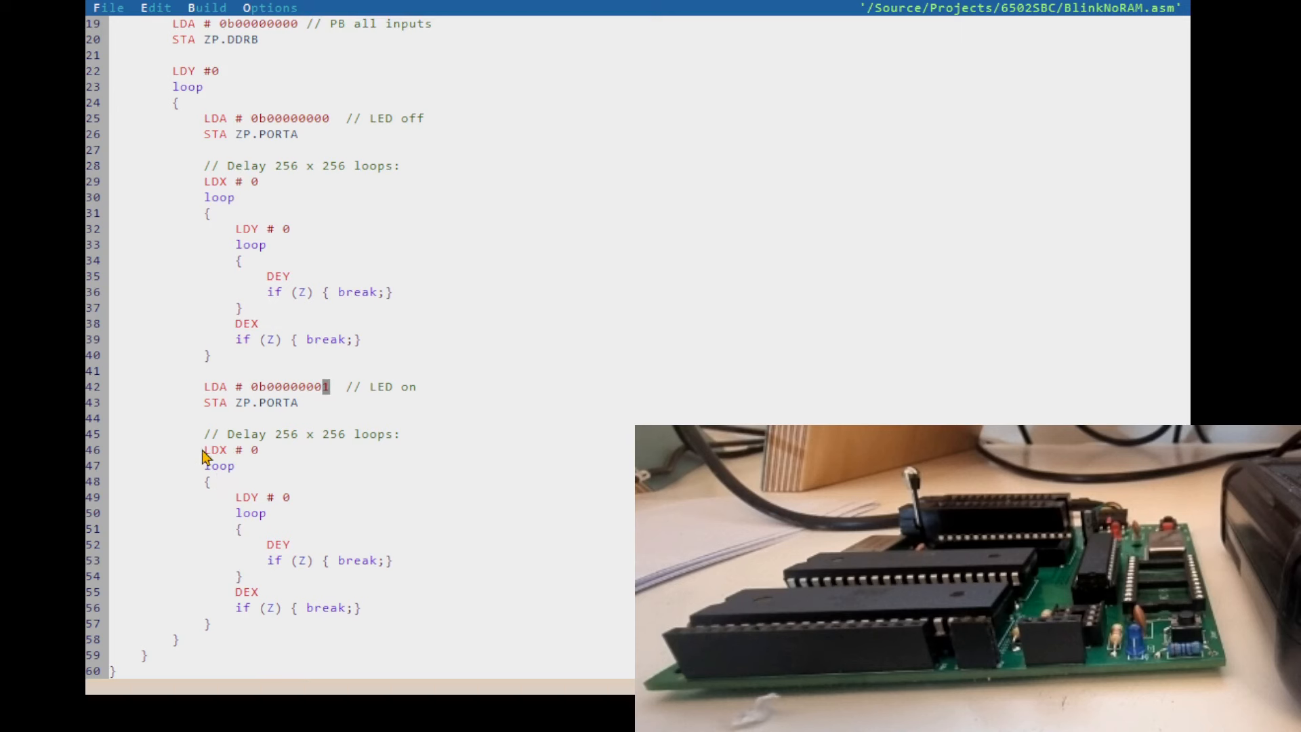
pyautogui.moveTo(309, 485)
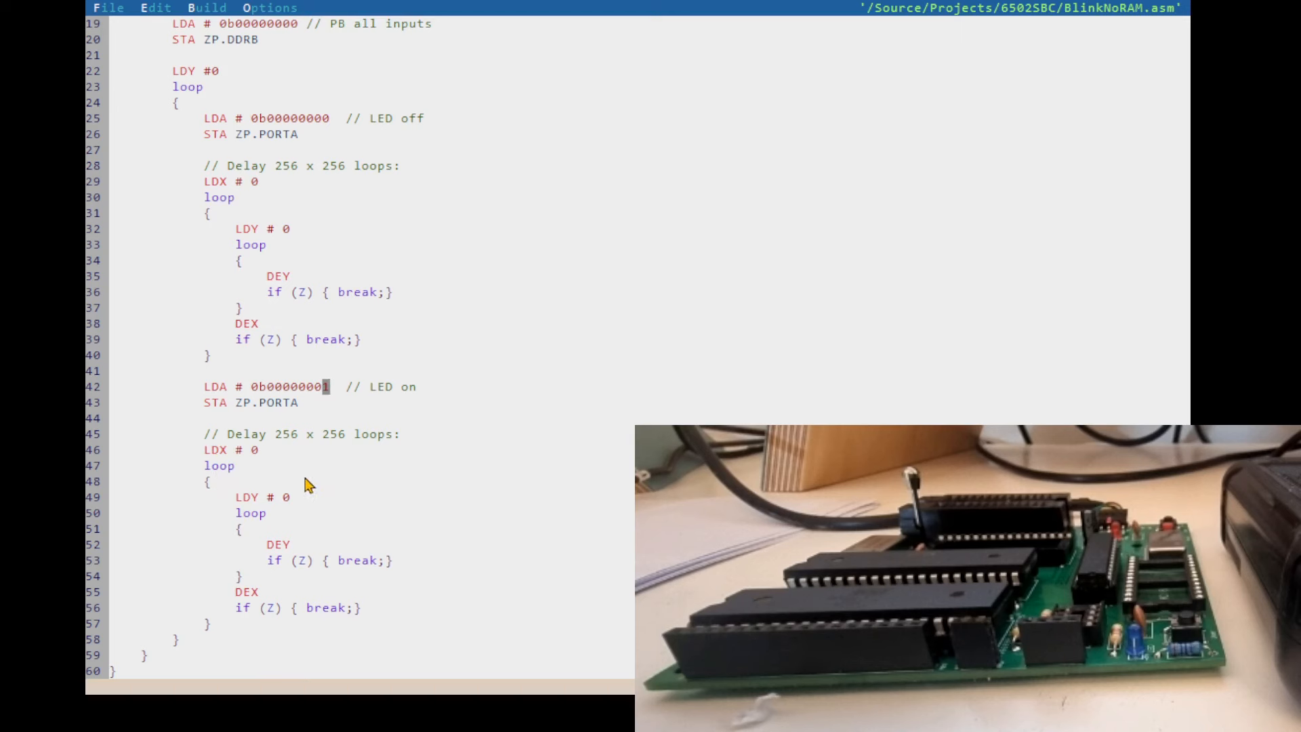
pyautogui.moveTo(294, 614)
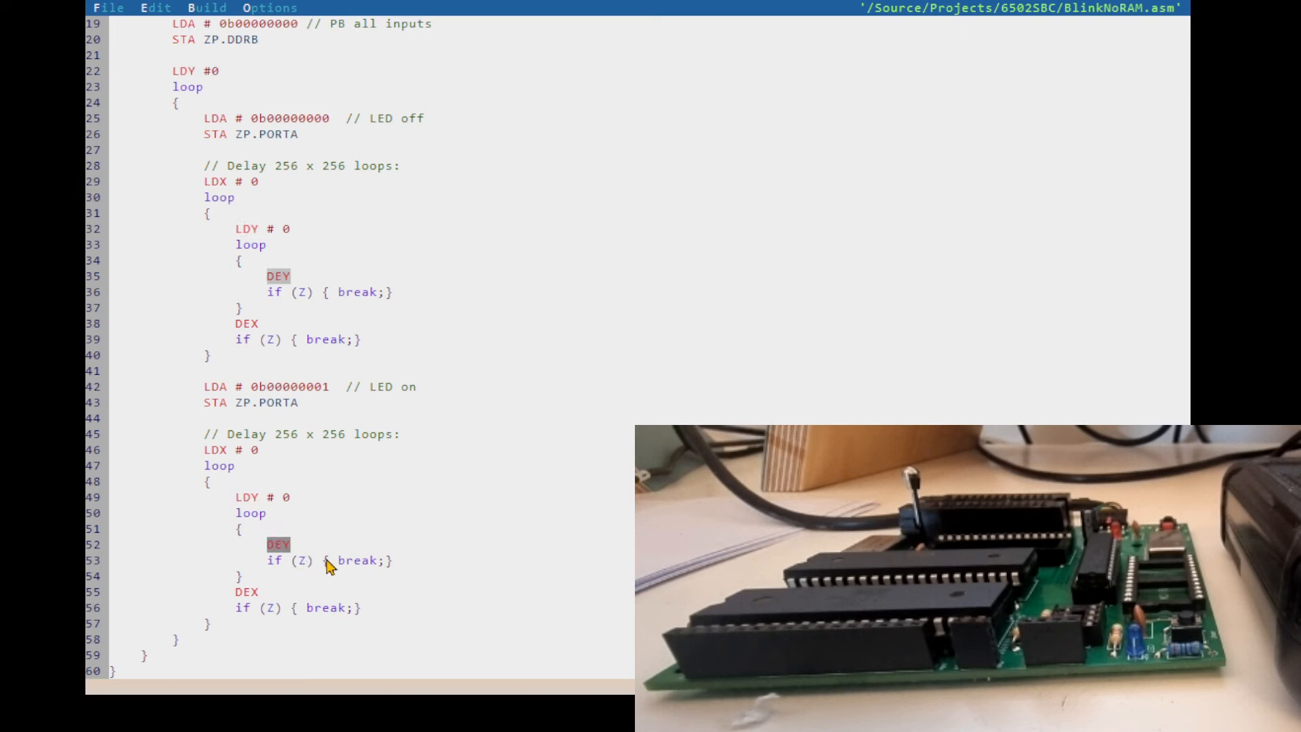
pyautogui.moveTo(285, 554)
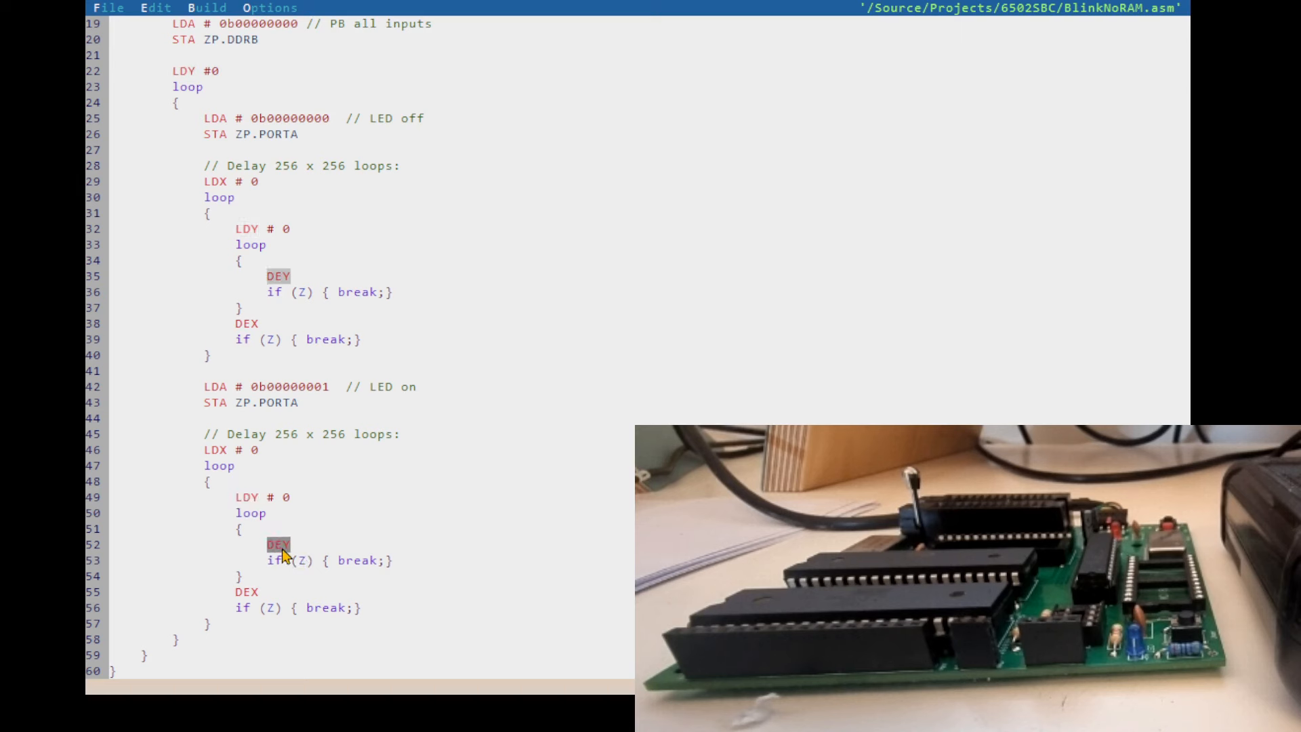
pyautogui.moveTo(297, 549)
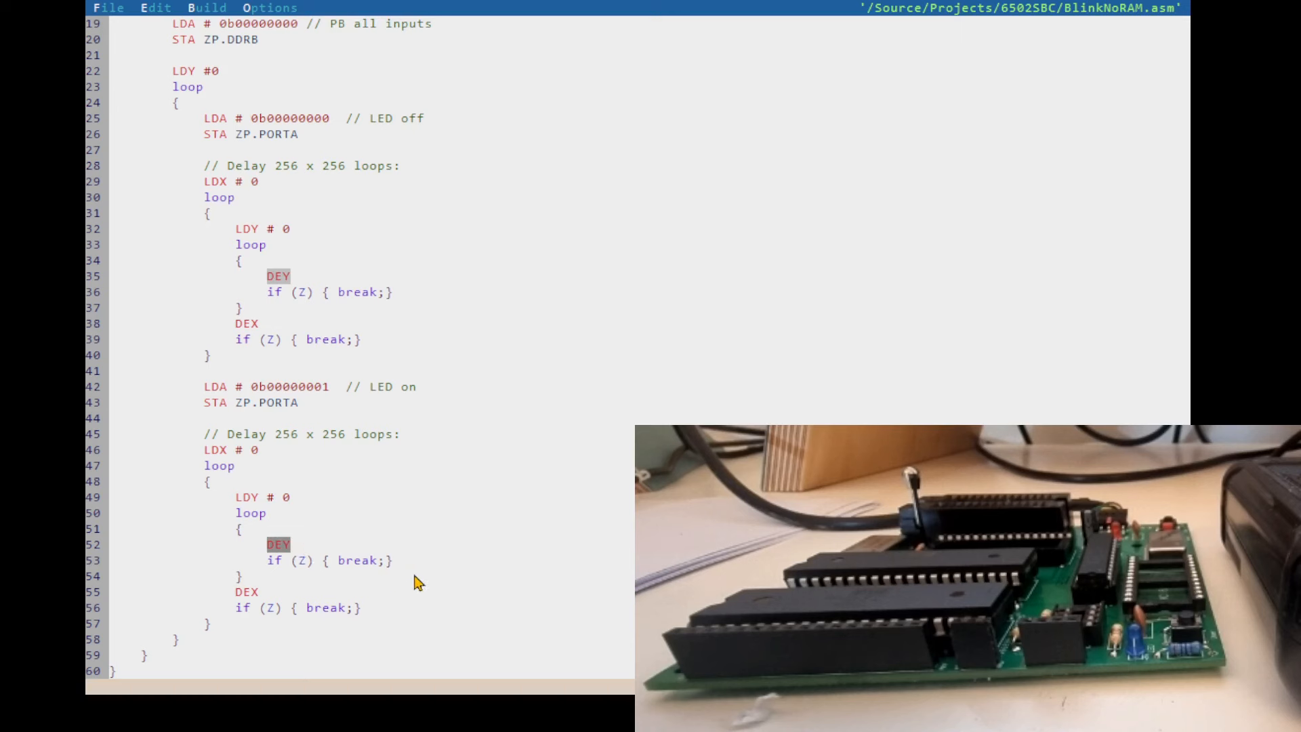
pyautogui.moveTo(252, 522)
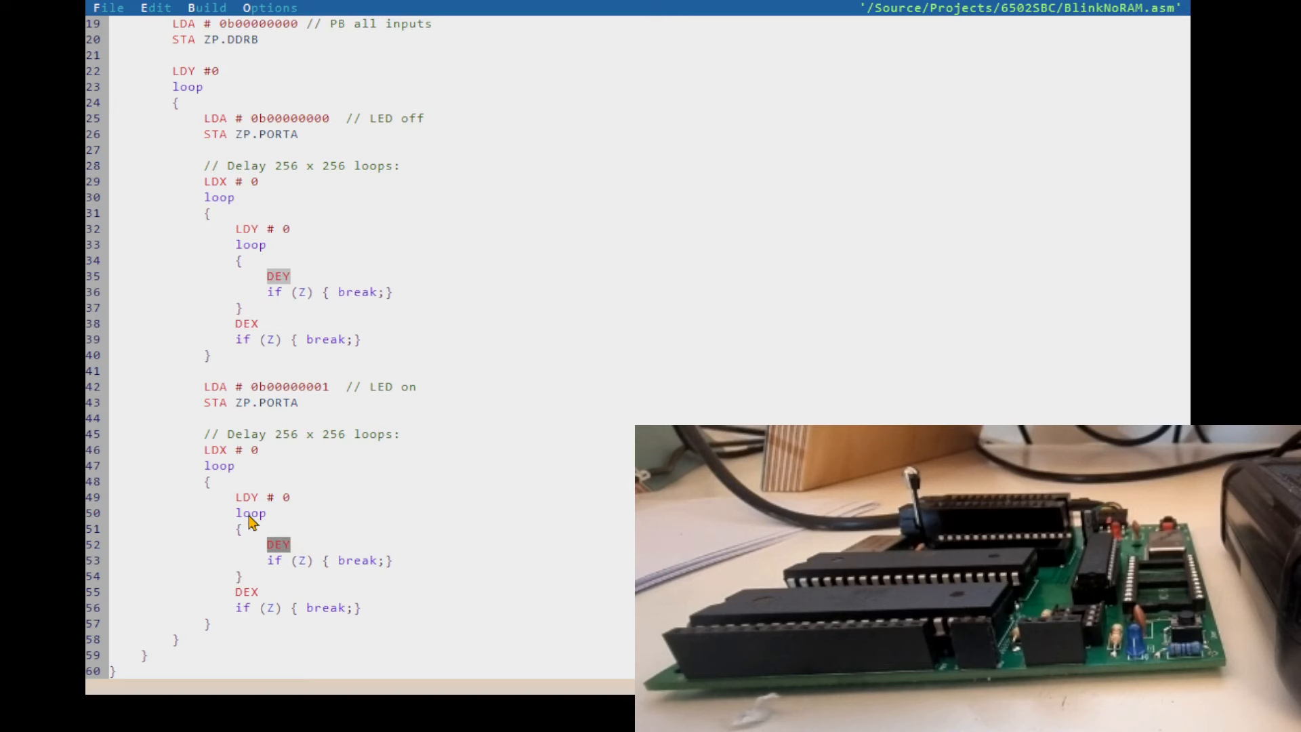
pyautogui.moveTo(311, 572)
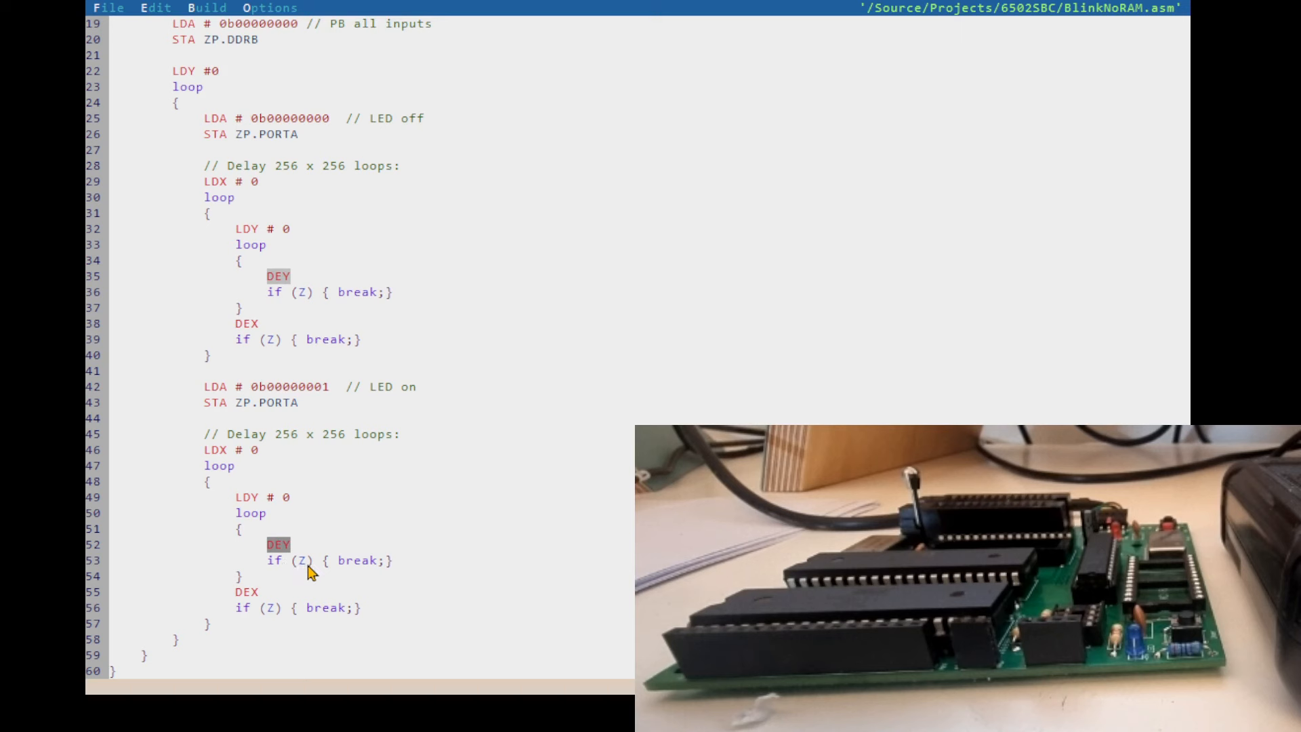
pyautogui.moveTo(219, 664)
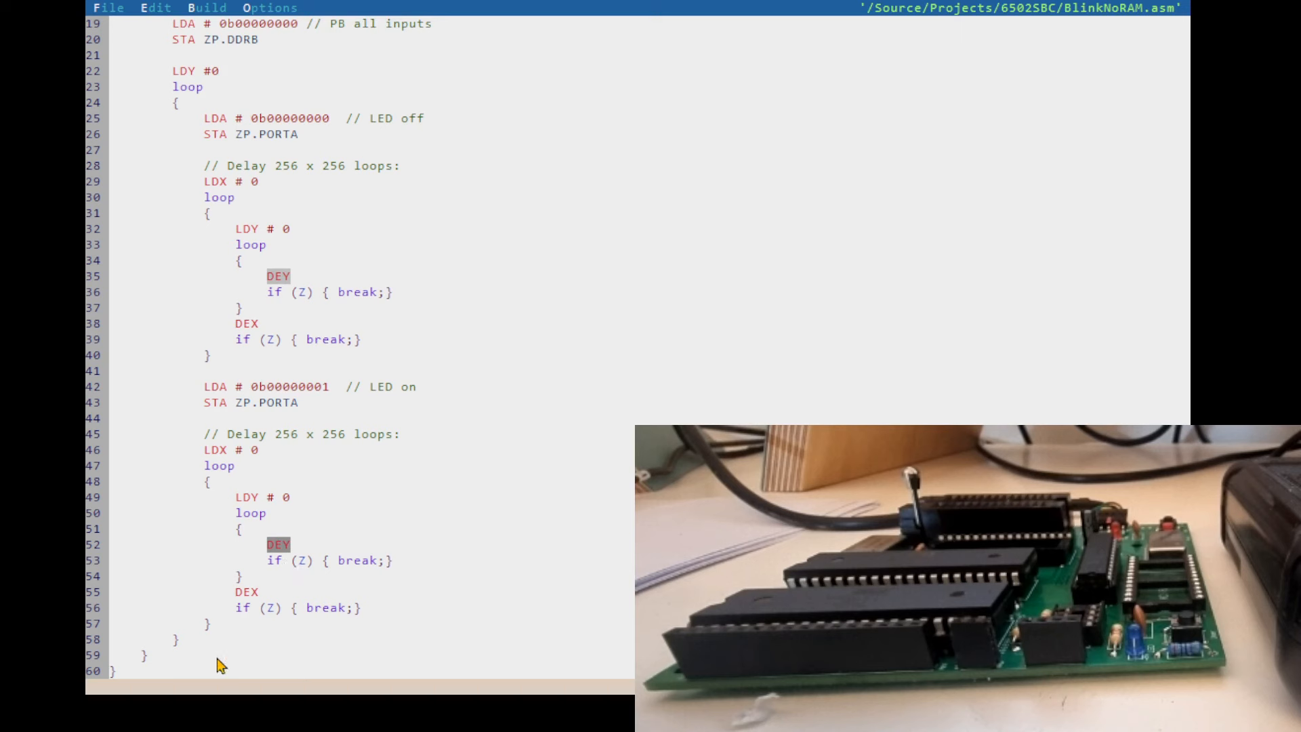
pyautogui.moveTo(264, 602)
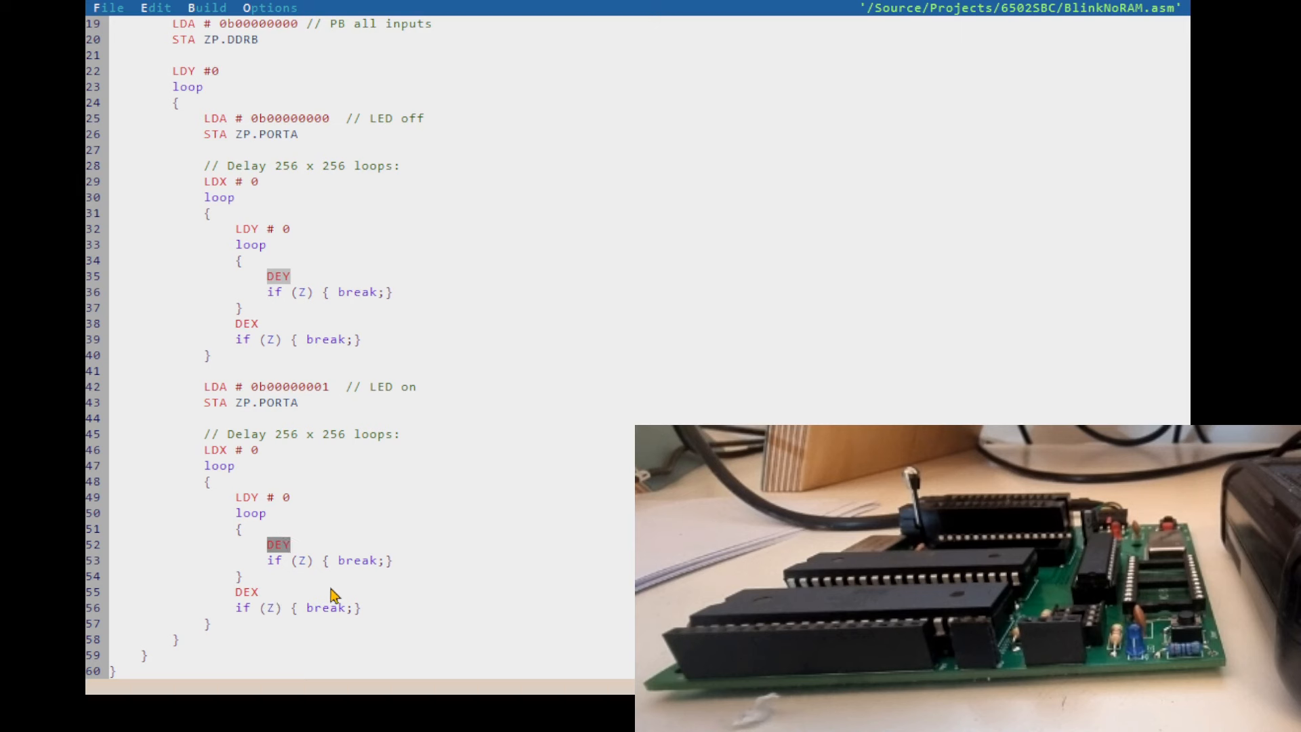
pyautogui.moveTo(269, 629)
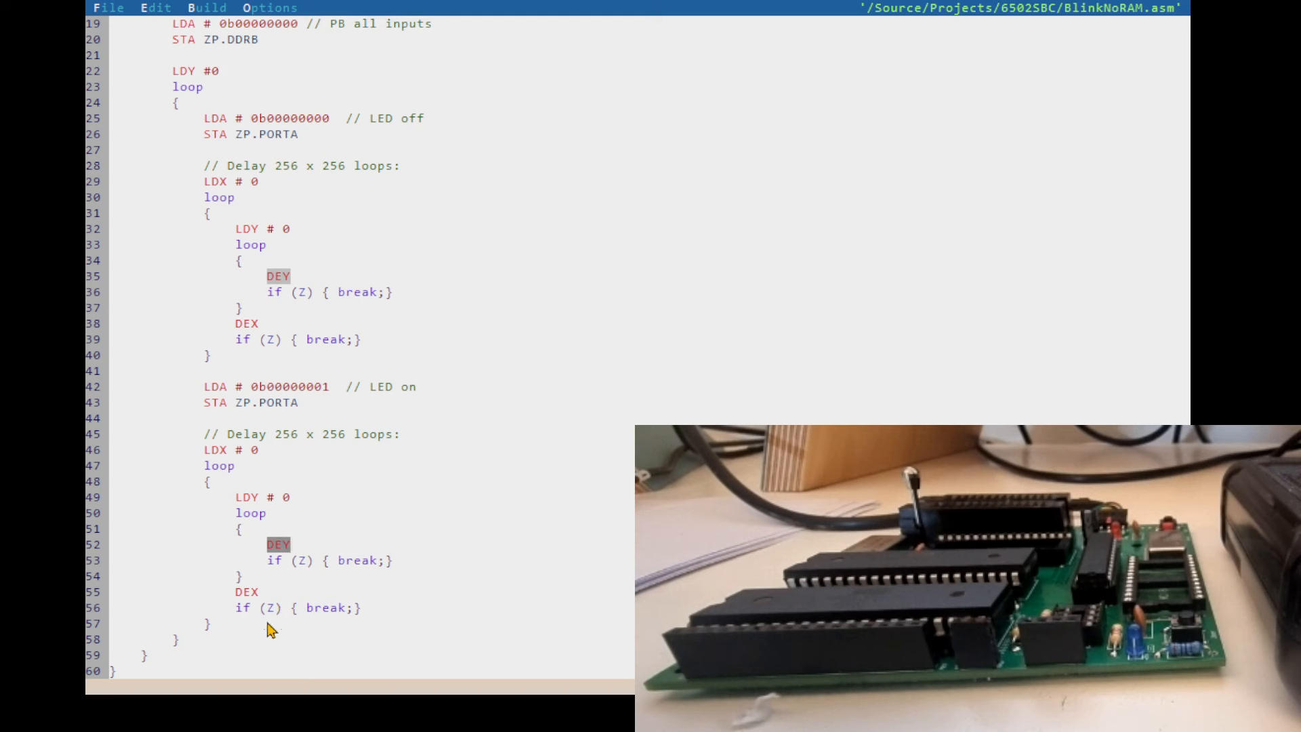
pyautogui.moveTo(310, 606)
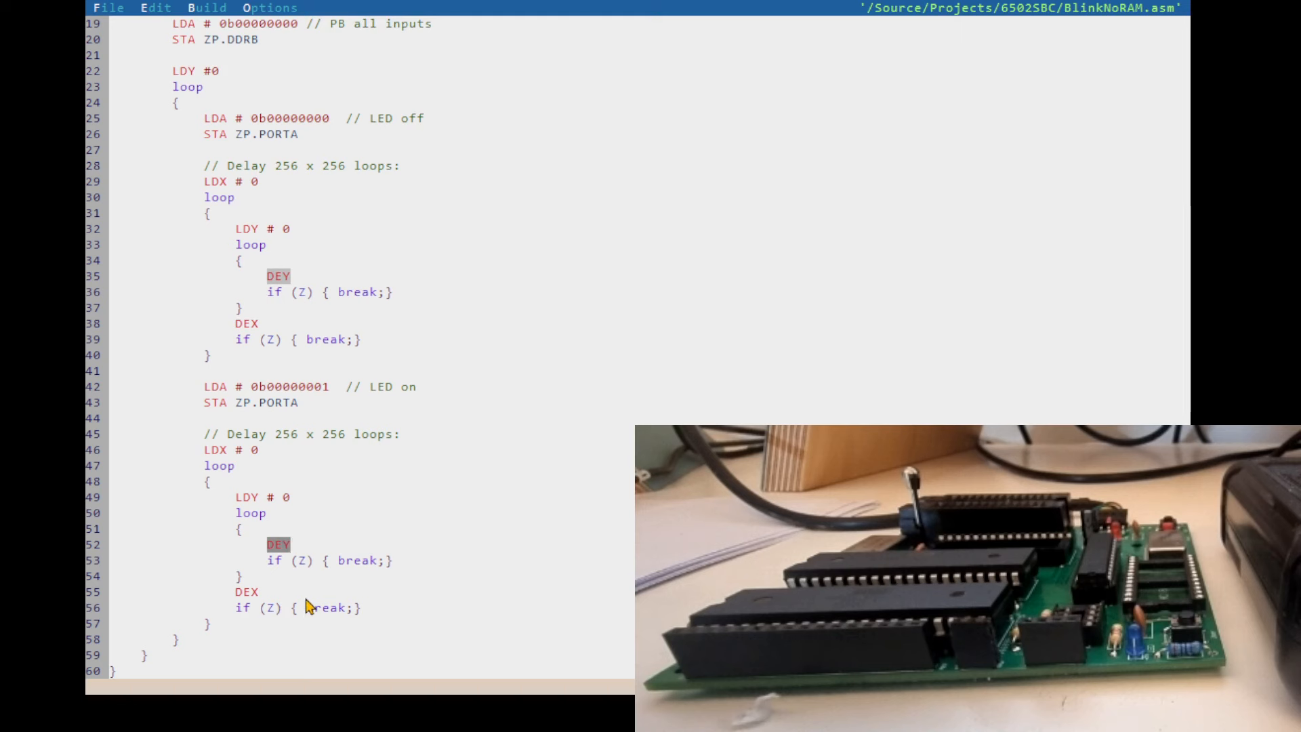
# Build BlinkNoRAM.asm into /Bin and confirm Run Optimizer, Run Disassembler and Save on Build are ticked.
pyautogui.click(206, 8)
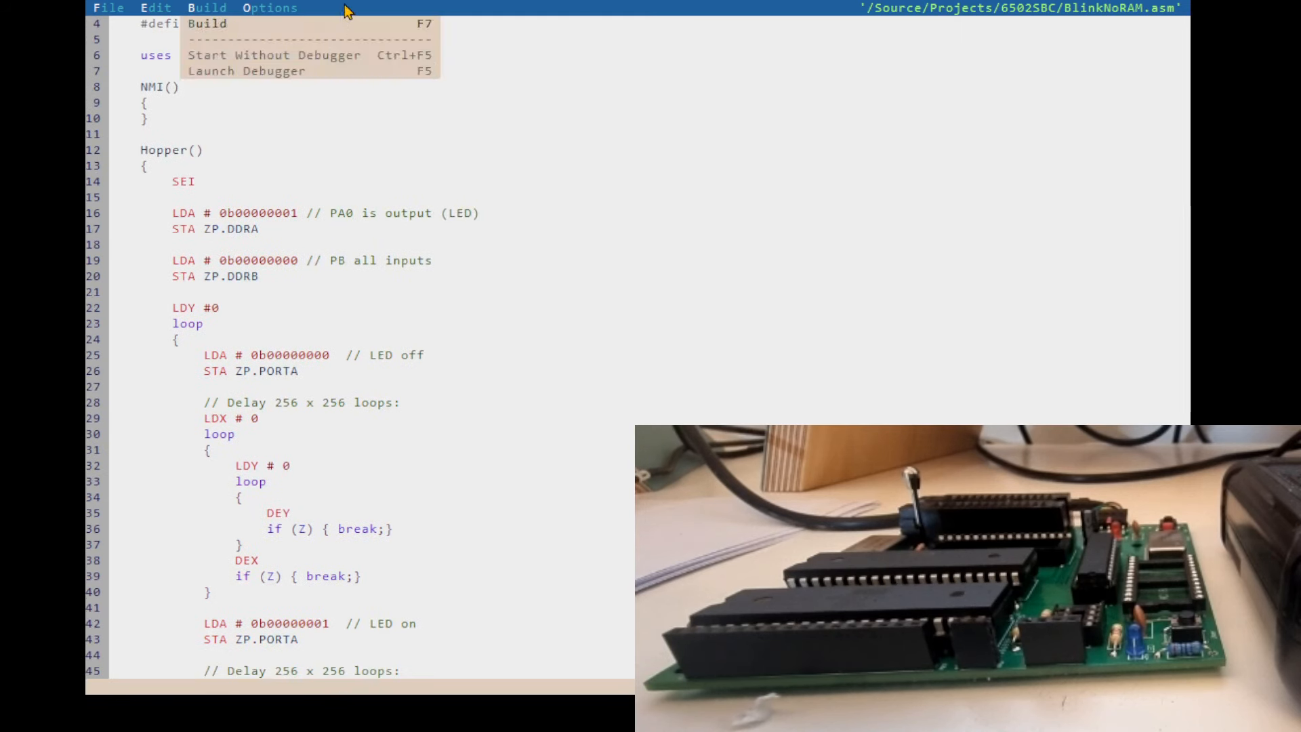
pyautogui.click(206, 23)
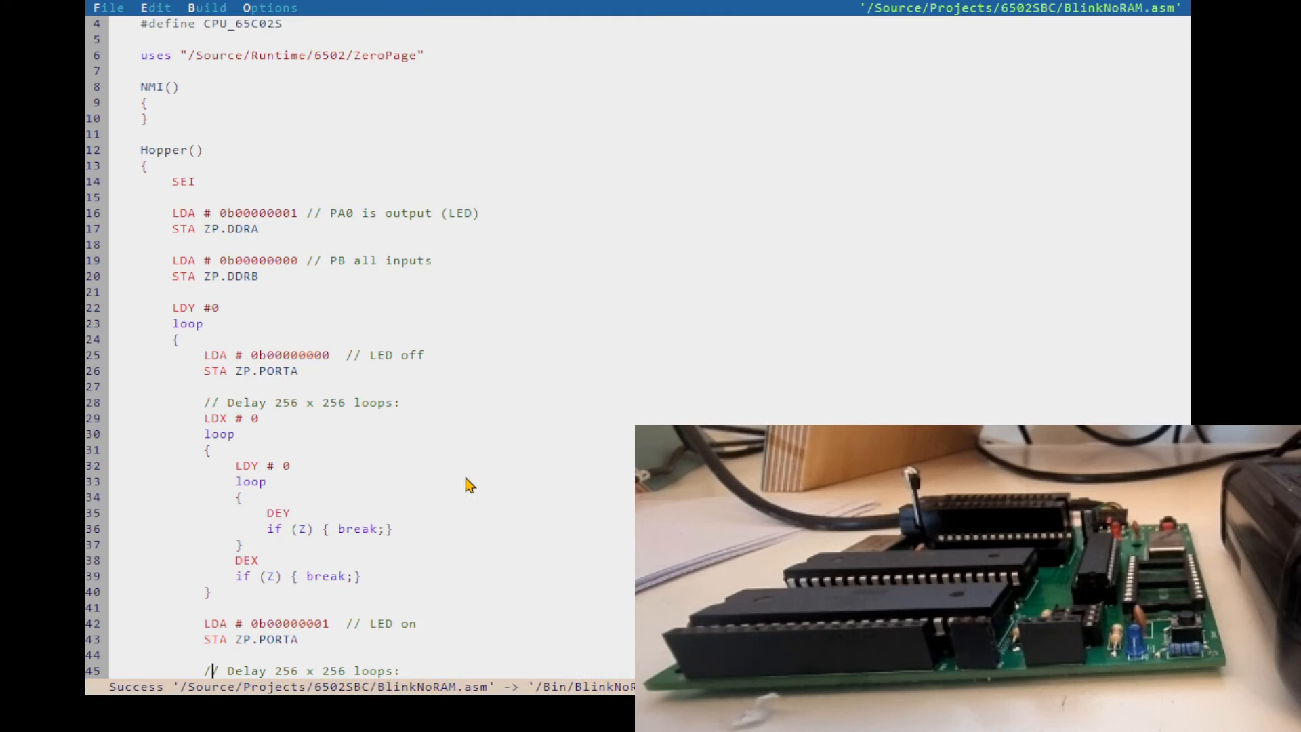
pyautogui.click(270, 9)
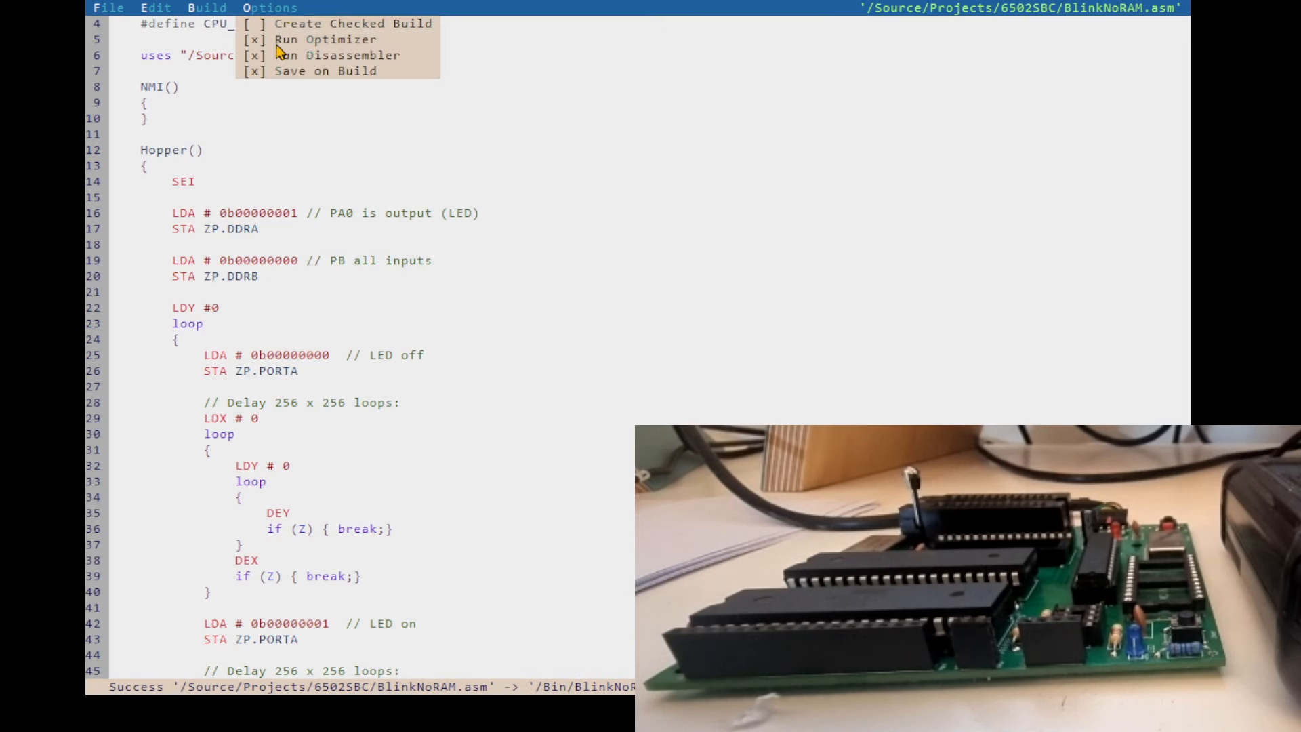
pyautogui.moveTo(236, 82)
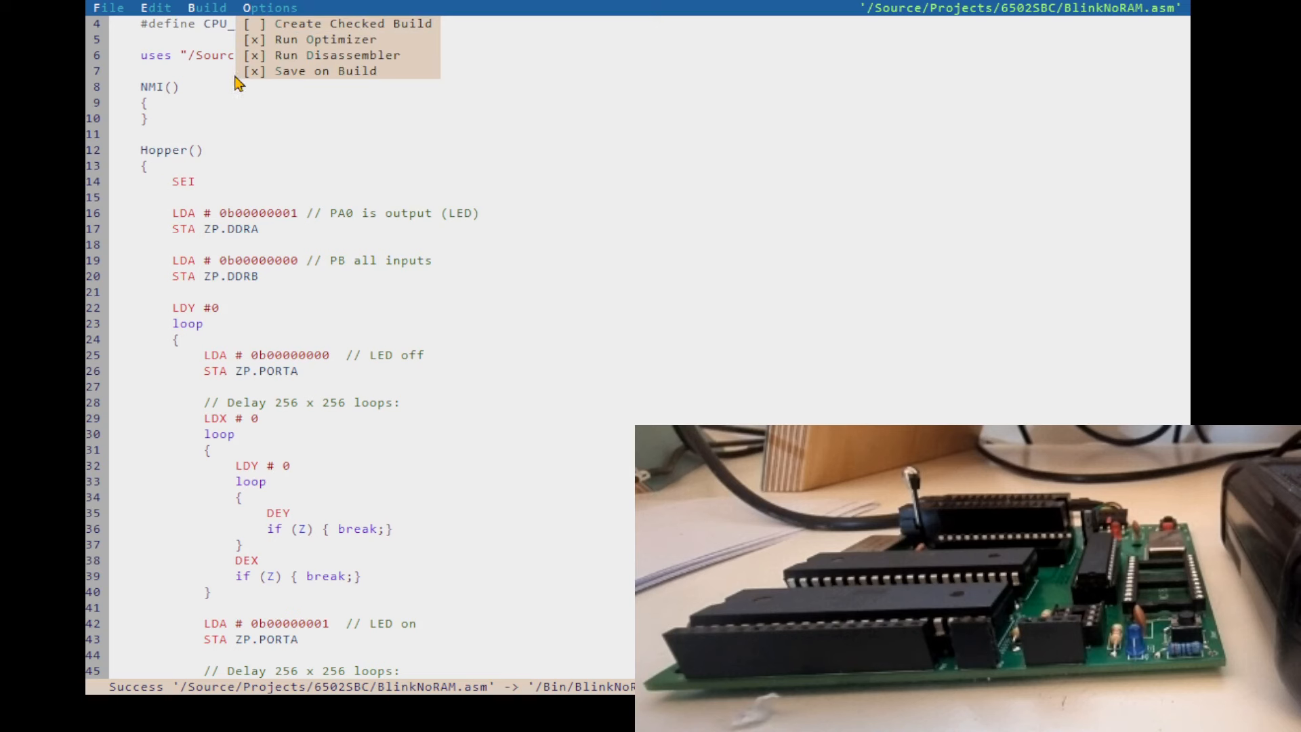
pyautogui.moveTo(298, 70)
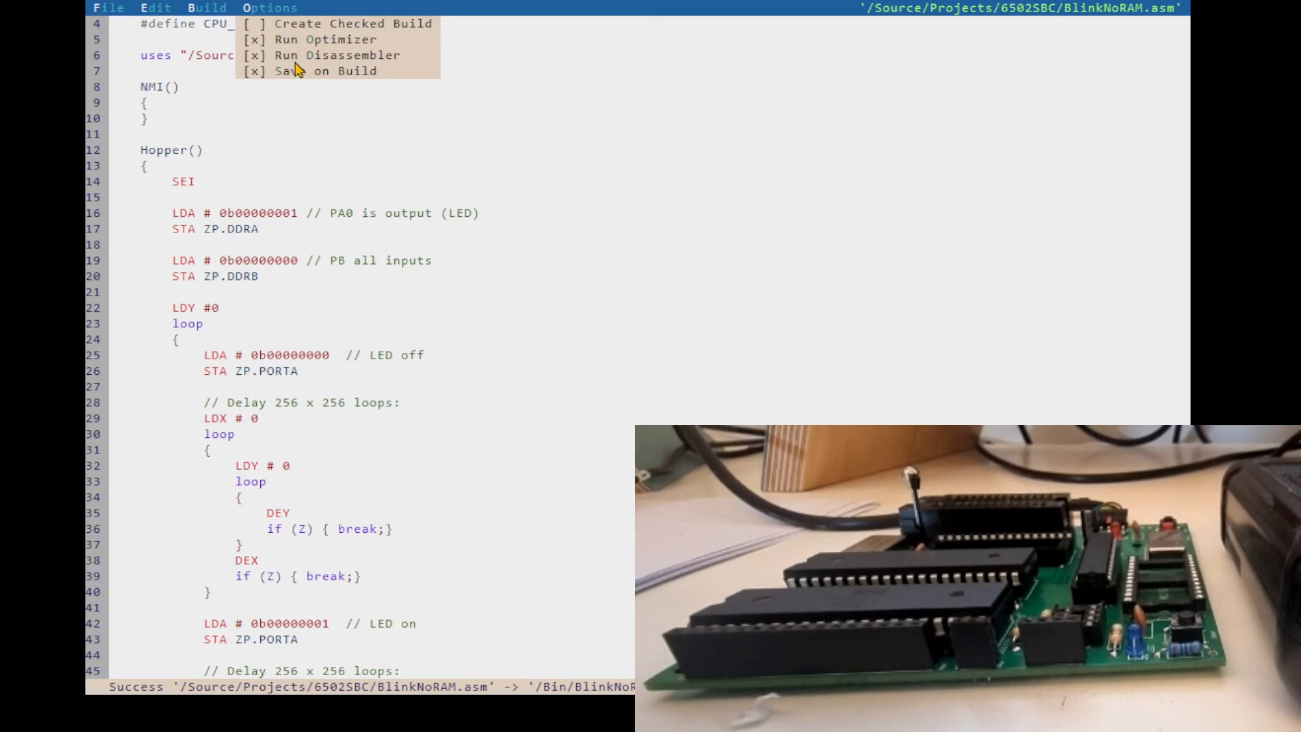
pyautogui.moveTo(313, 53)
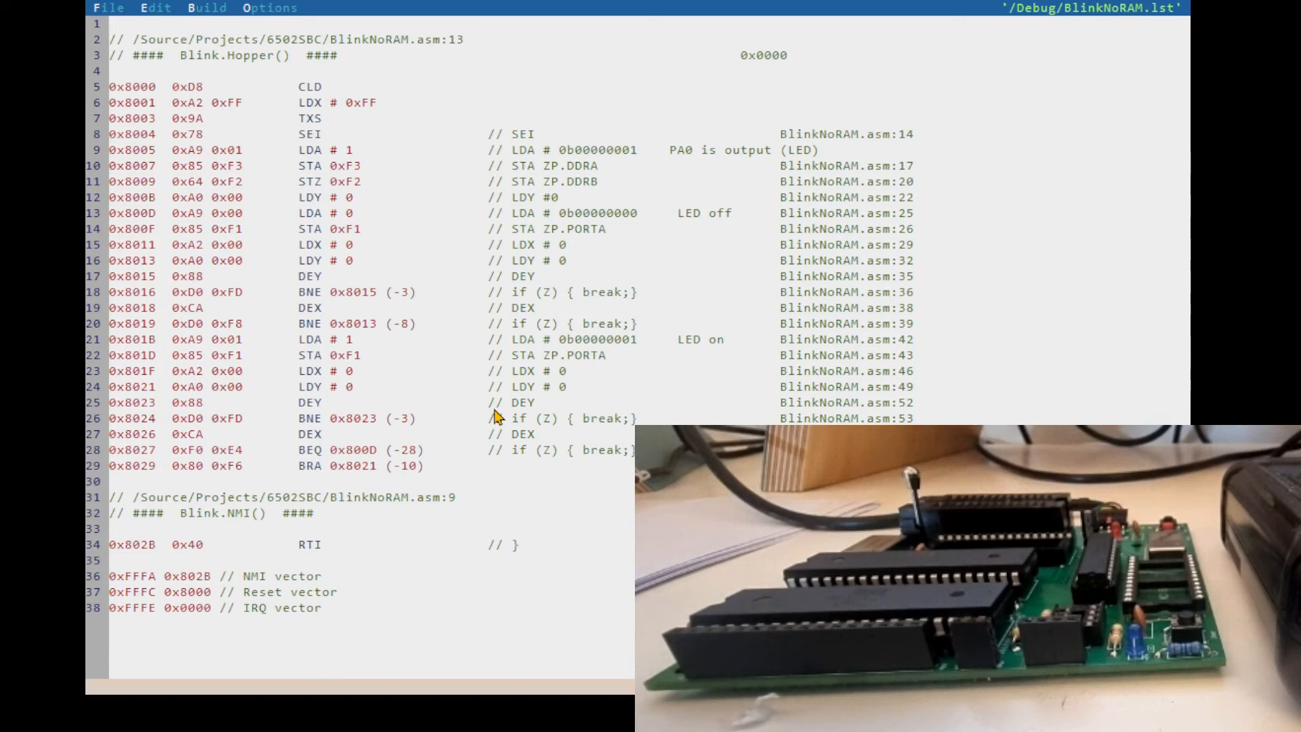
pyautogui.moveTo(478, 417)
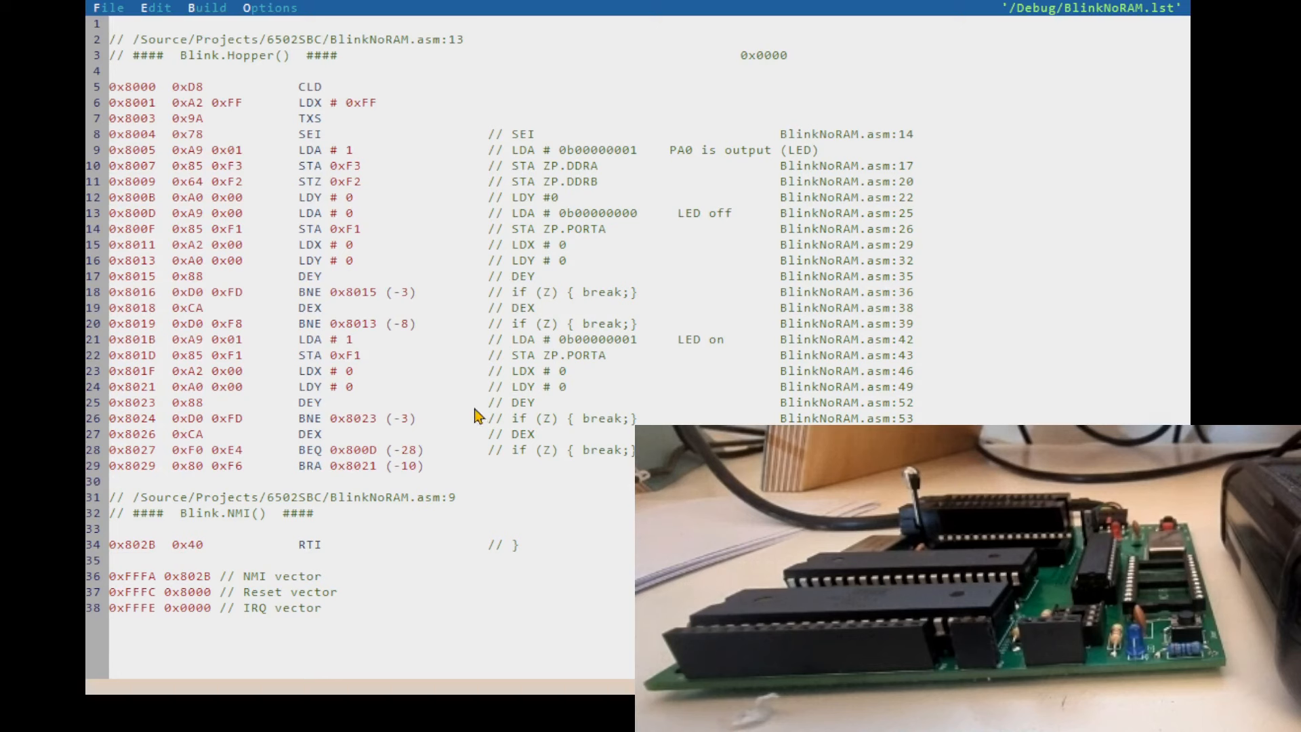
pyautogui.moveTo(286, 512)
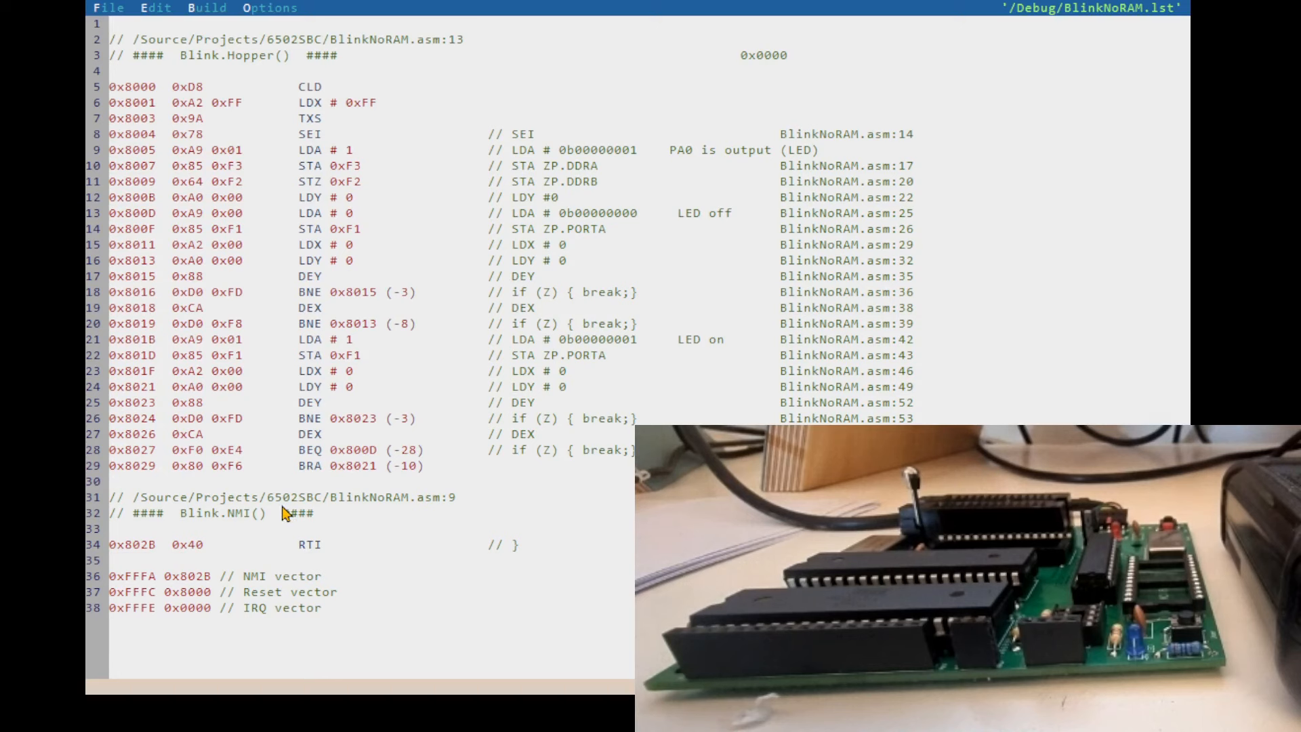
pyautogui.moveTo(332, 382)
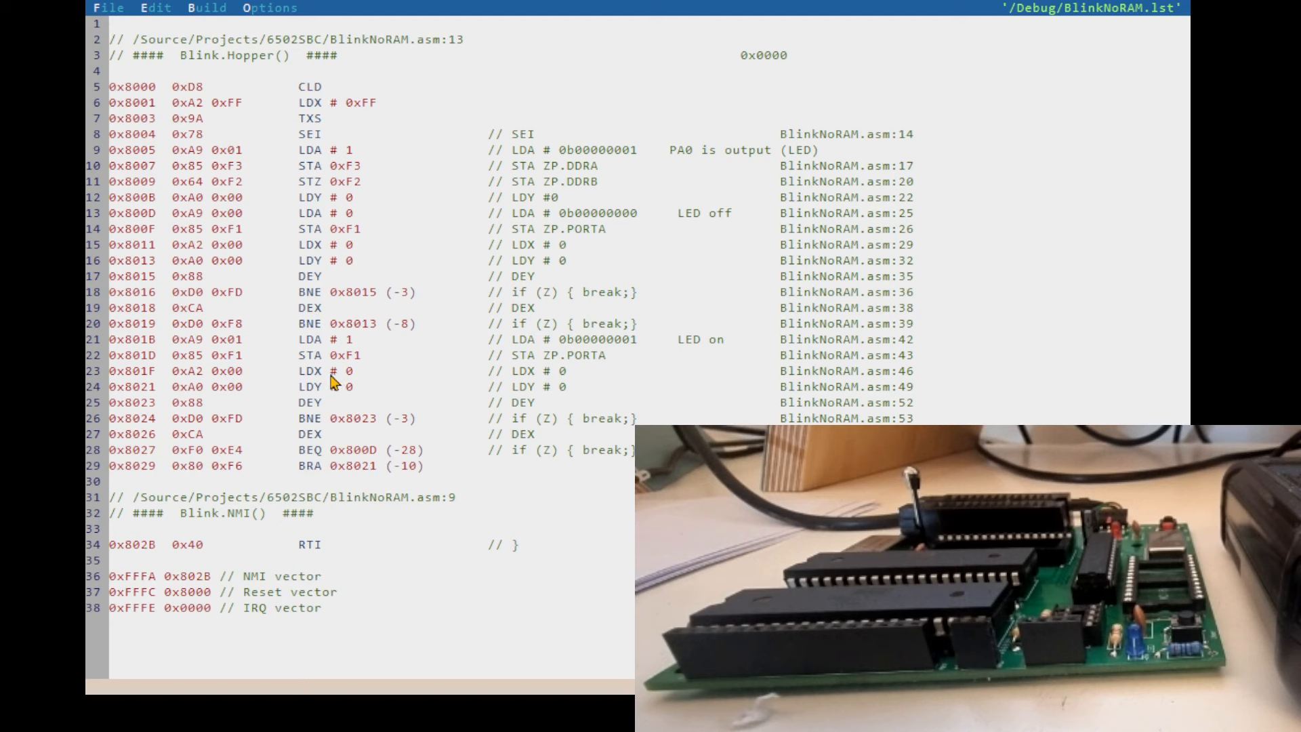
pyautogui.doubleClick(309, 465)
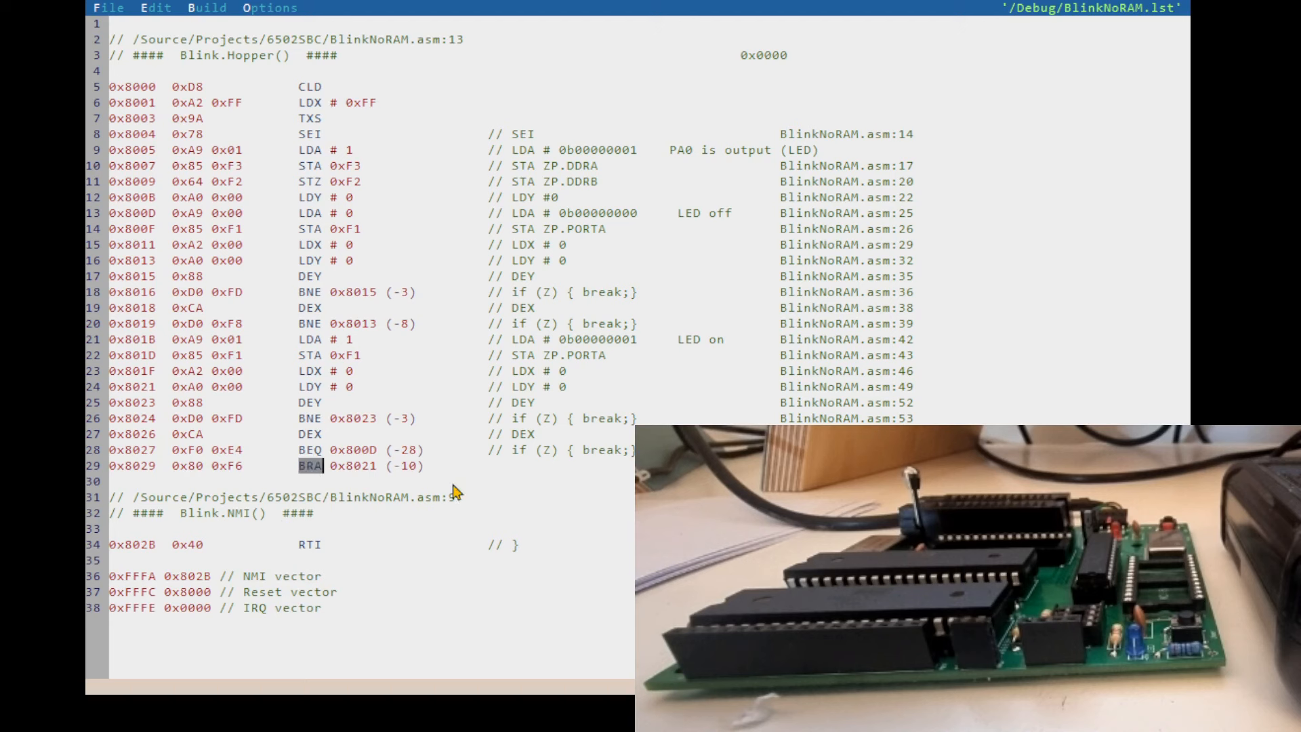
pyautogui.moveTo(228, 473)
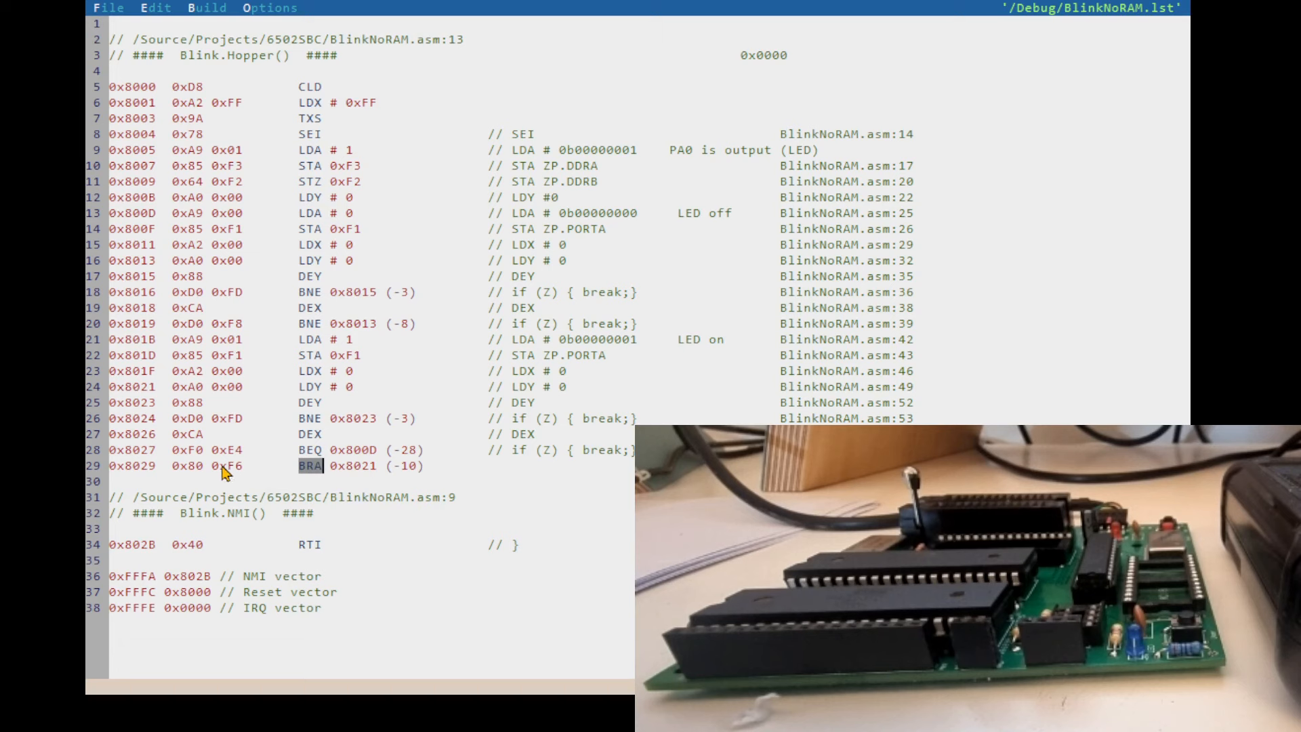
pyautogui.moveTo(340, 479)
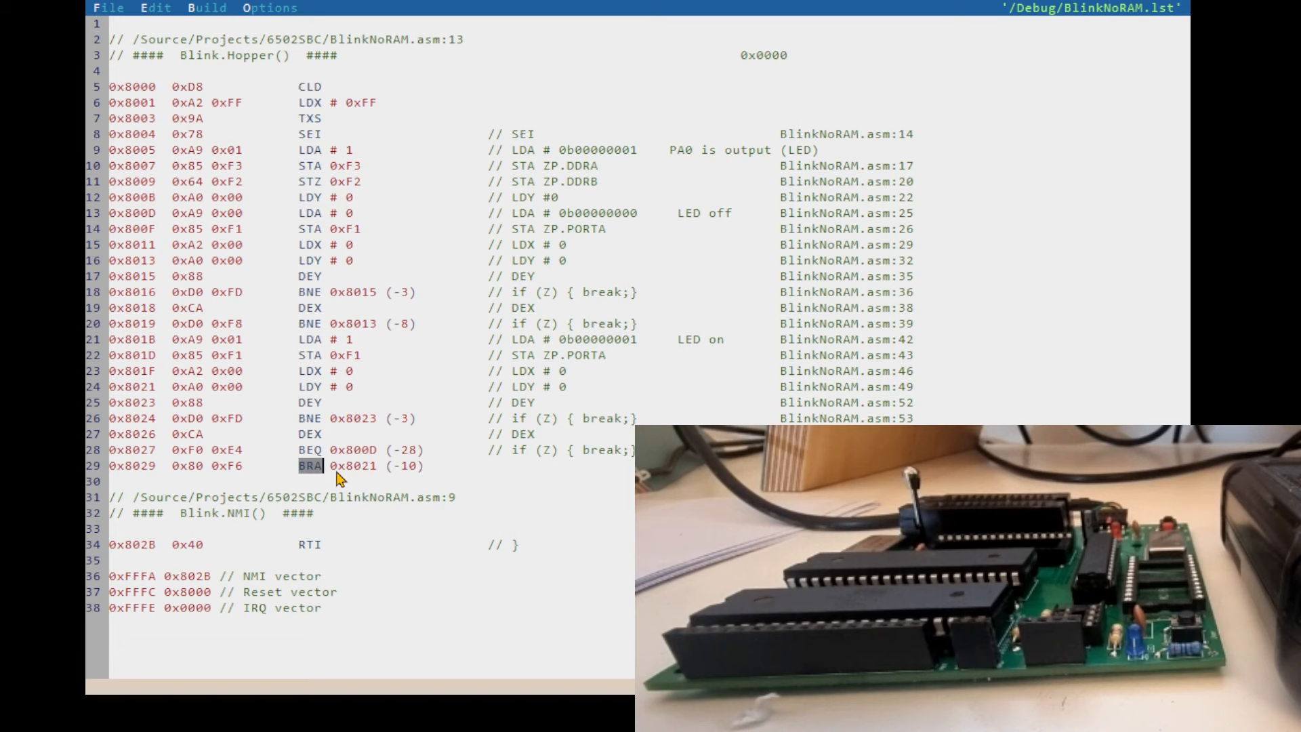
pyautogui.moveTo(374, 364)
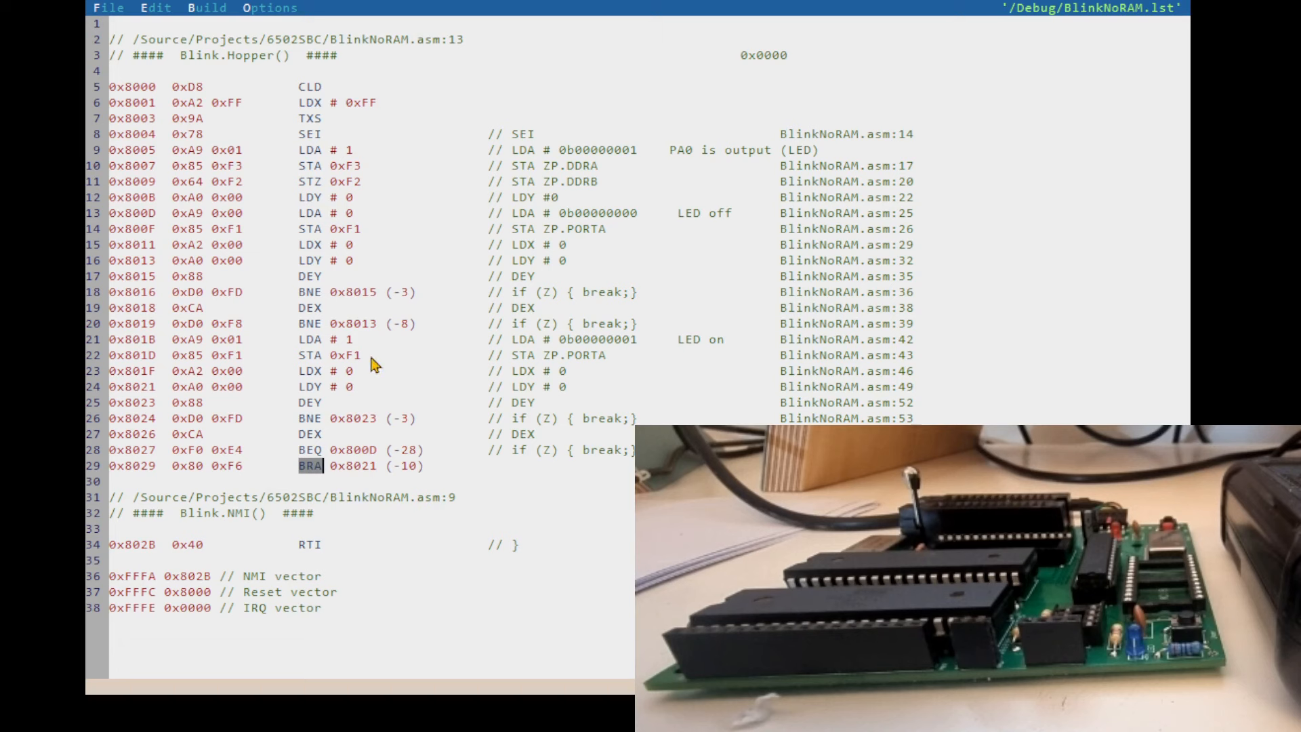
pyautogui.moveTo(317, 473)
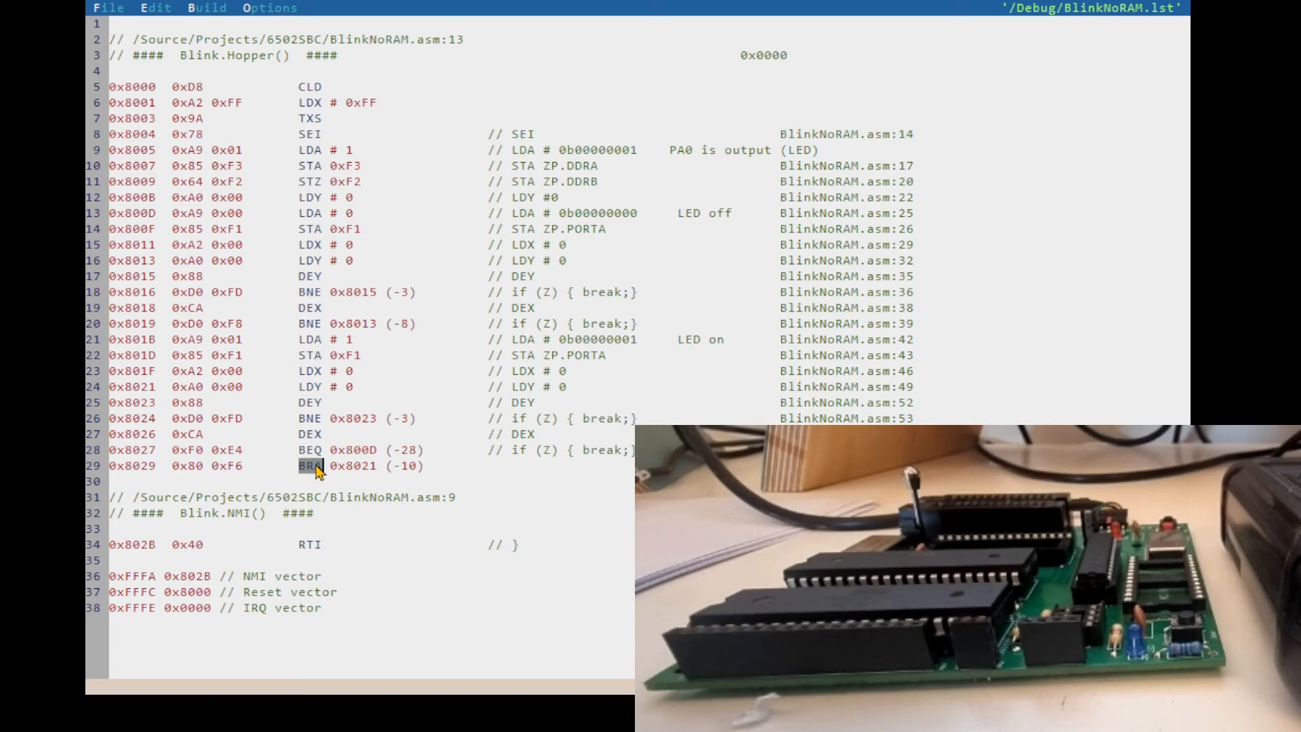
pyautogui.moveTo(361, 479)
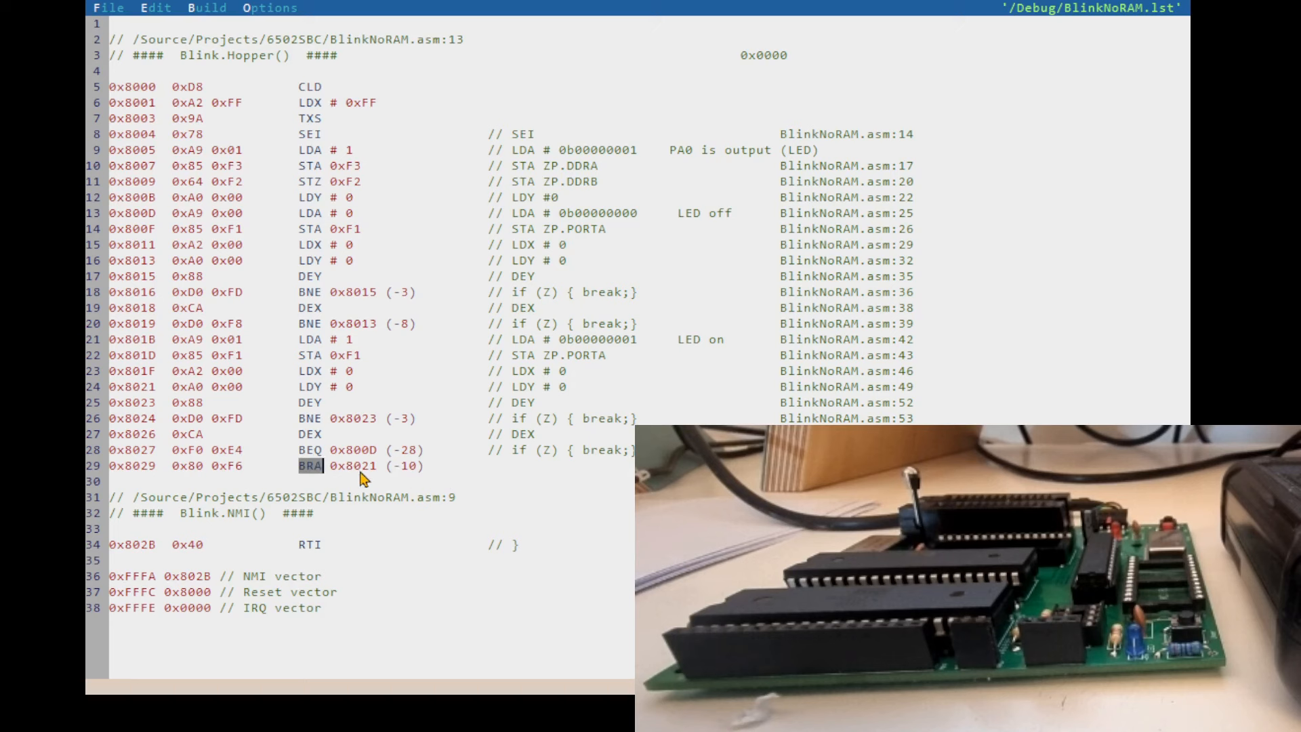
pyautogui.moveTo(498, 496)
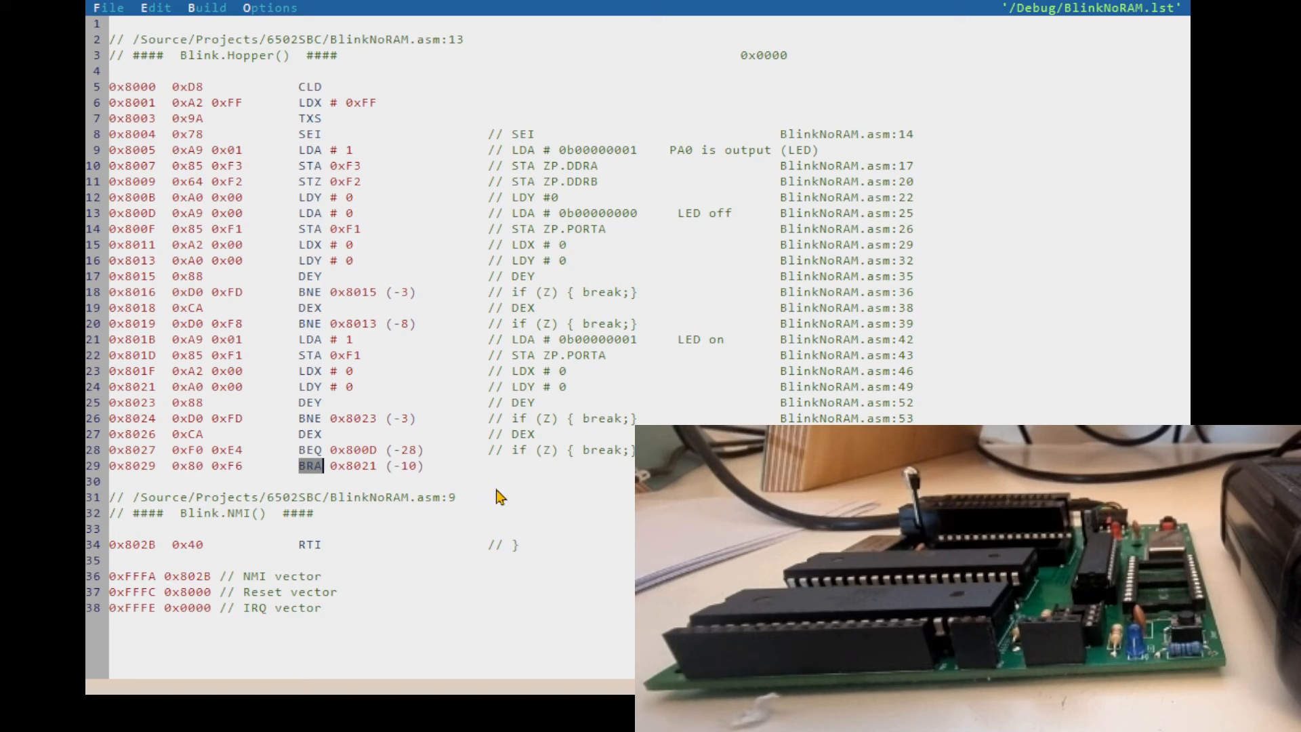
pyautogui.moveTo(391, 512)
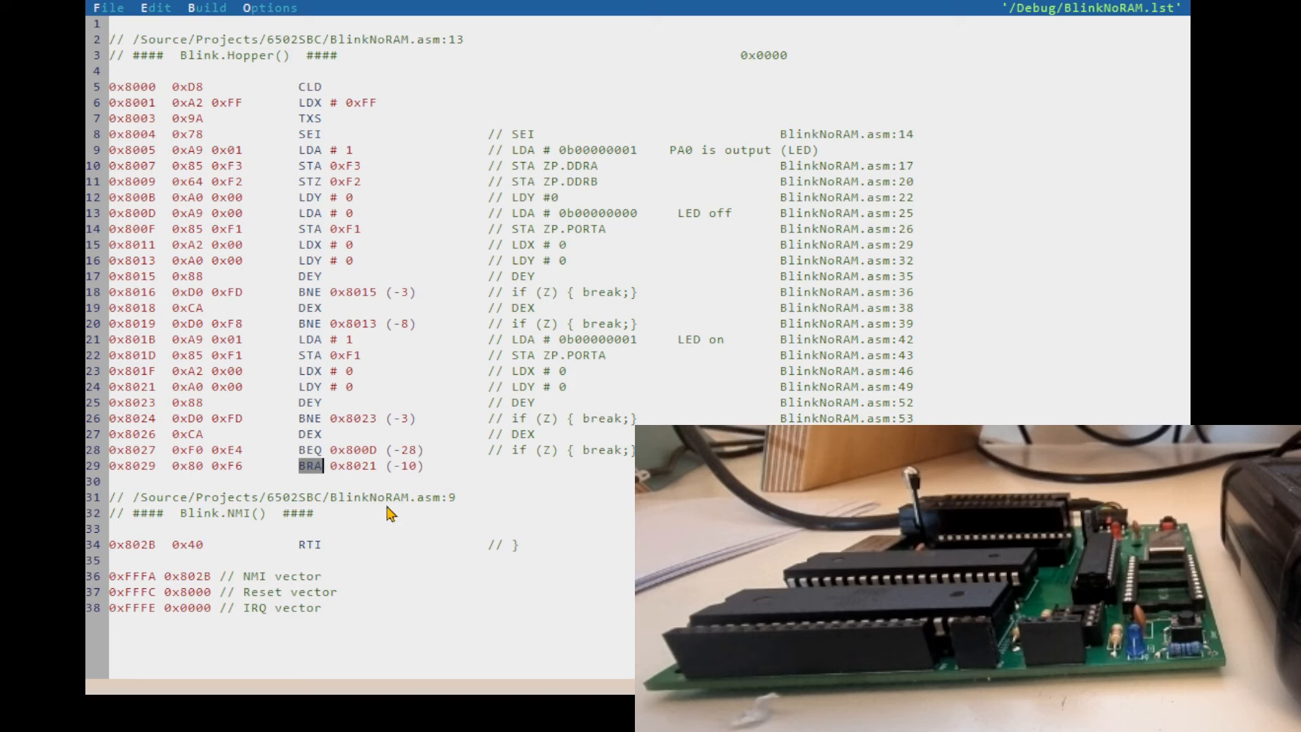
pyautogui.doubleClick(239, 512)
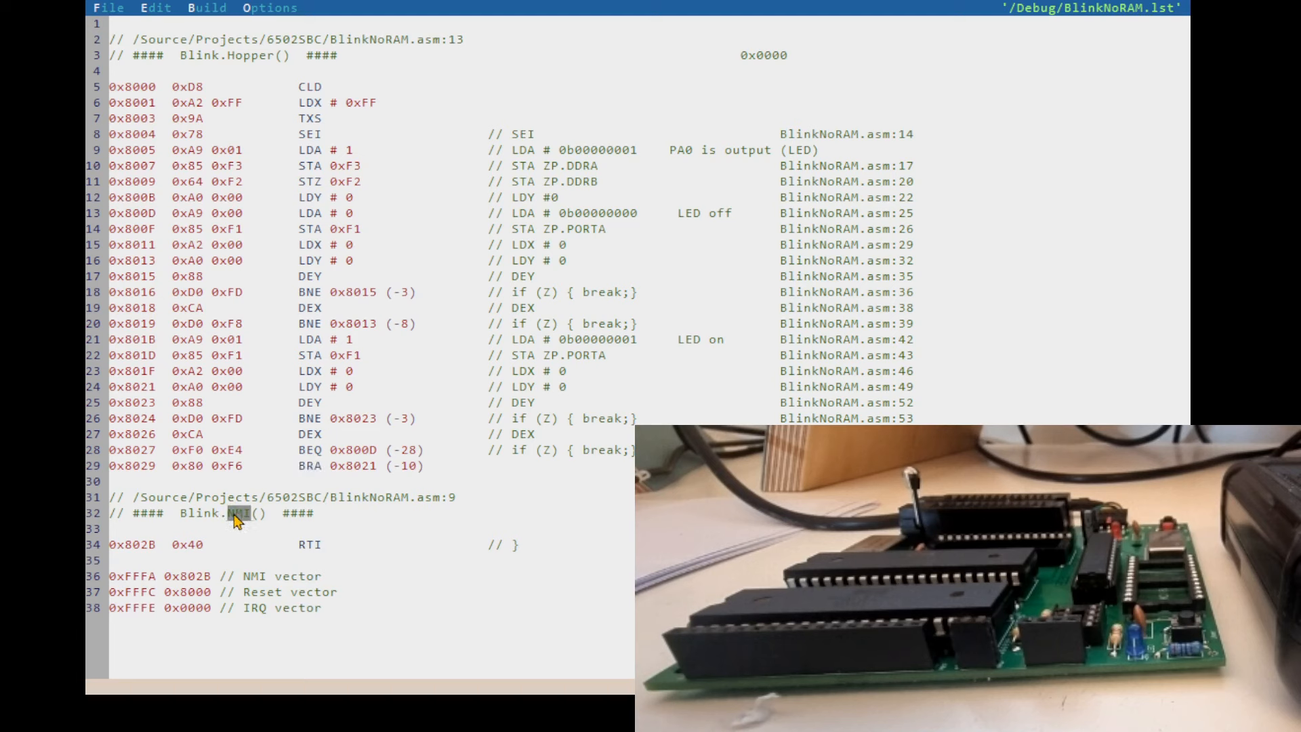
pyautogui.moveTo(309, 550)
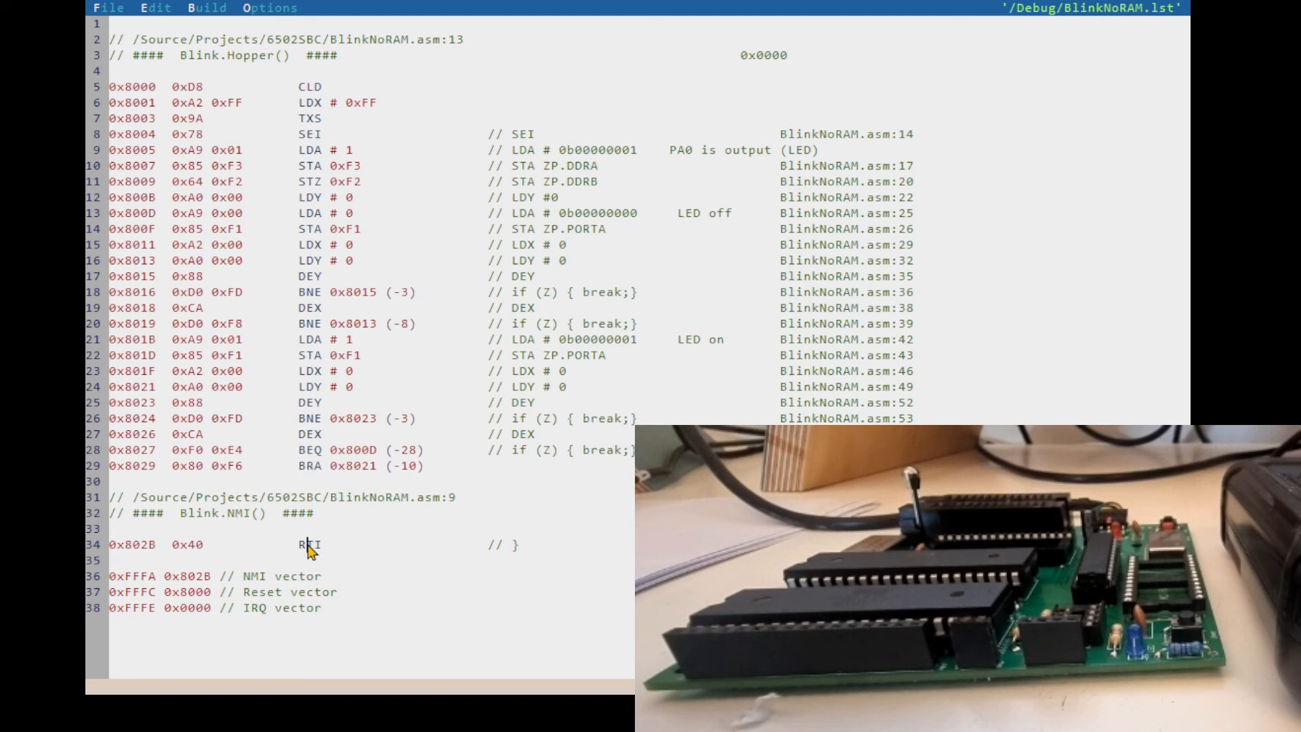
pyautogui.doubleClick(309, 545)
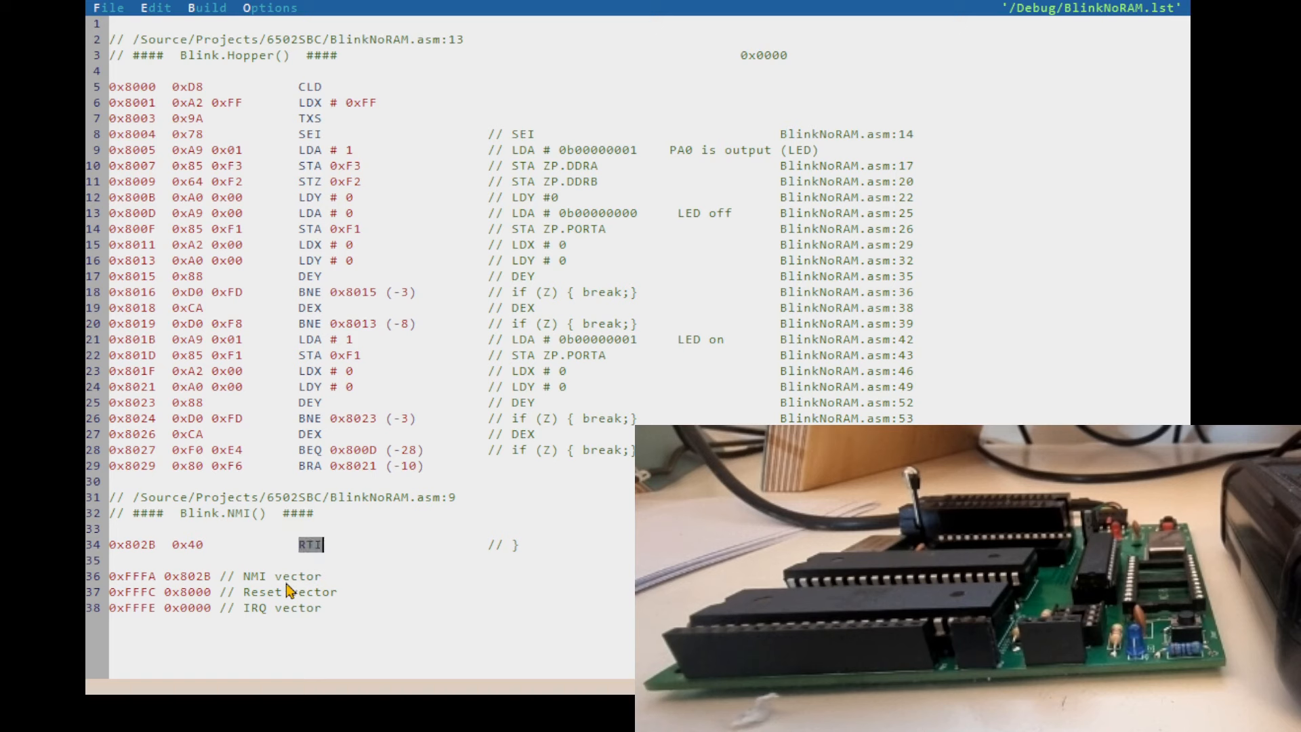
pyautogui.doubleClick(187, 607)
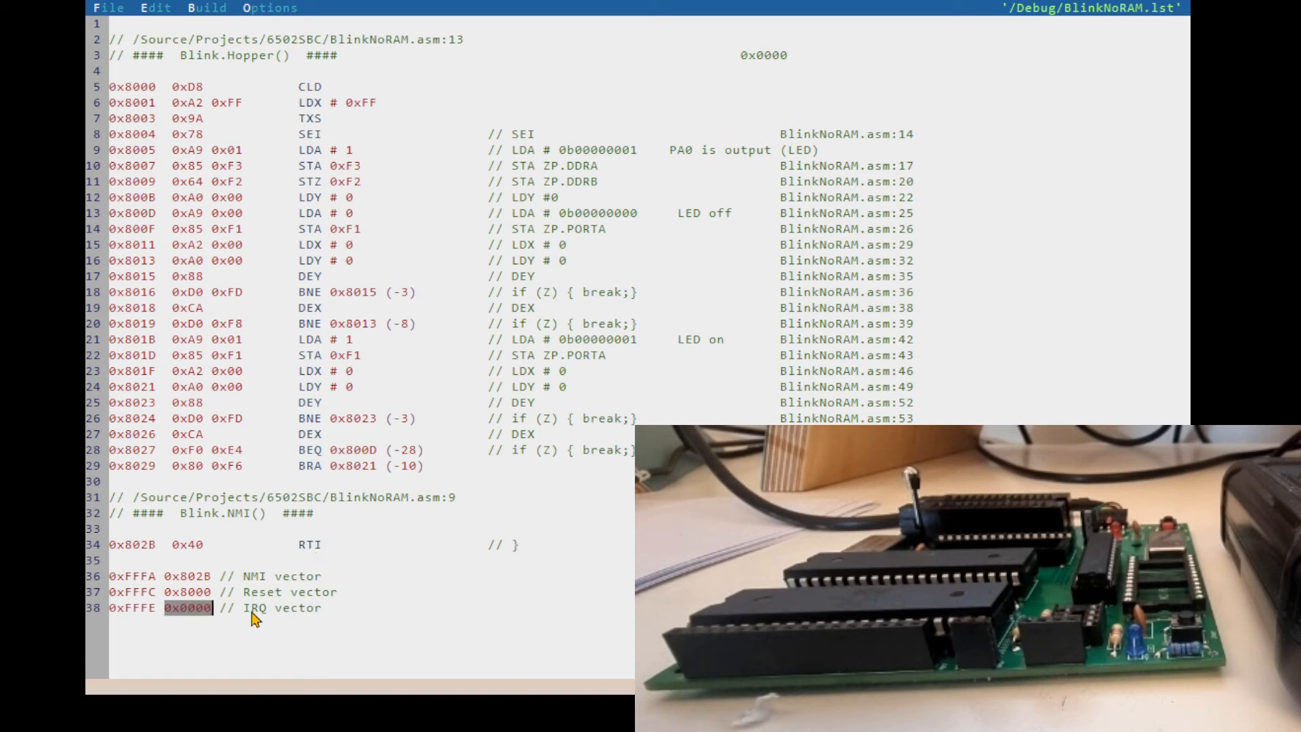
pyautogui.moveTo(323, 553)
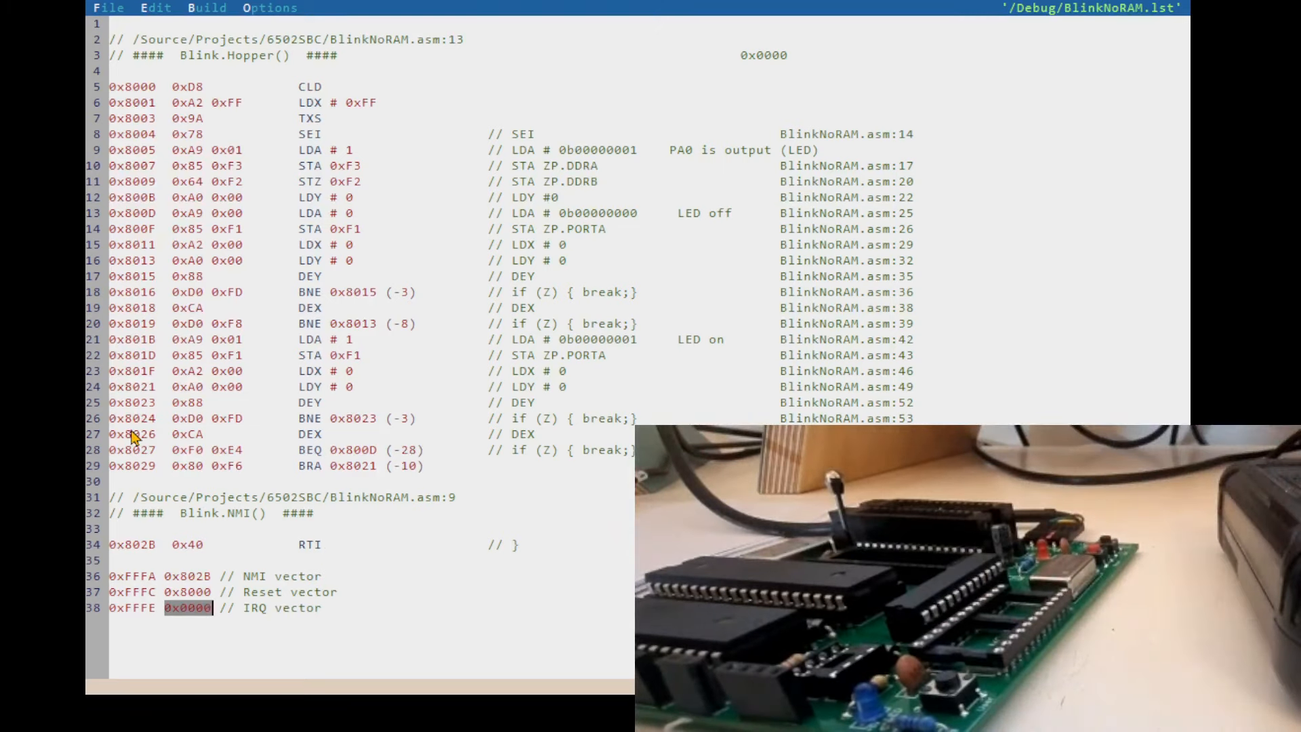
pyautogui.moveTo(166, 563)
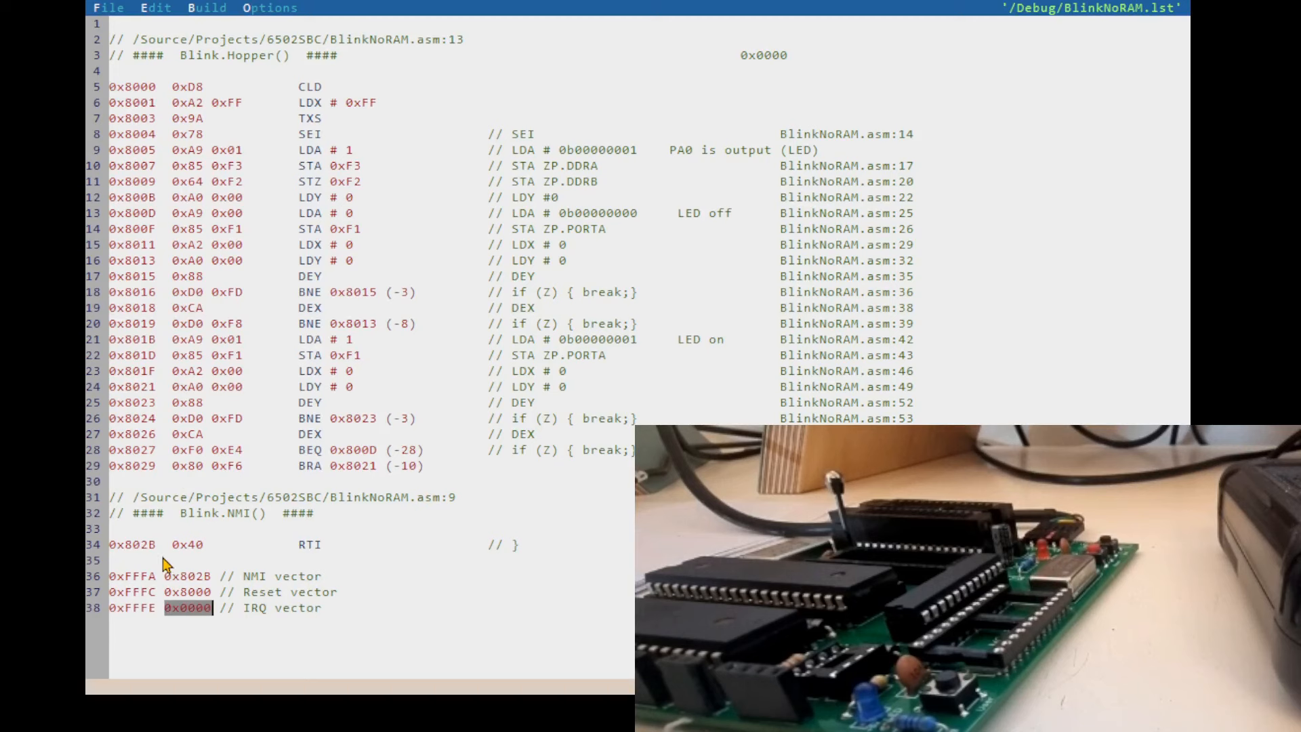
pyautogui.moveTo(331, 554)
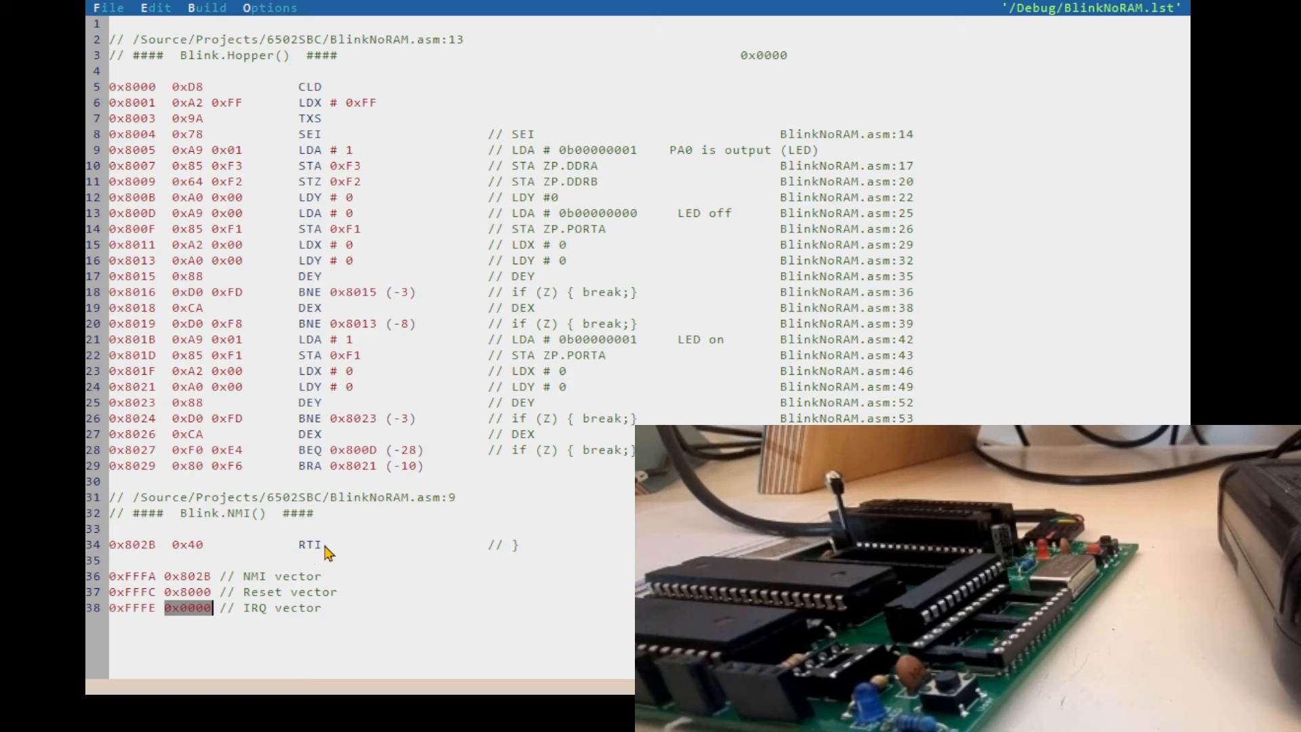
pyautogui.moveTo(323, 562)
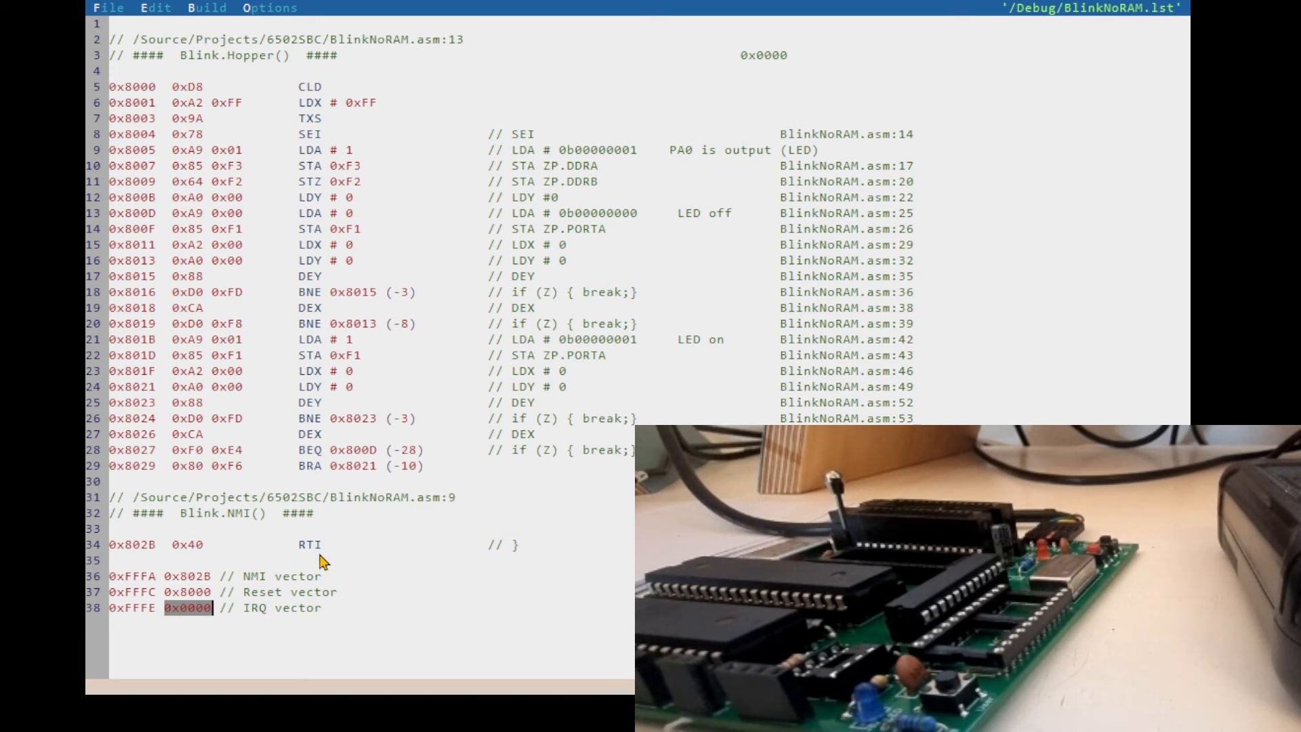
pyautogui.moveTo(309, 562)
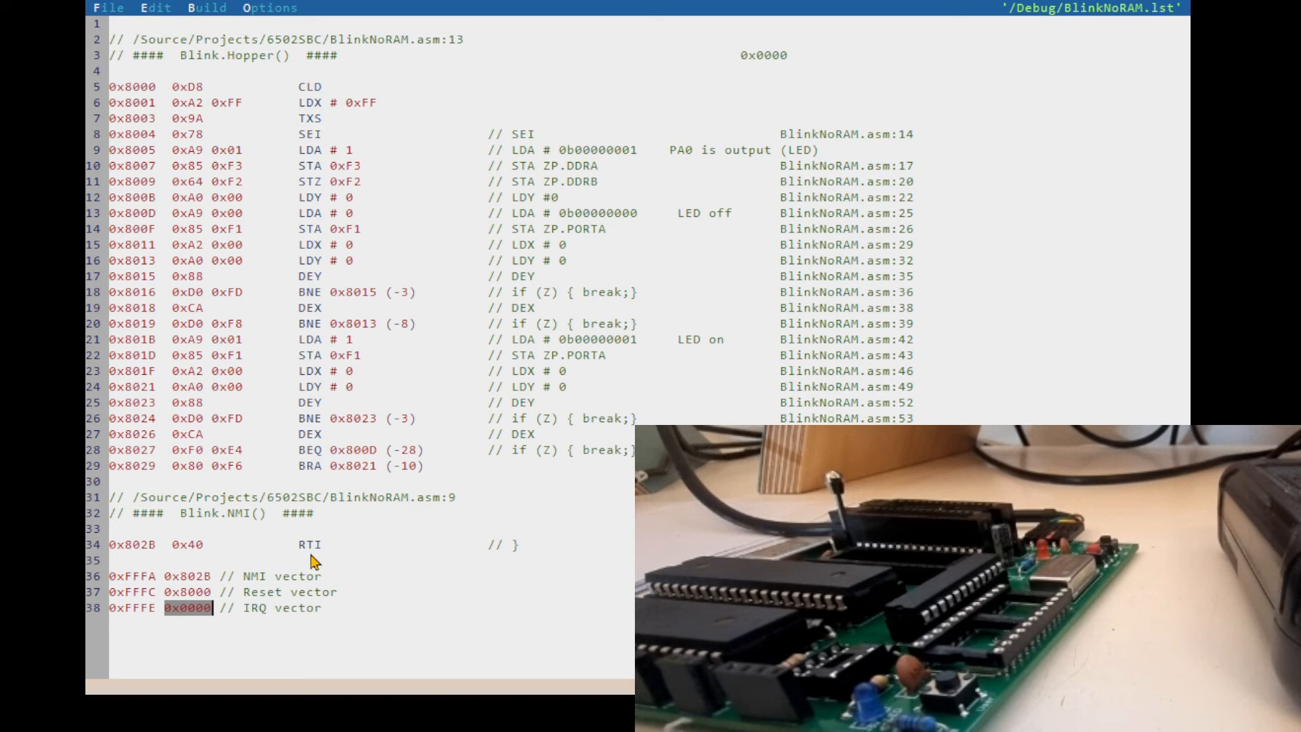
pyautogui.moveTo(316, 560)
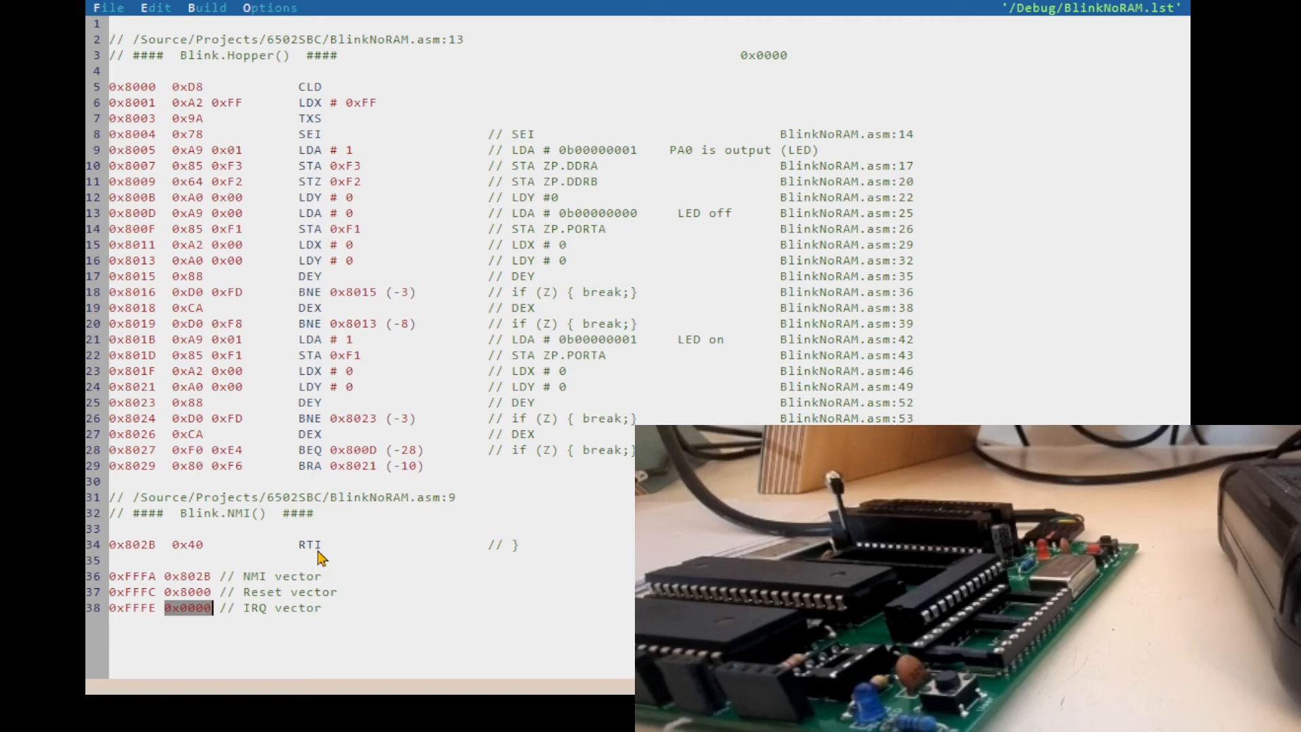
pyautogui.moveTo(406, 540)
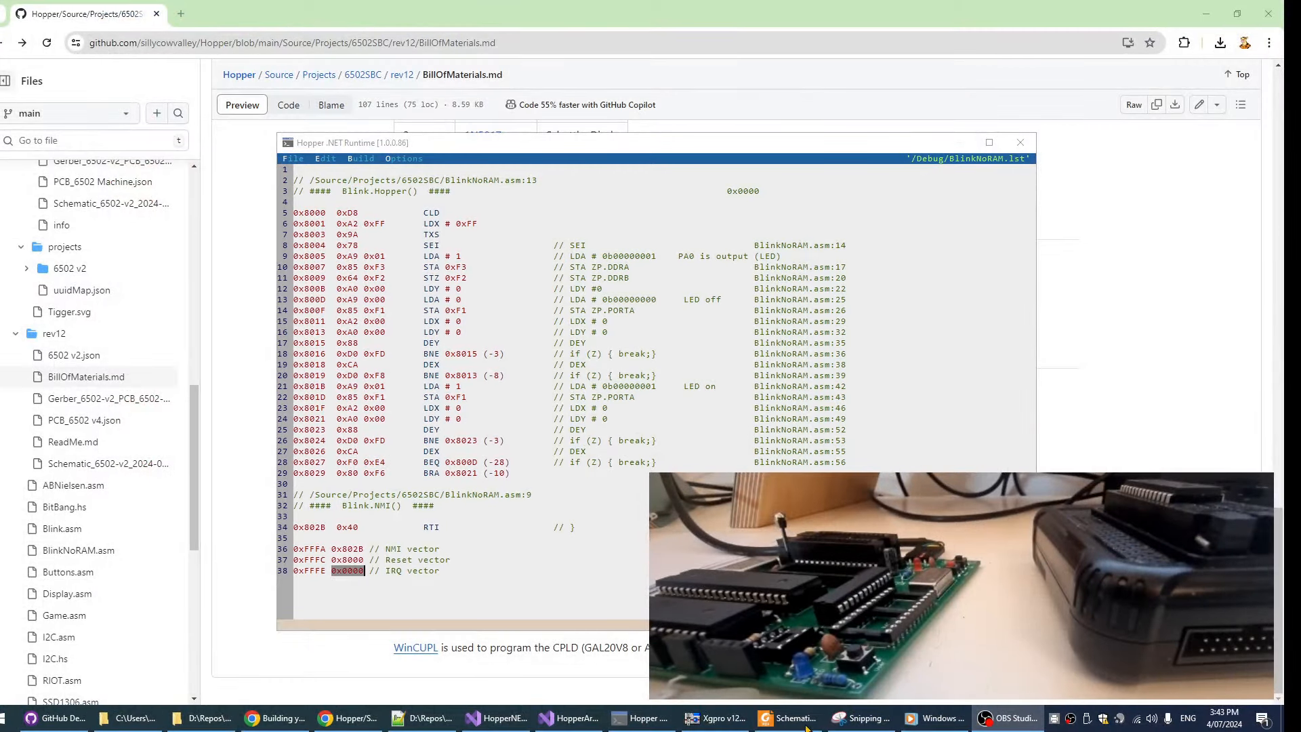
# Switch to Xgpro and clear the AT28C256 buffer back to all FF.
pyautogui.click(715, 719)
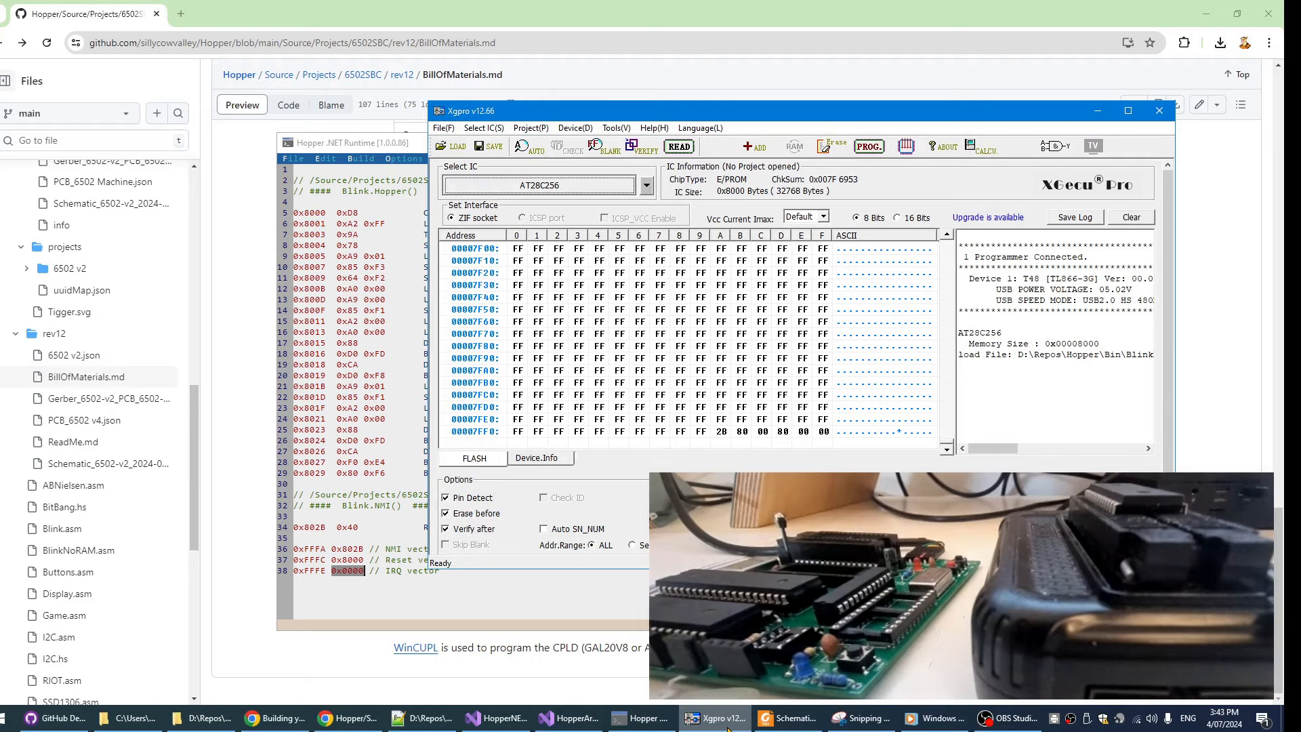
pyautogui.click(648, 184)
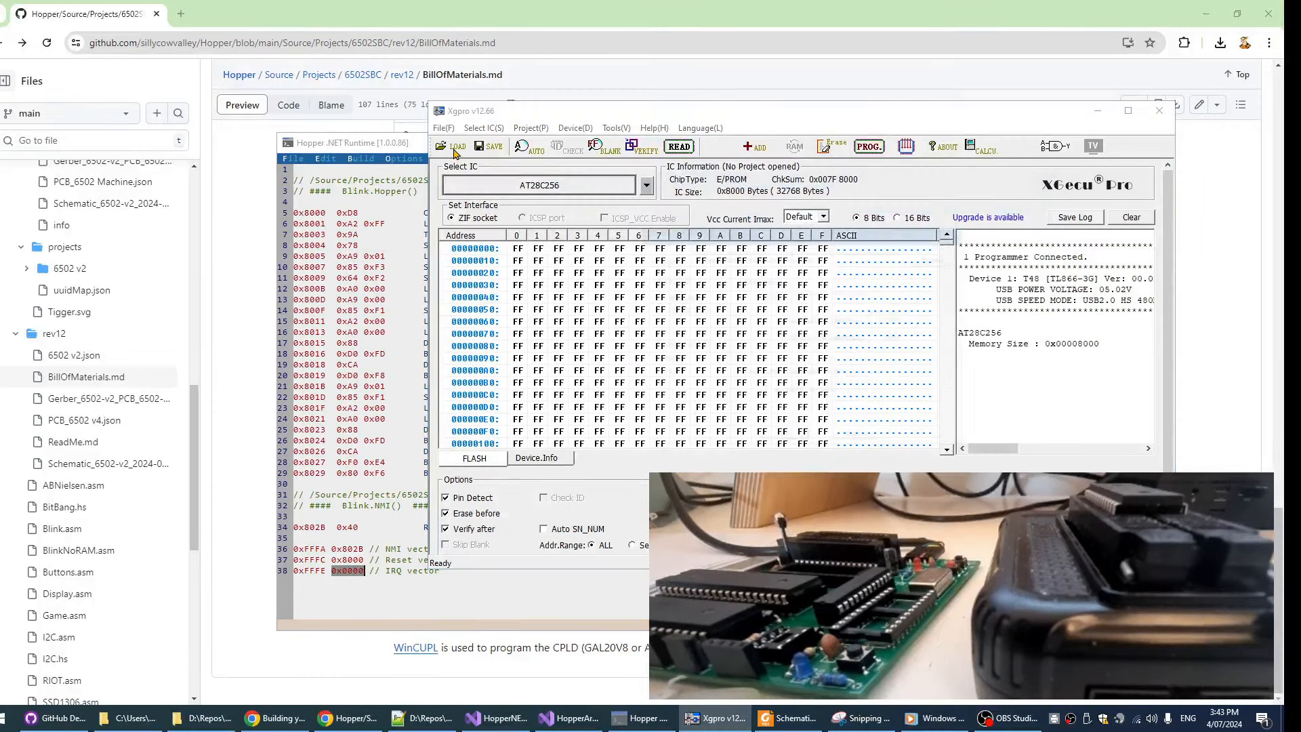
# Browse to BlinkNoRAM.hex in the Bin folder as the Intel HEX file to load.
pyautogui.click(456, 147)
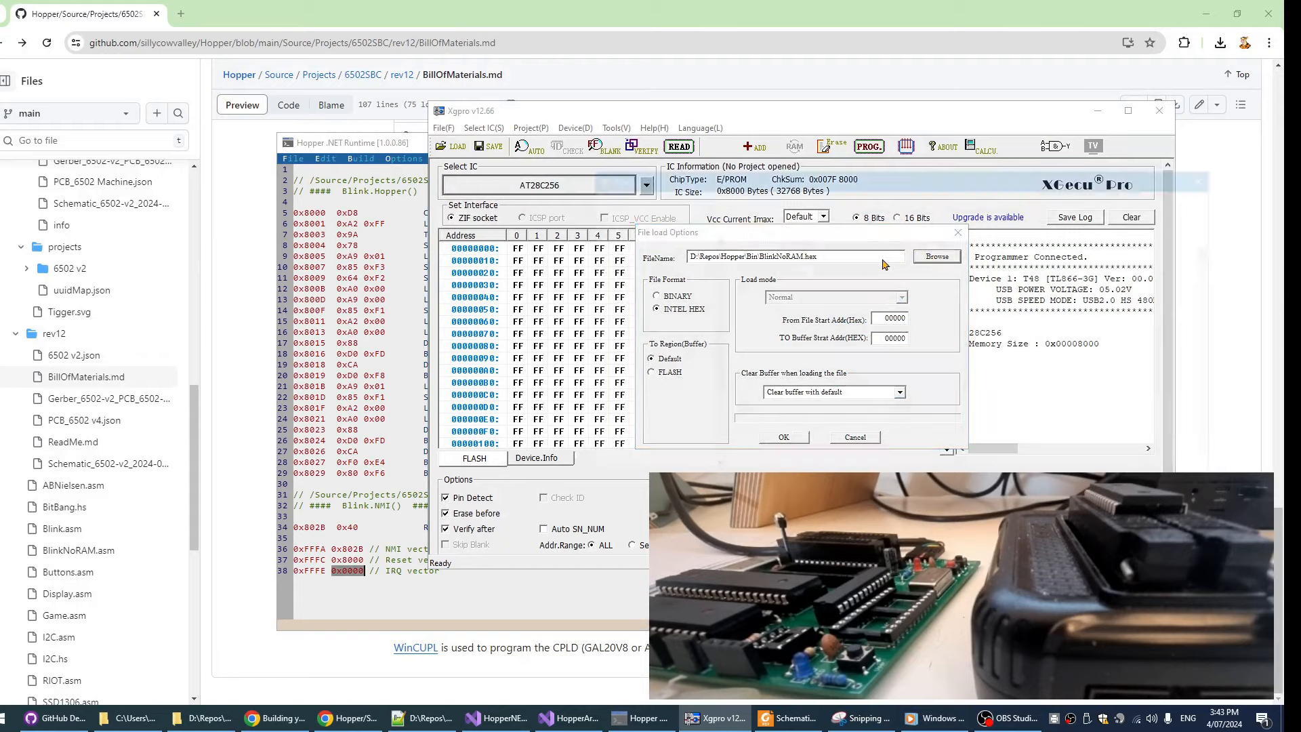
pyautogui.click(937, 257)
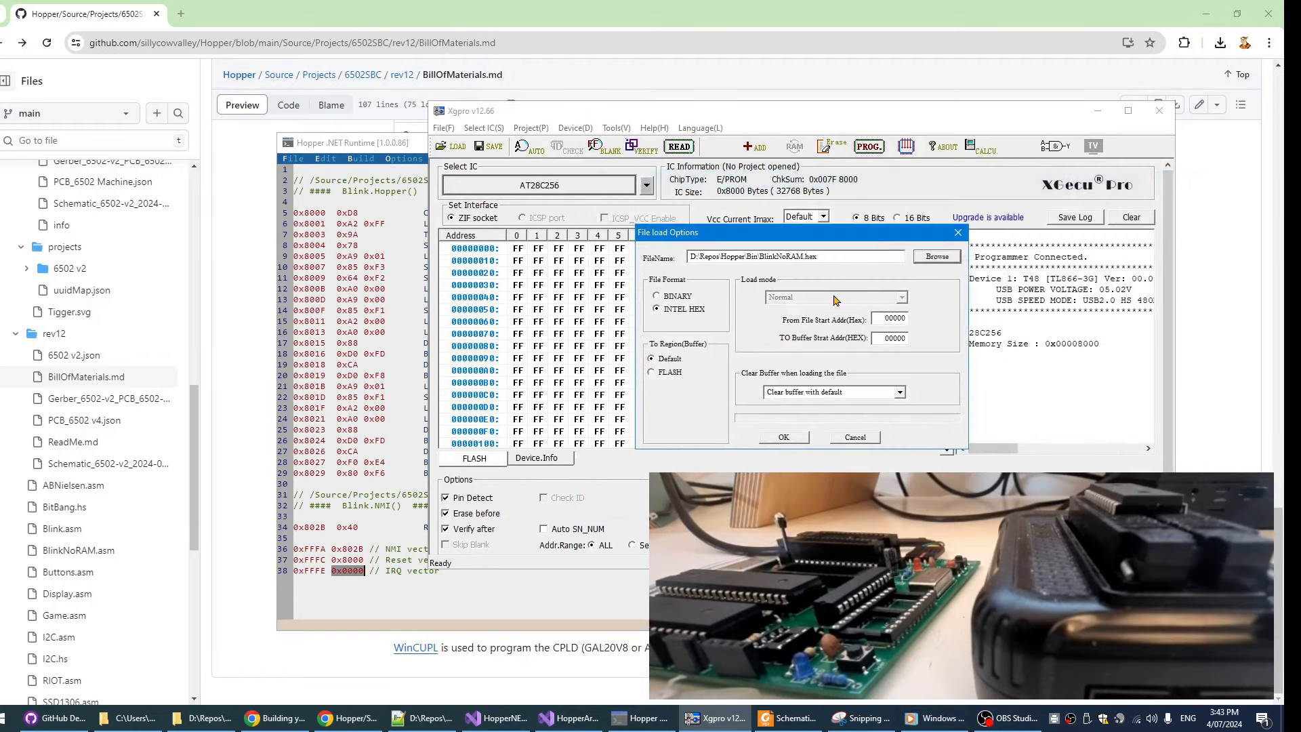
pyautogui.click(937, 256)
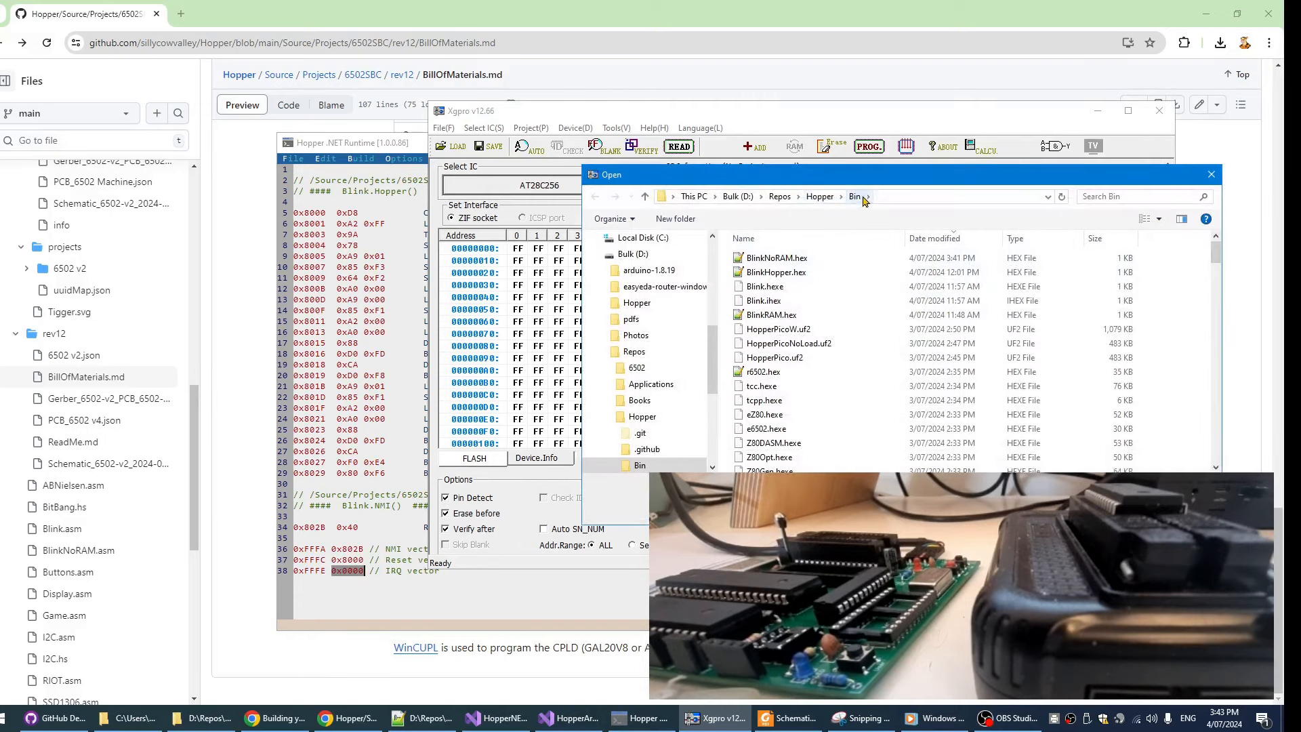
pyautogui.click(763, 372)
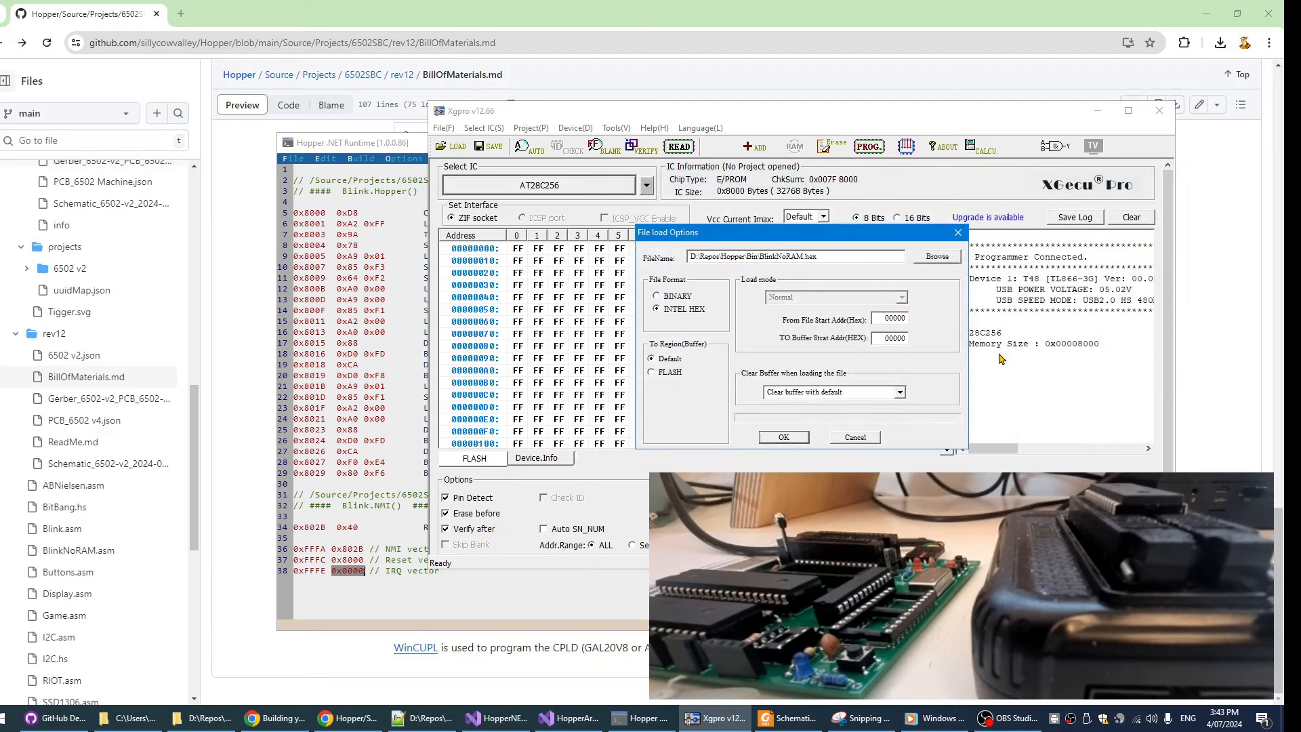
pyautogui.moveTo(850, 345)
pyautogui.write('08000')
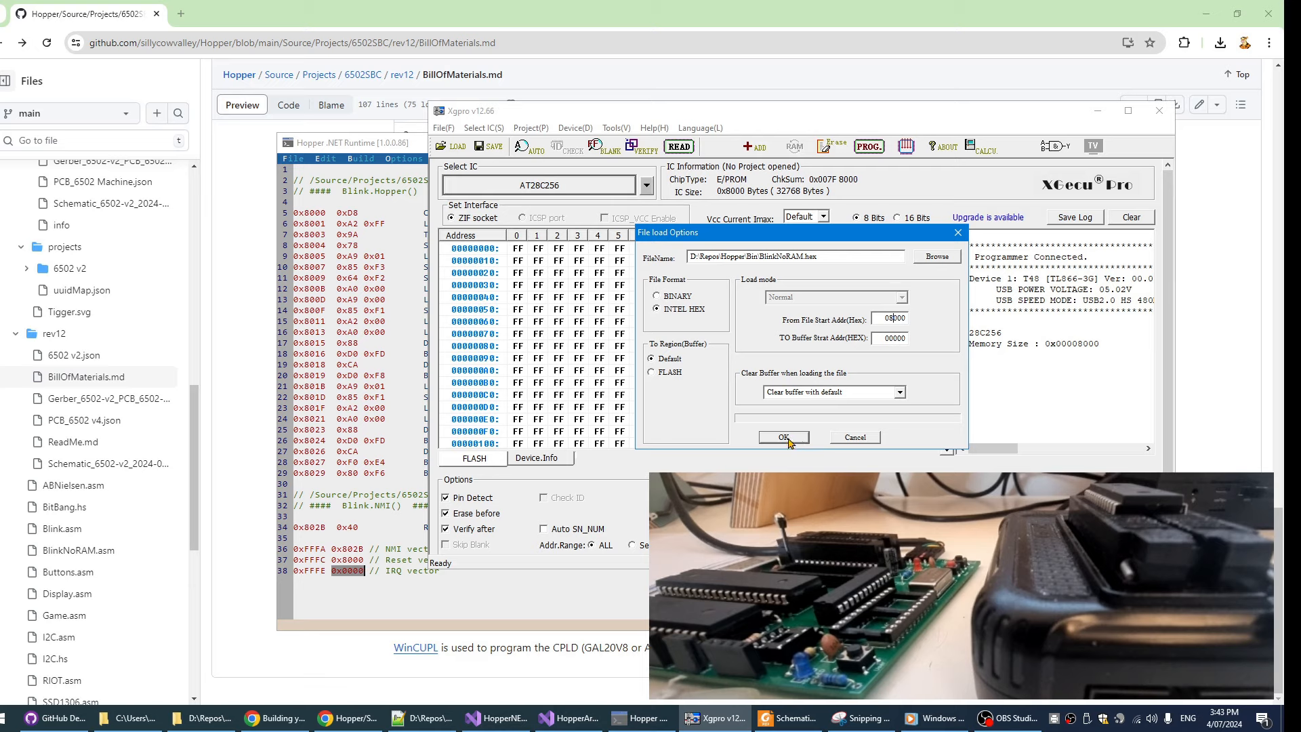
# Load BlinkNoRAM.hex into the buffer and jump to 7FF0 to check the reset vectors.
pyautogui.click(780, 438)
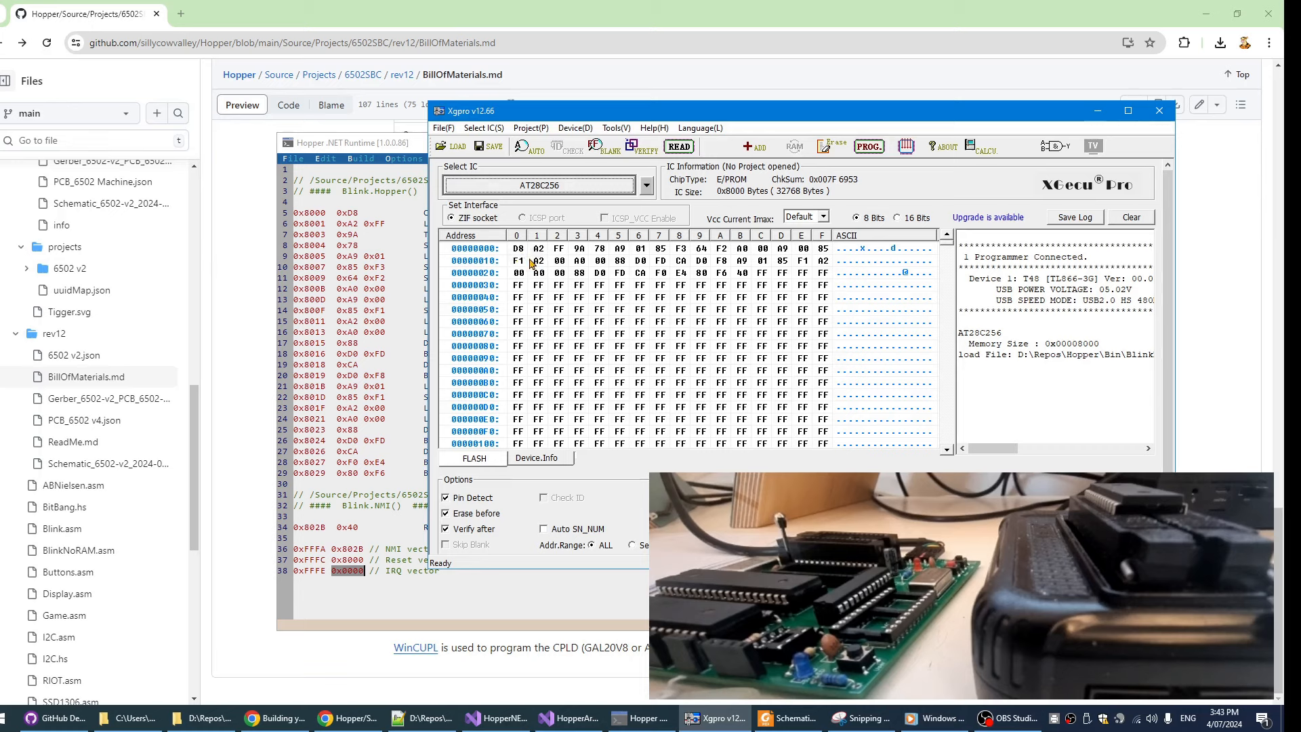
pyautogui.moveTo(610, 260)
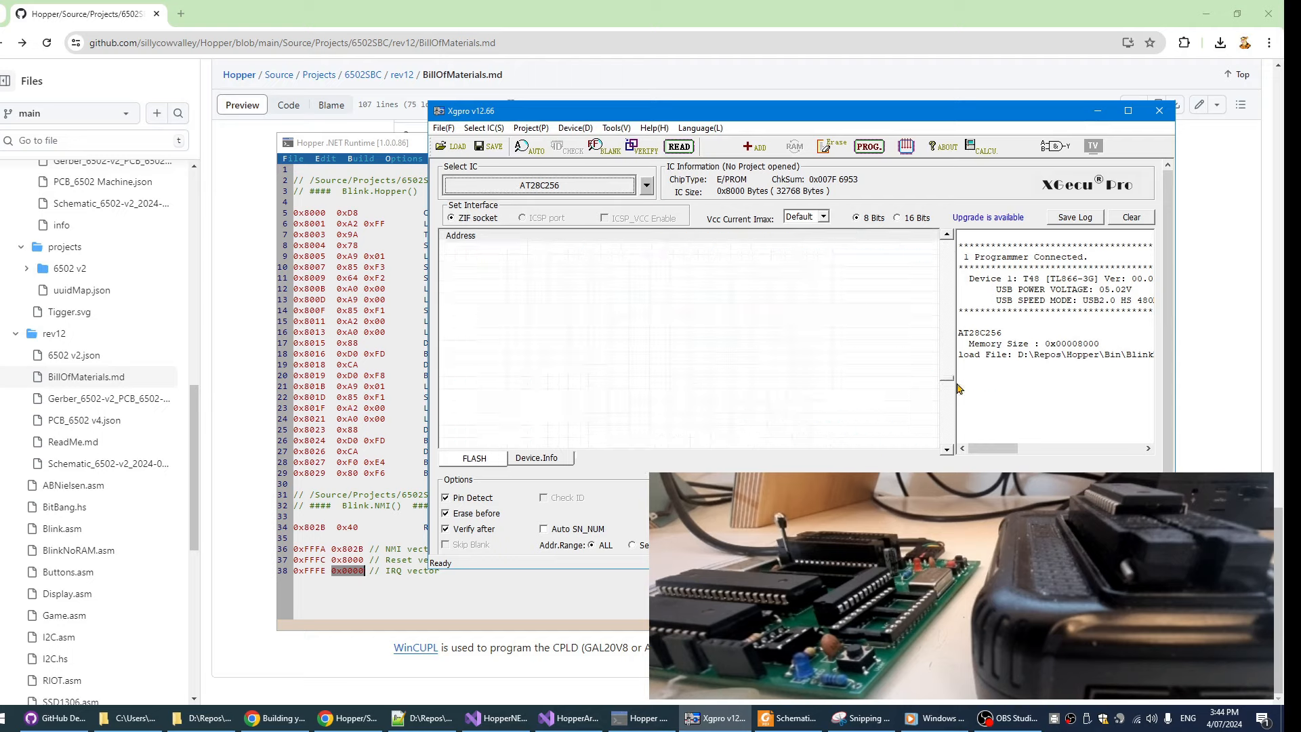
pyautogui.click(678, 146)
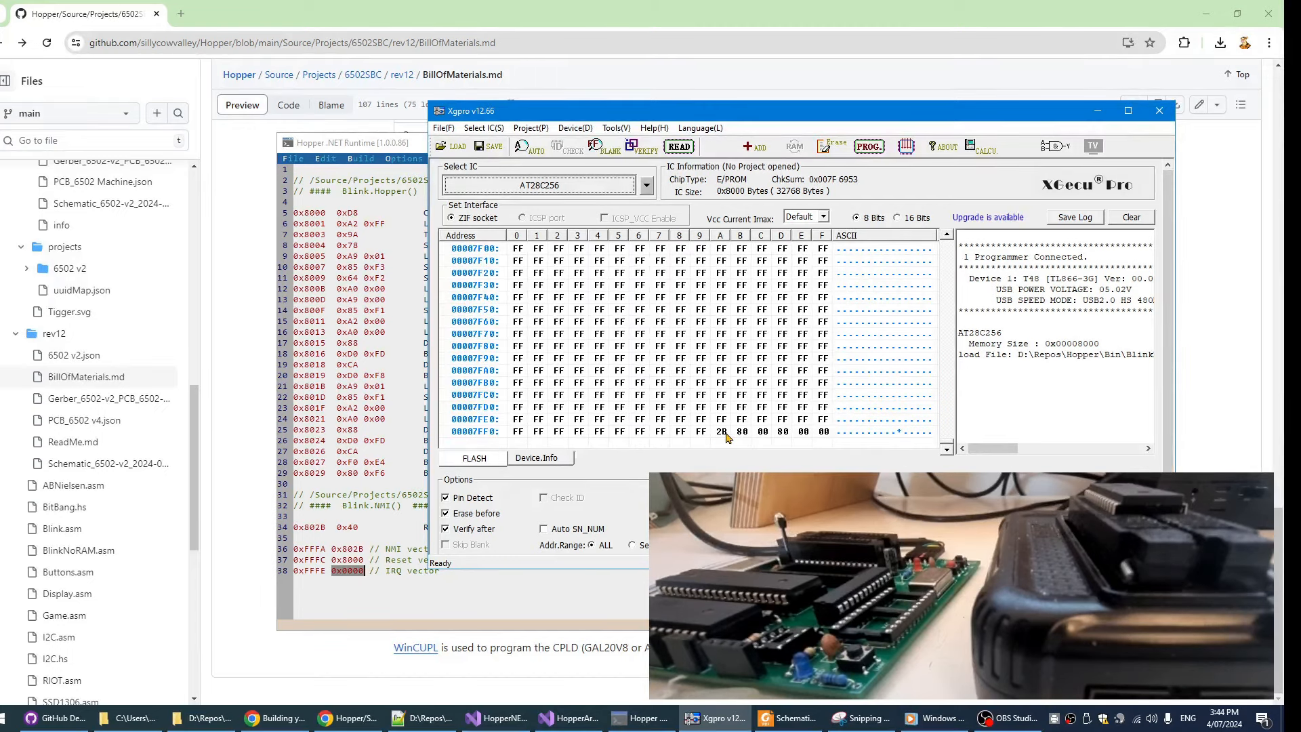
pyautogui.moveTo(802, 438)
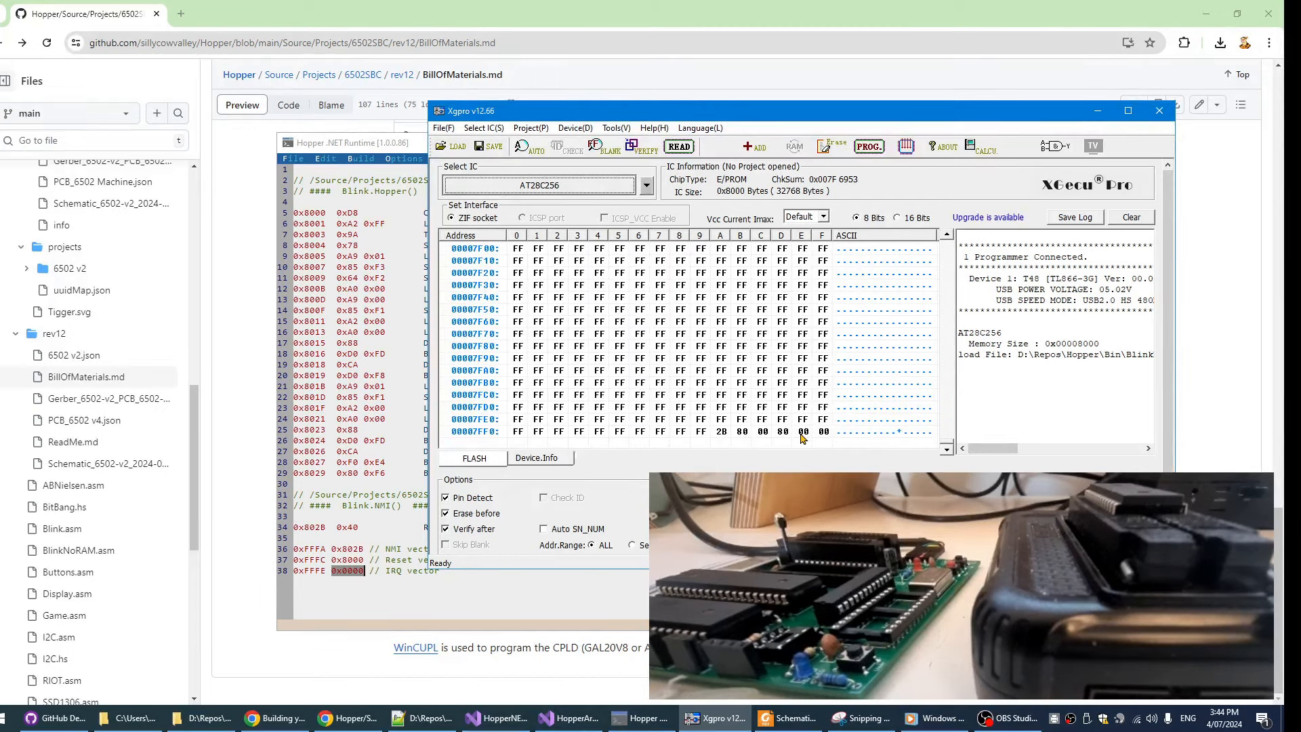
pyautogui.moveTo(822, 449)
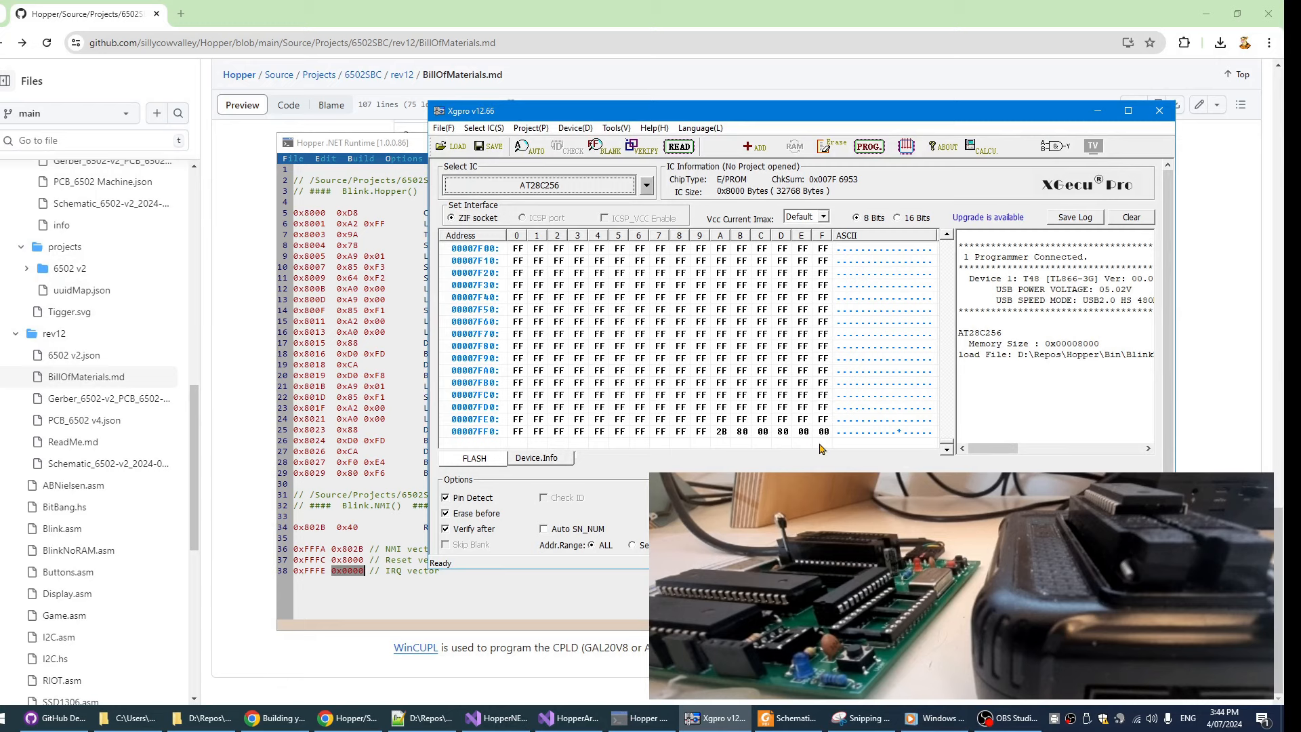
pyautogui.moveTo(810, 450)
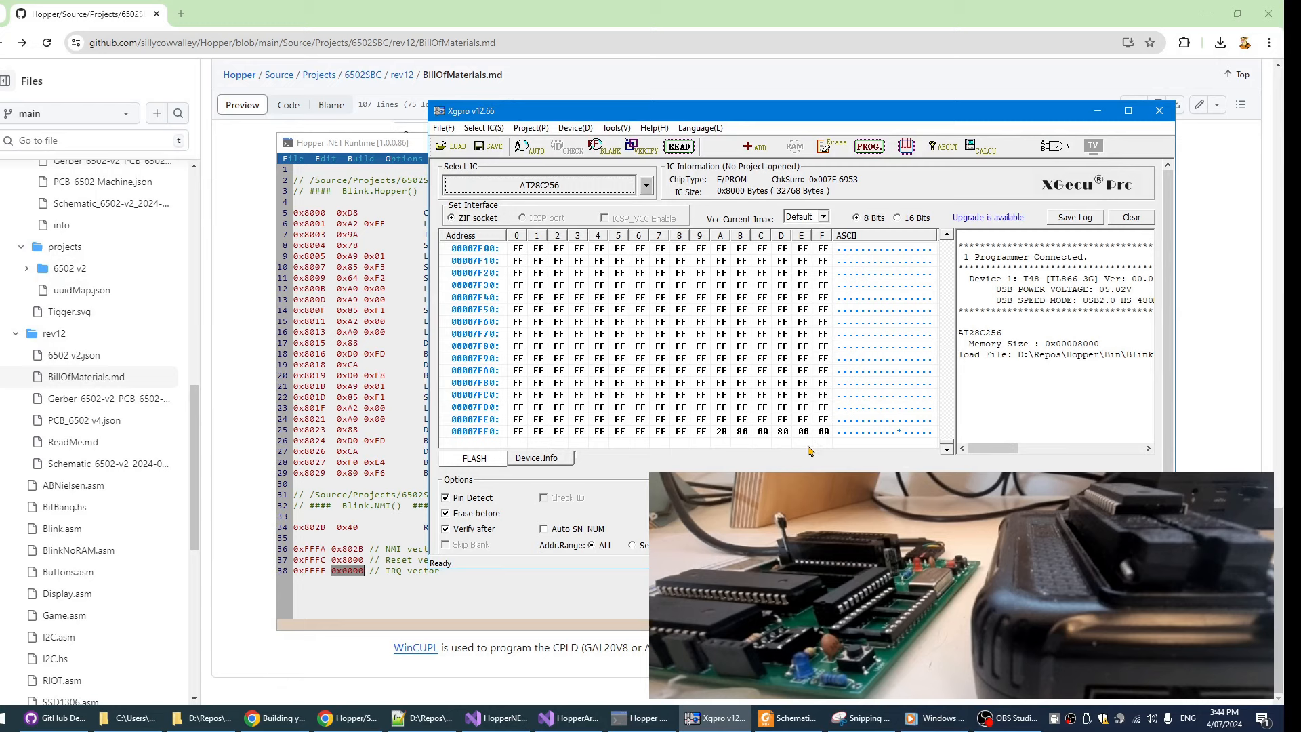
pyautogui.click(867, 147)
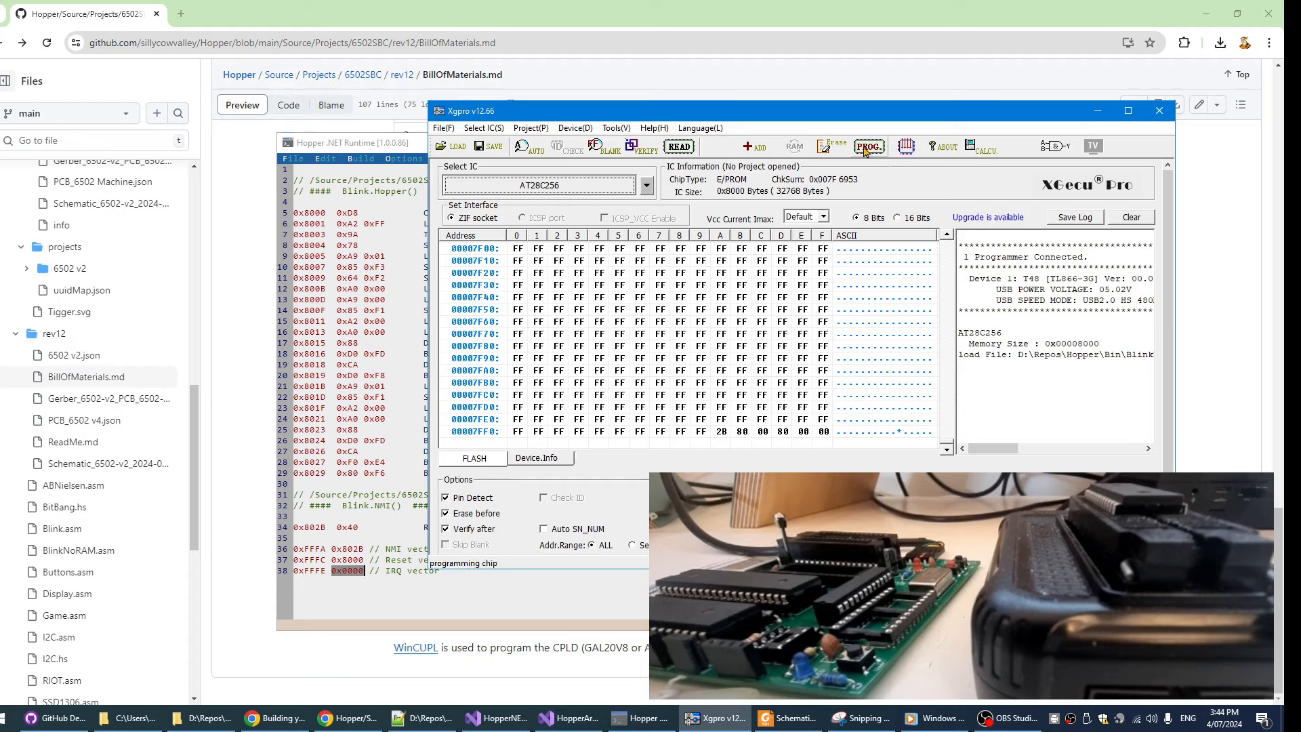
# Erase and program the AT28C256 with the BlinkNoRAM buffer.
pyautogui.click(869, 147)
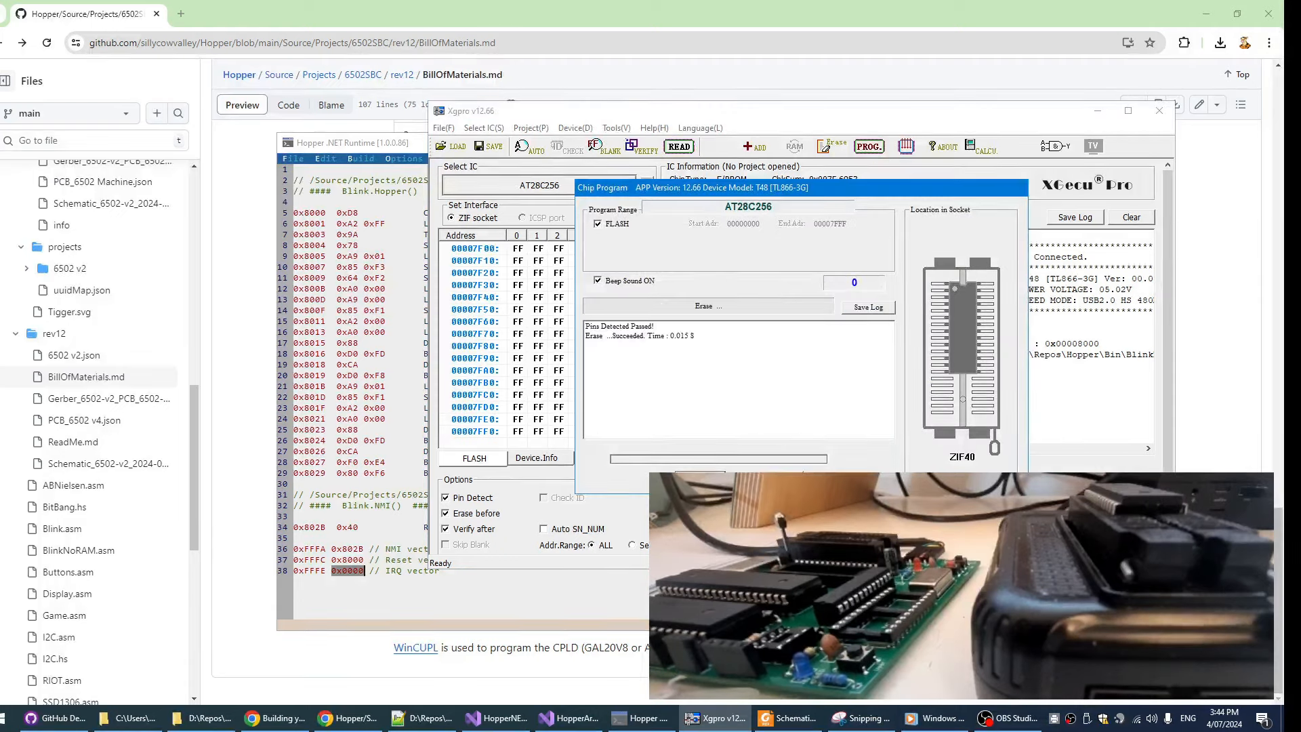
pyautogui.click(869, 147)
pyautogui.write('e')
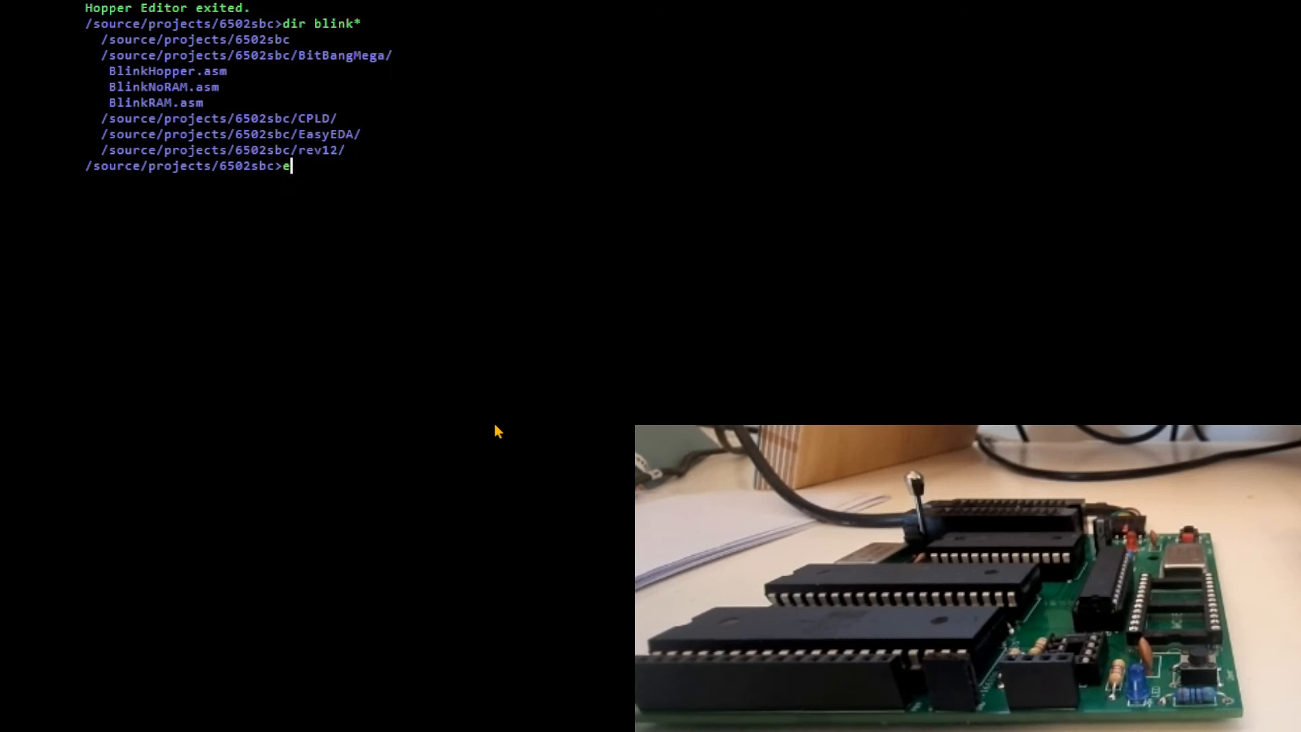
# Run 'edit BlinkRAM.asm' and highlight every use of the Delay routine.
pyautogui.write('dit bl')
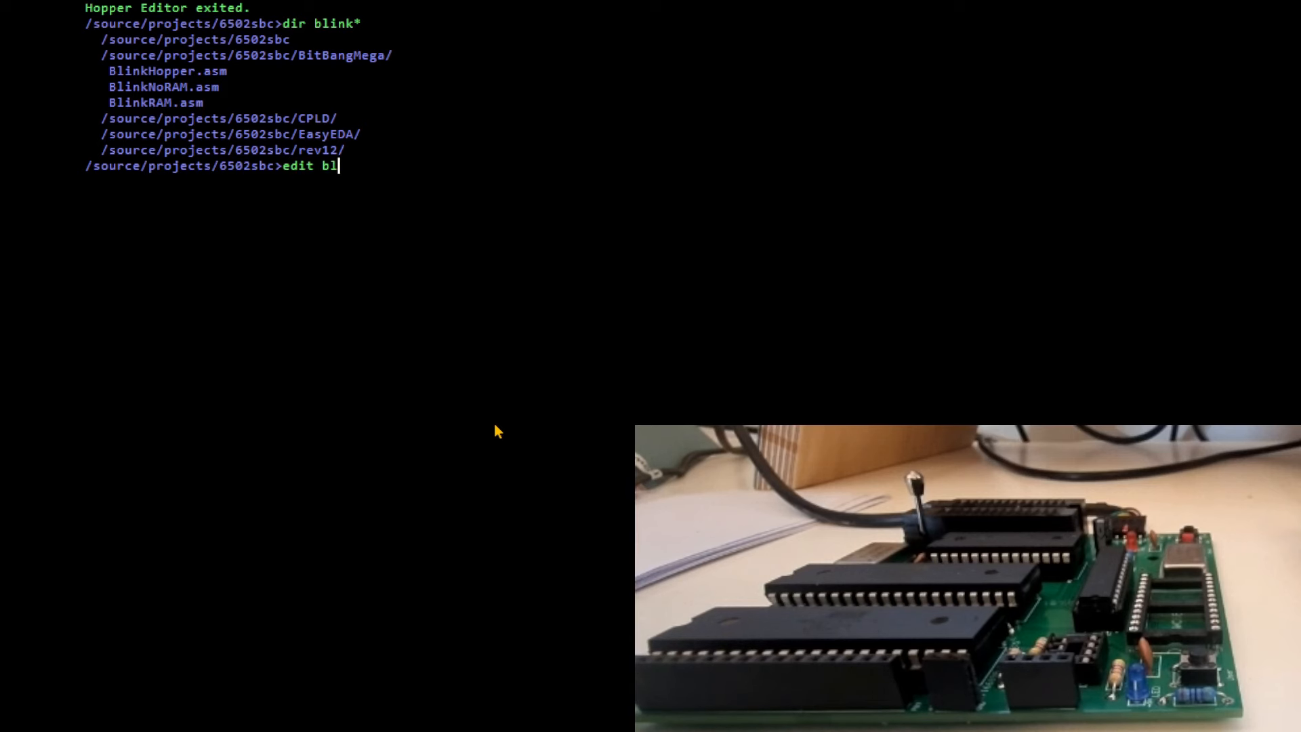
pyautogui.press('Return')
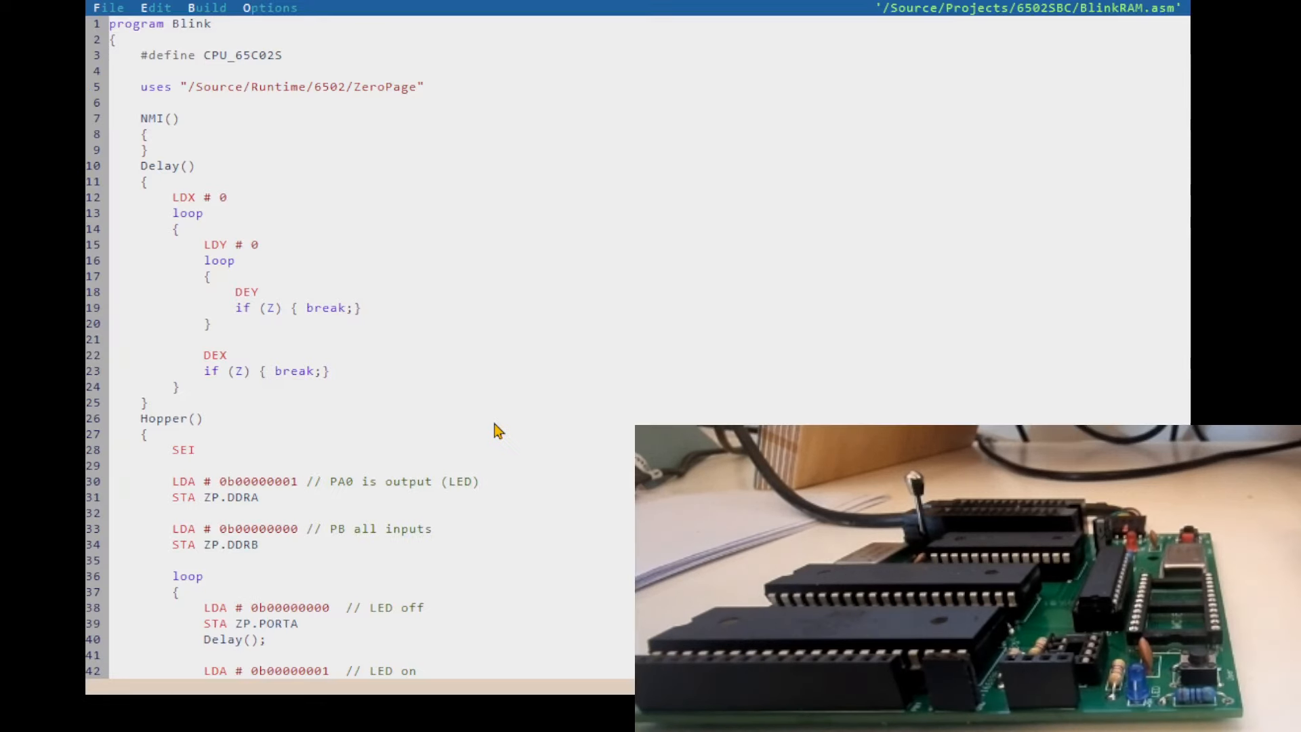
pyautogui.moveTo(357, 496)
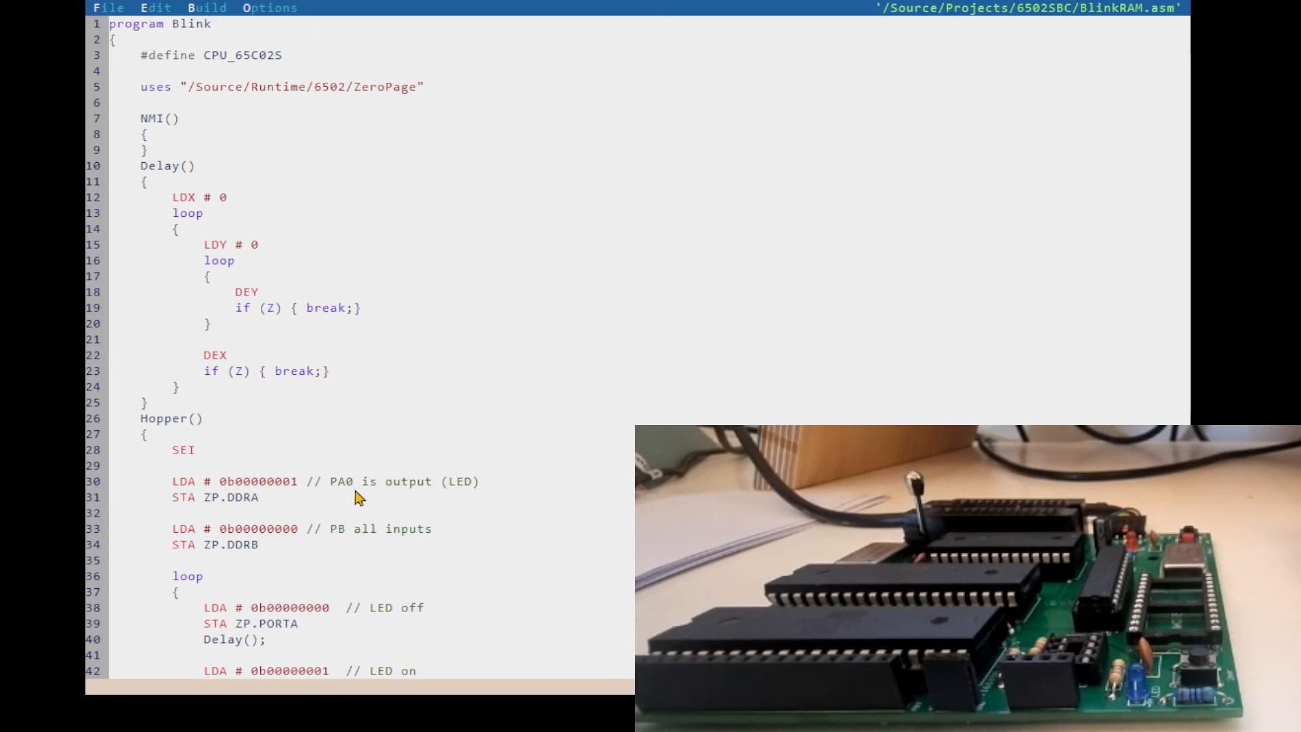
pyautogui.scroll(-3)
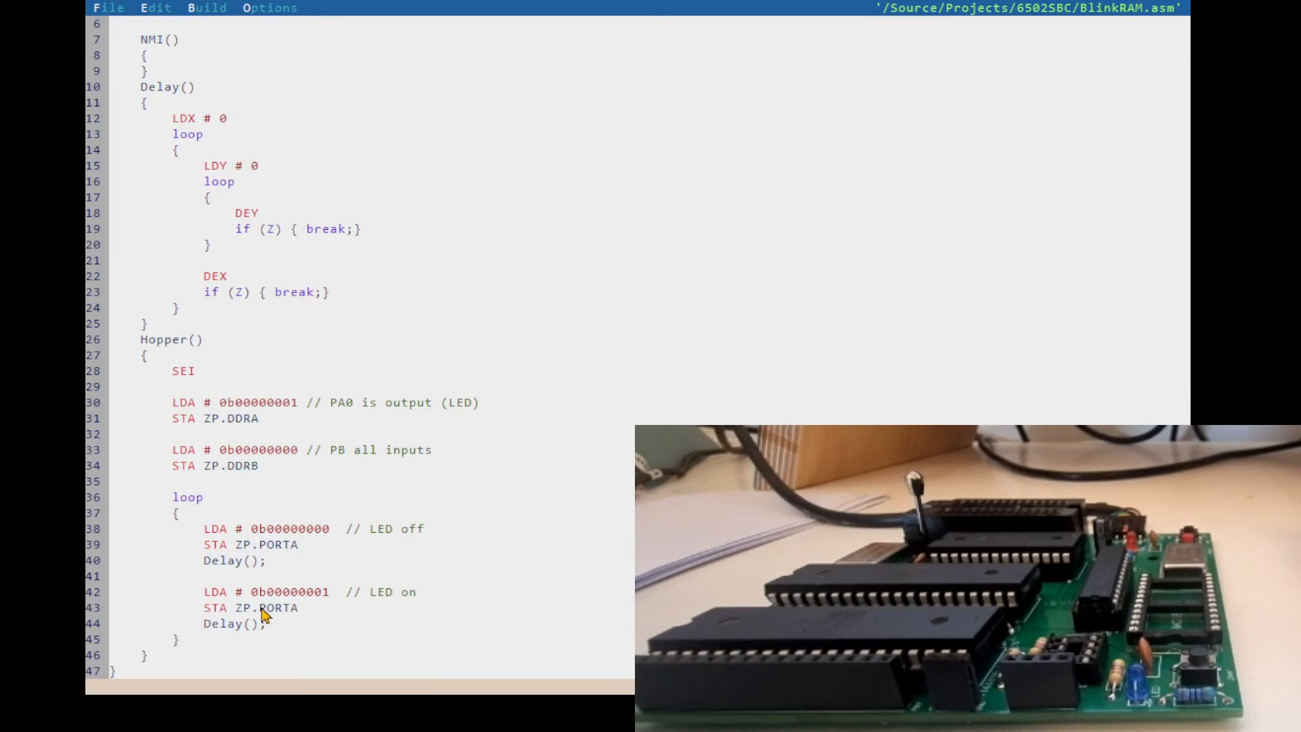
pyautogui.moveTo(313, 567)
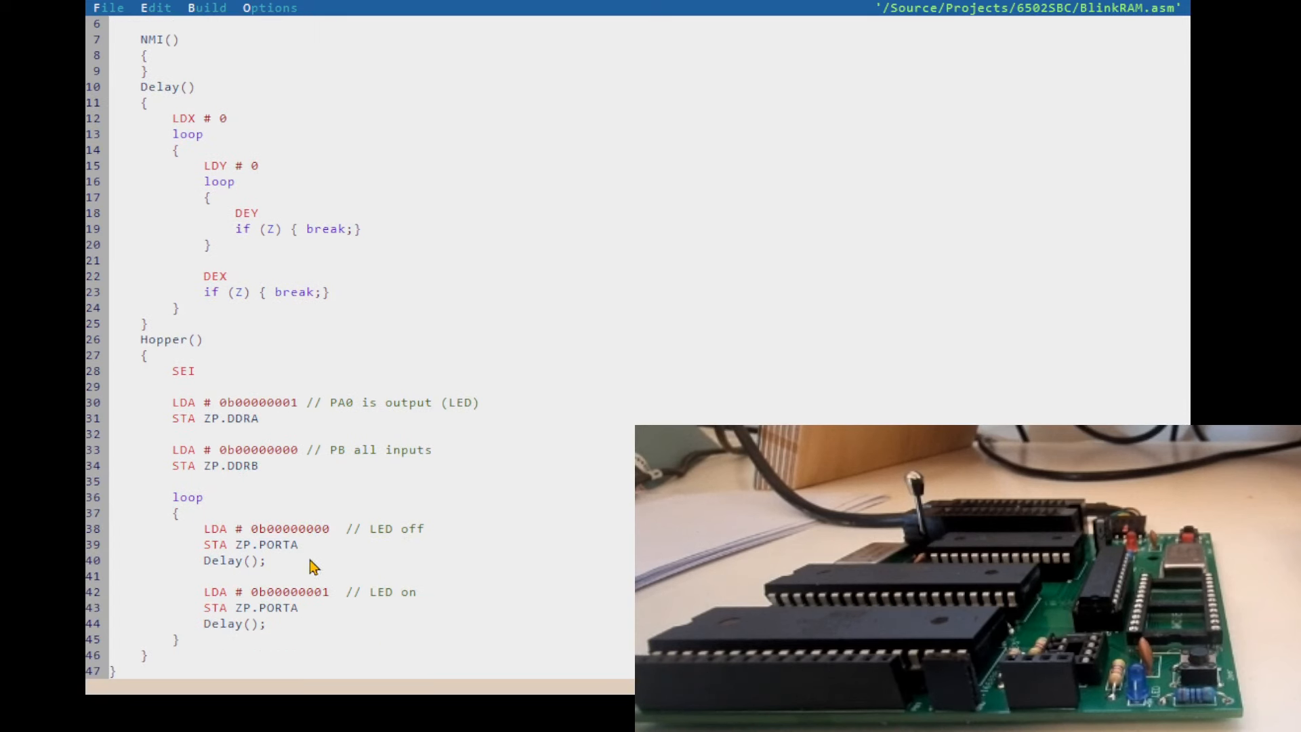
pyautogui.moveTo(279, 572)
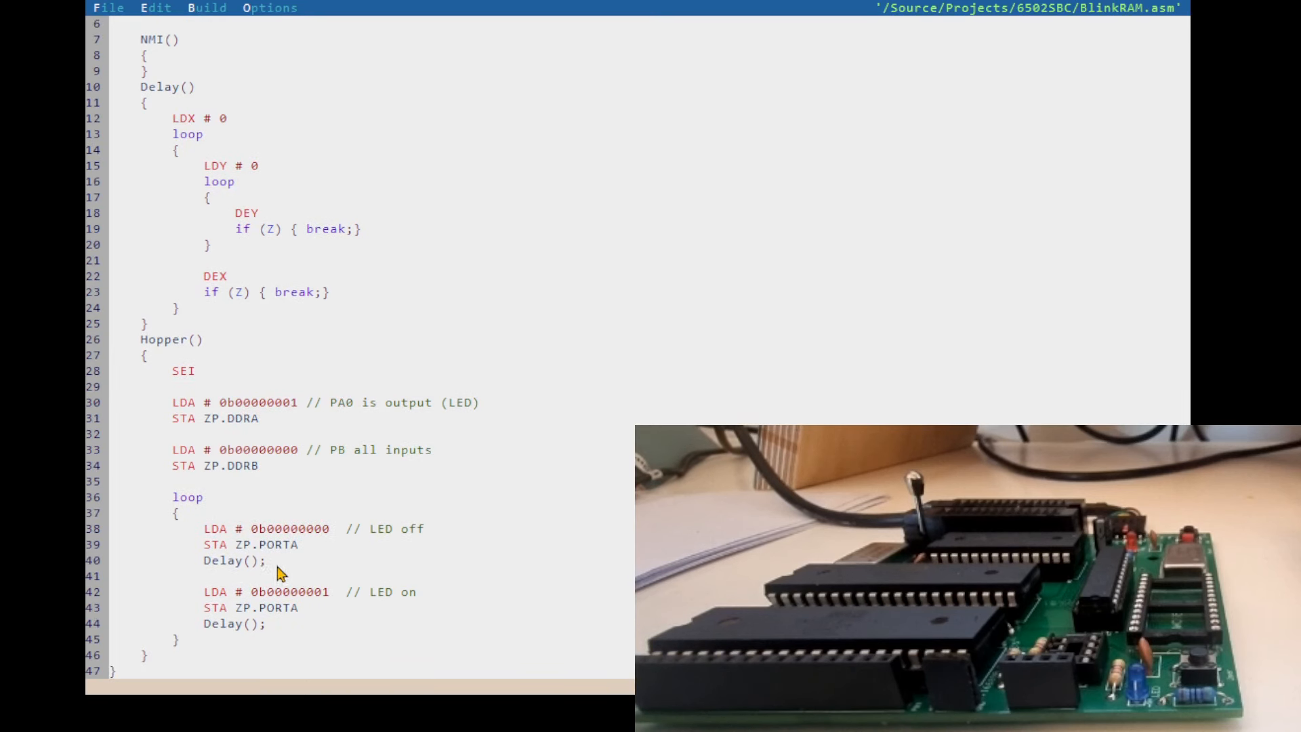
pyautogui.doubleClick(224, 560)
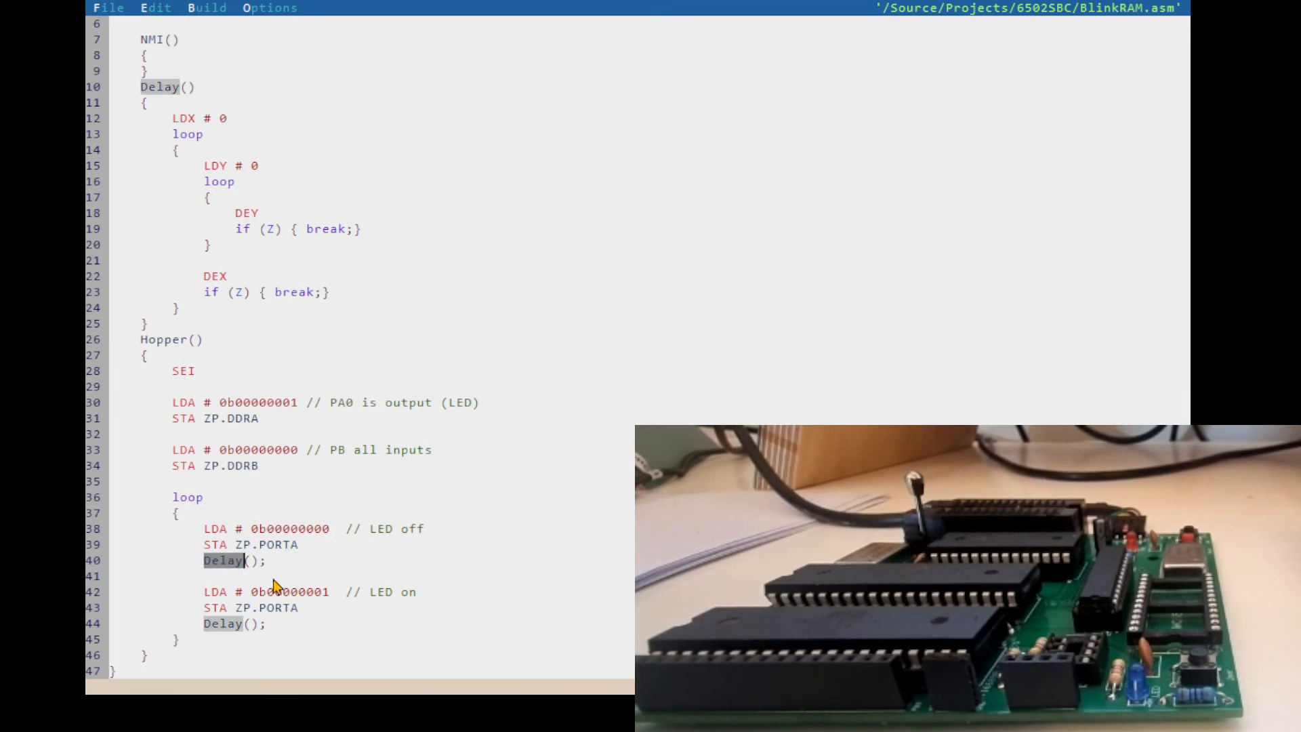
pyautogui.moveTo(199, 390)
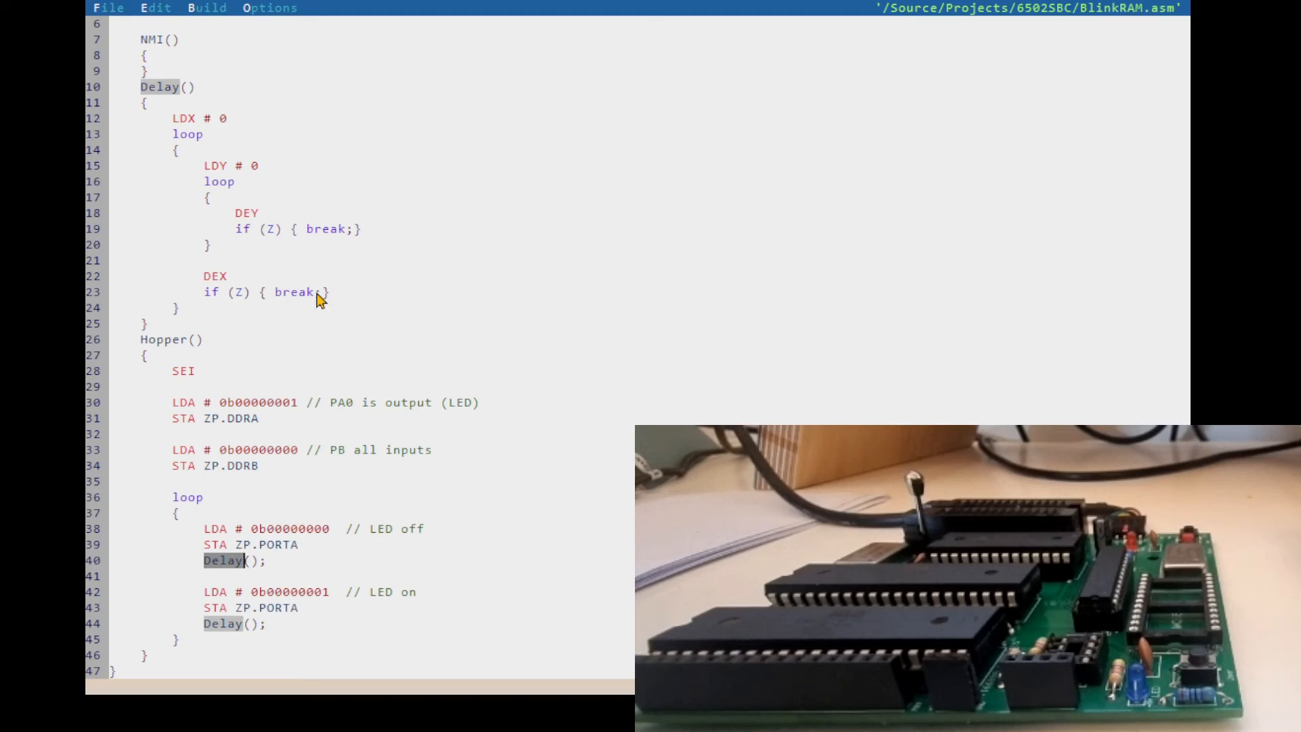
pyautogui.moveTo(331, 534)
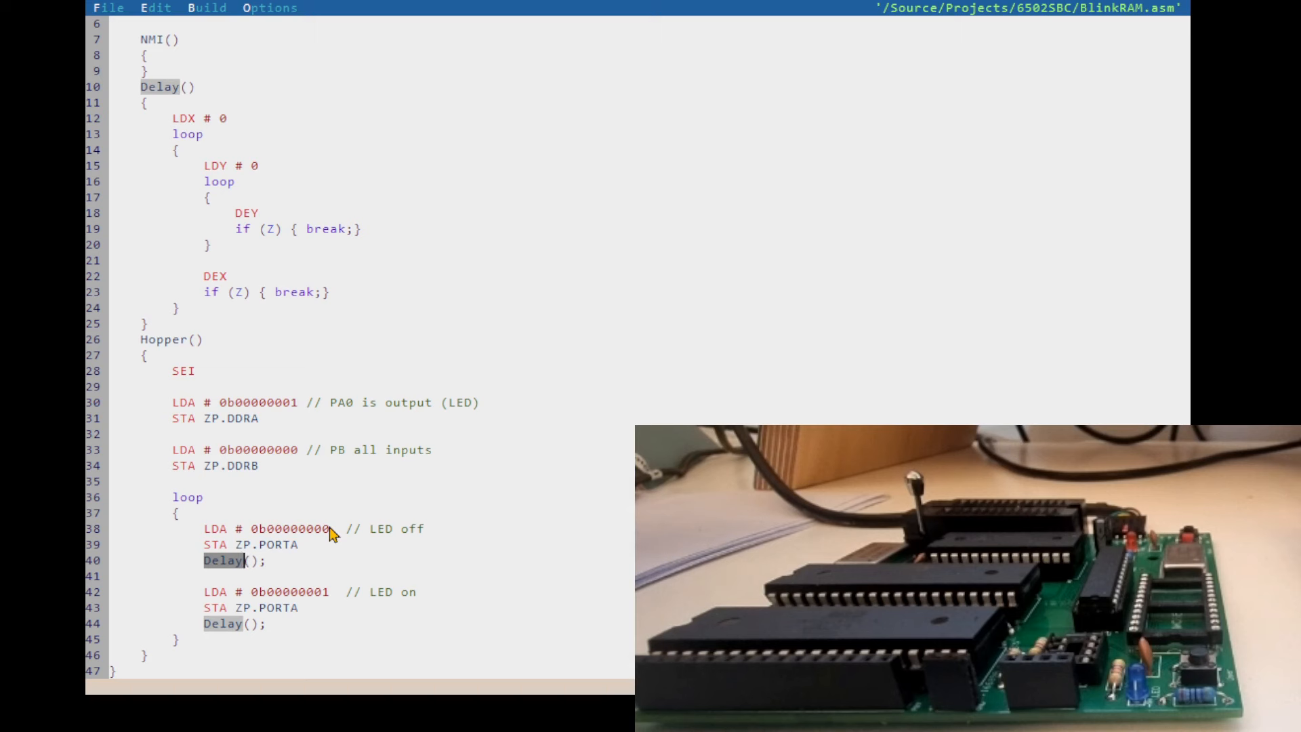
pyautogui.moveTo(316, 532)
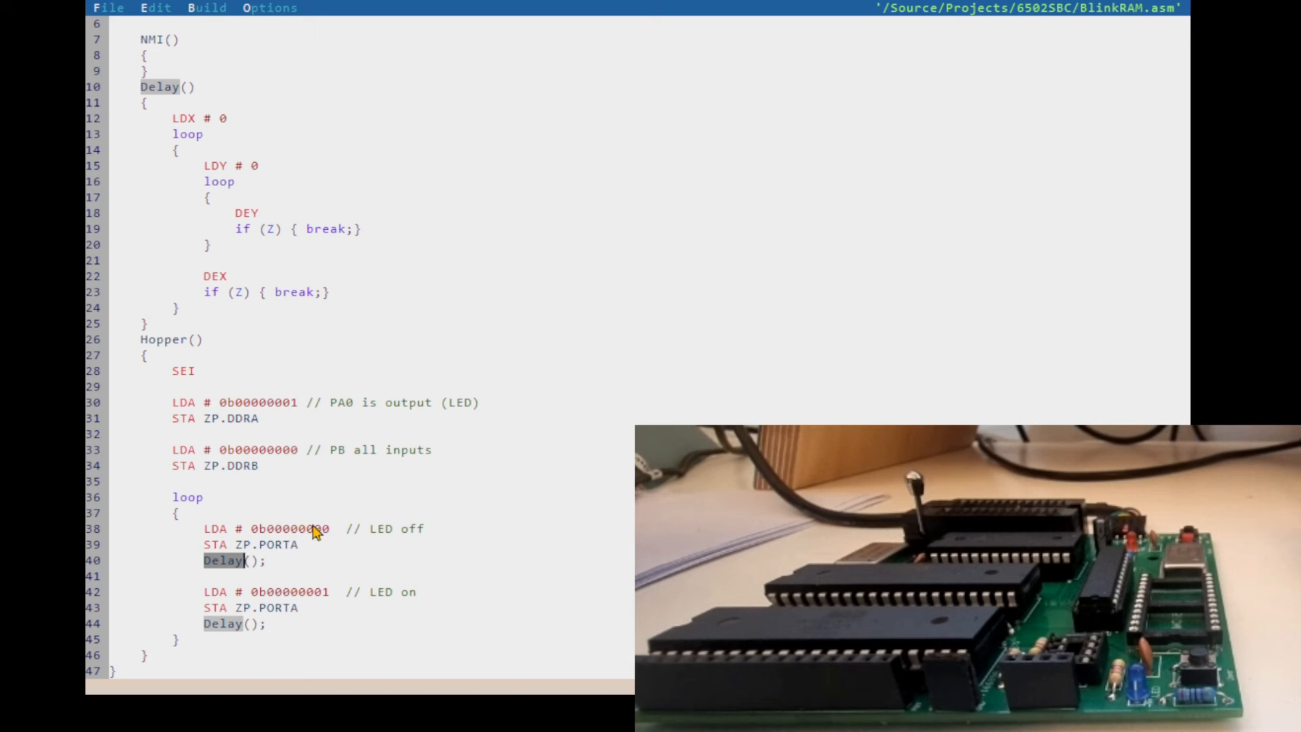
pyautogui.moveTo(327, 535)
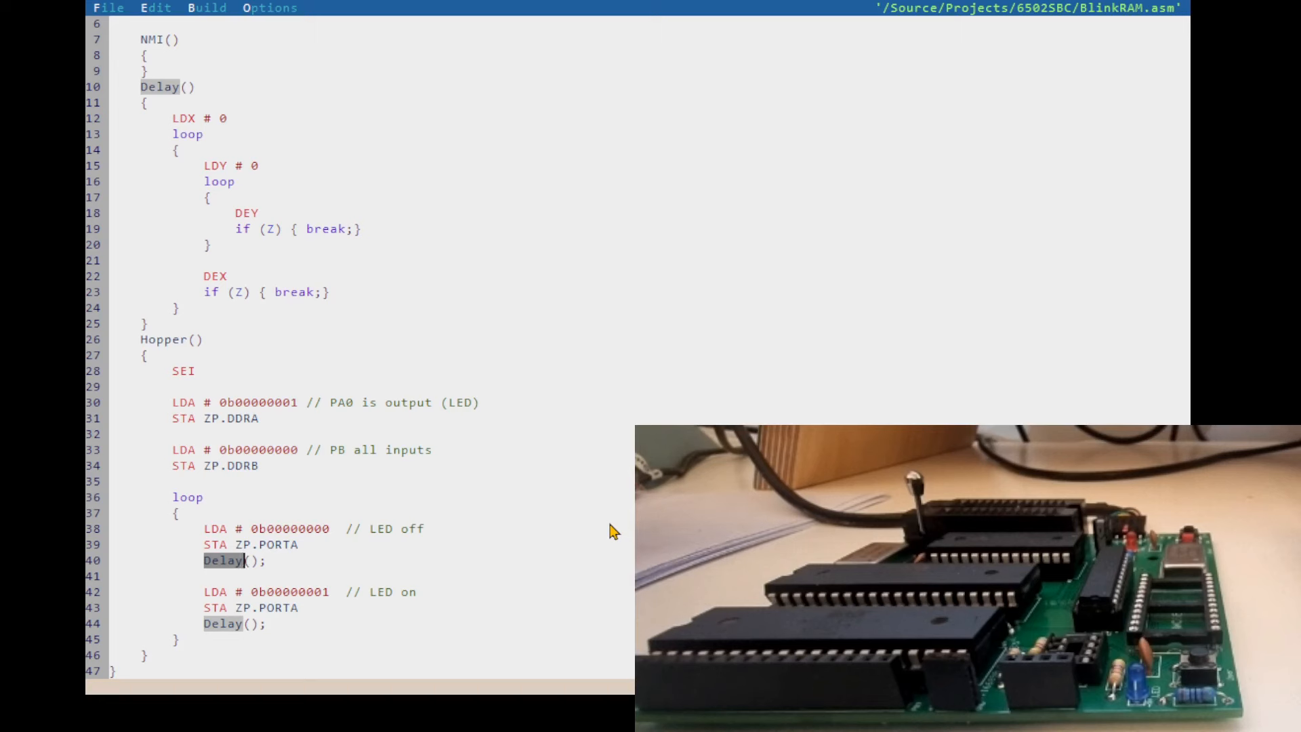
pyautogui.moveTo(145, 364)
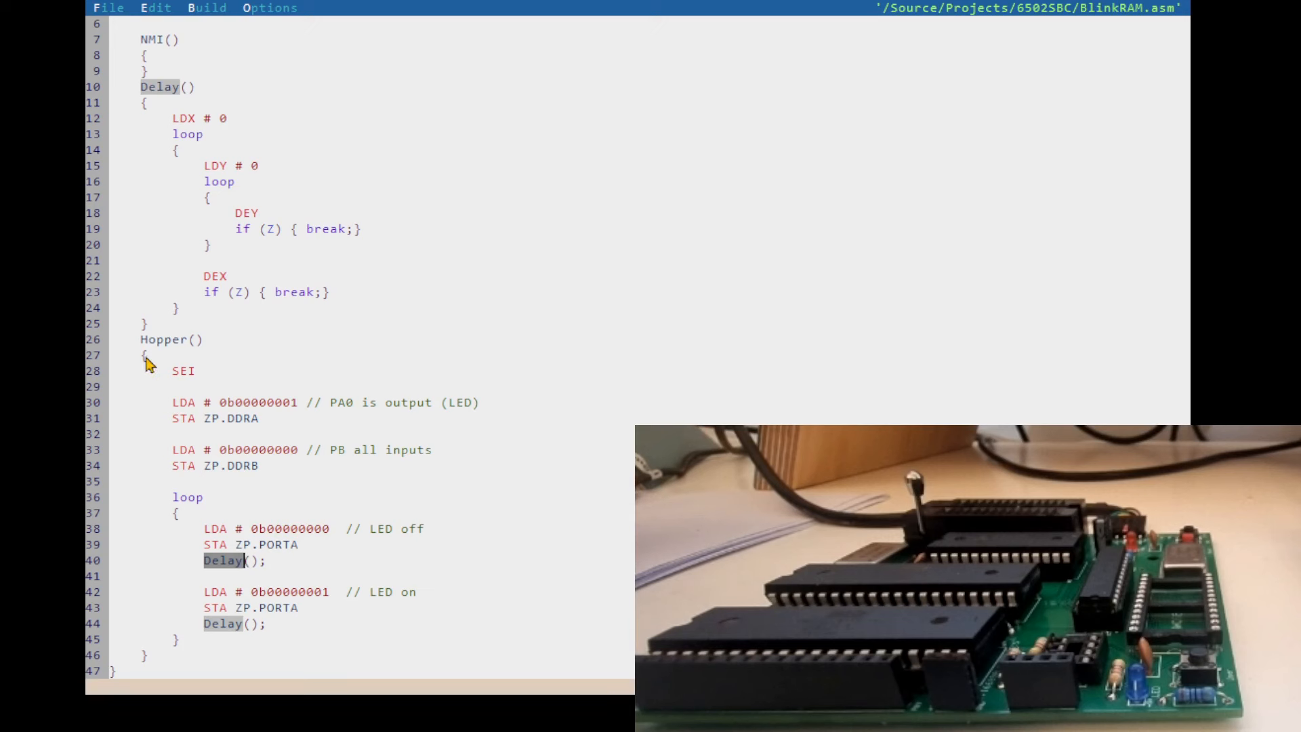
pyautogui.moveTo(610, 516)
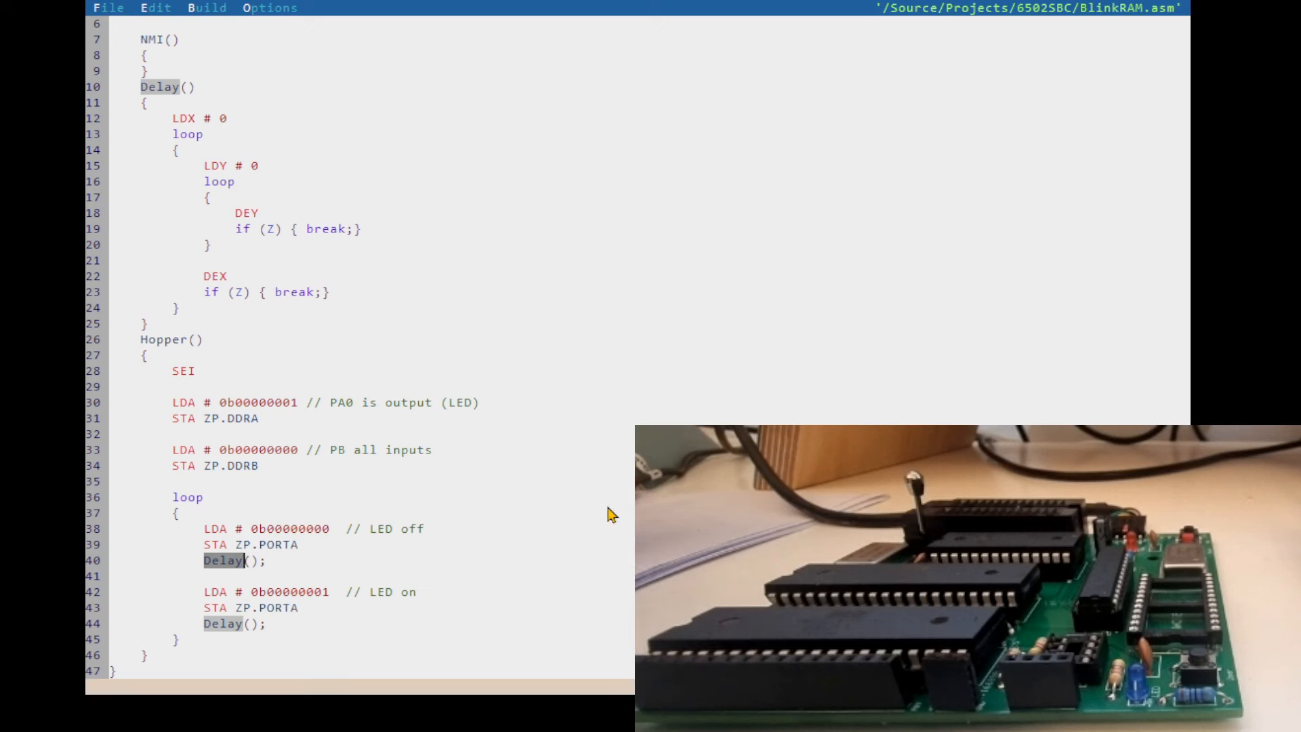
# Focus the BlinkRAM.asm source and build it into the Bin folder.
pyautogui.scroll(3)
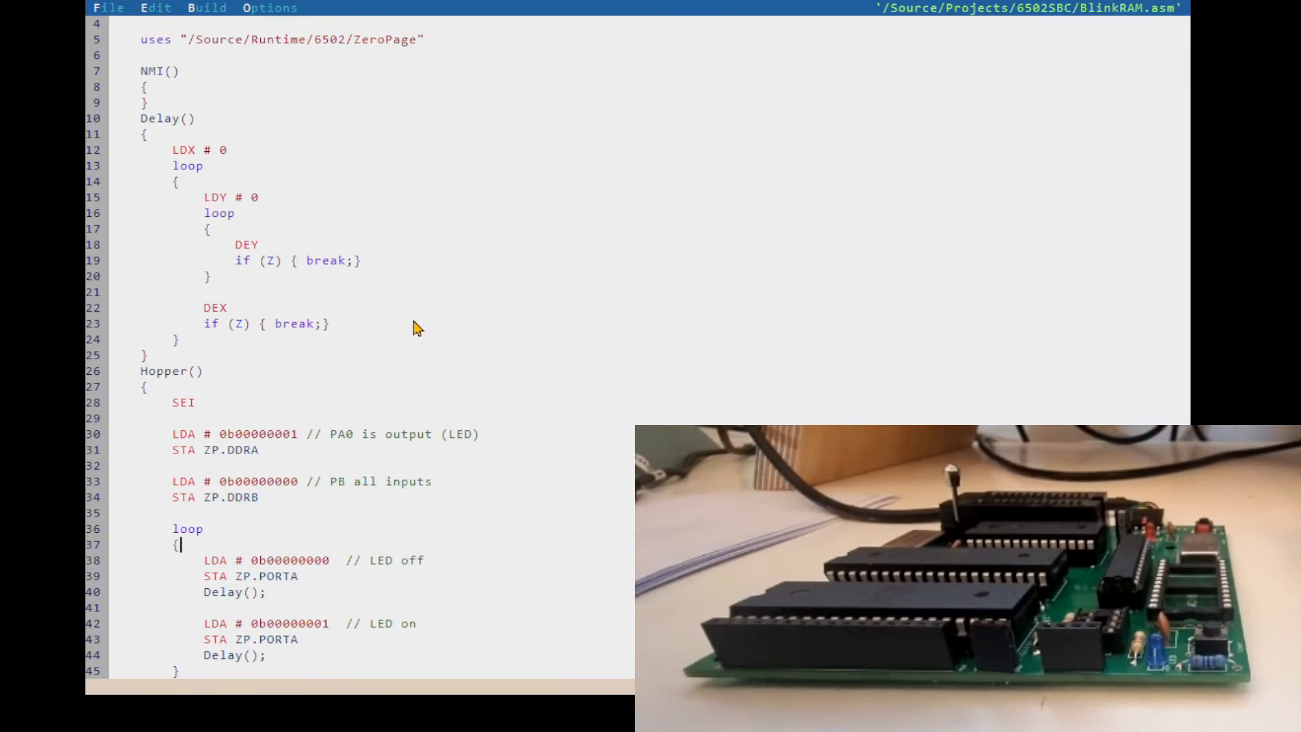
pyautogui.click(269, 8)
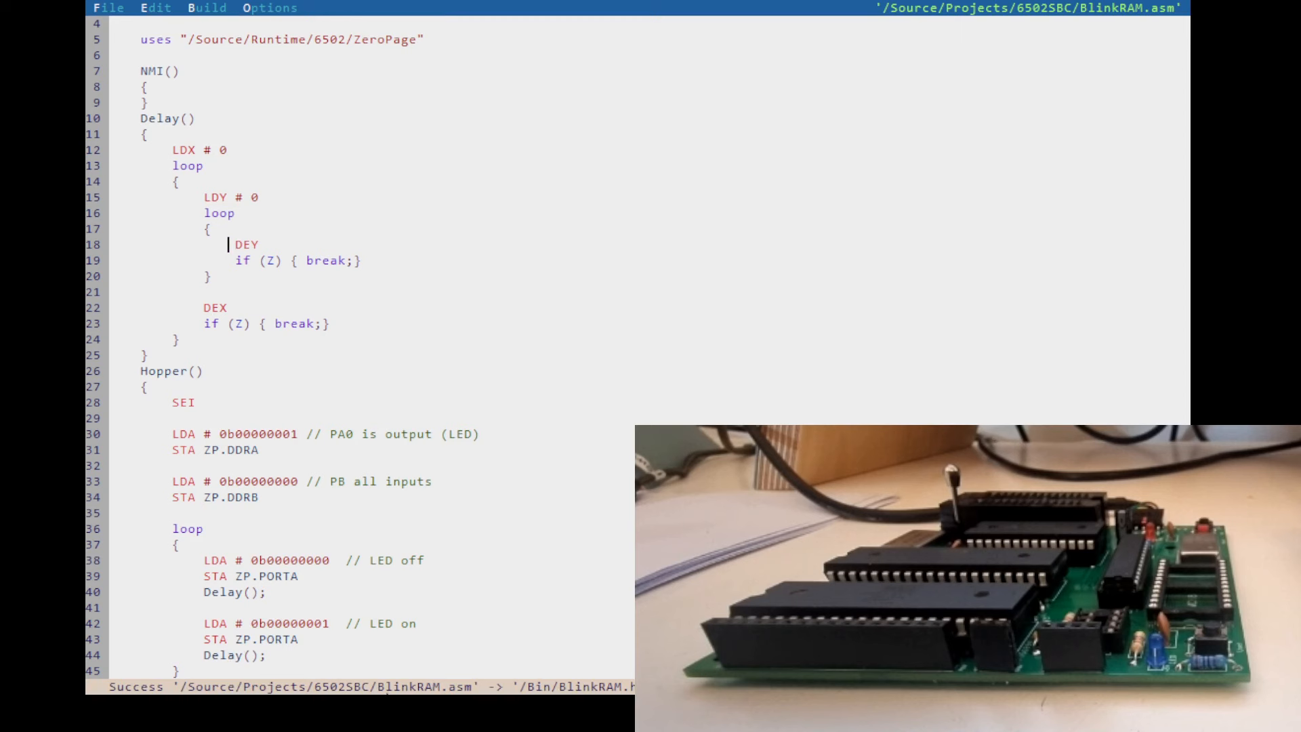
pyautogui.moveTo(539, 689)
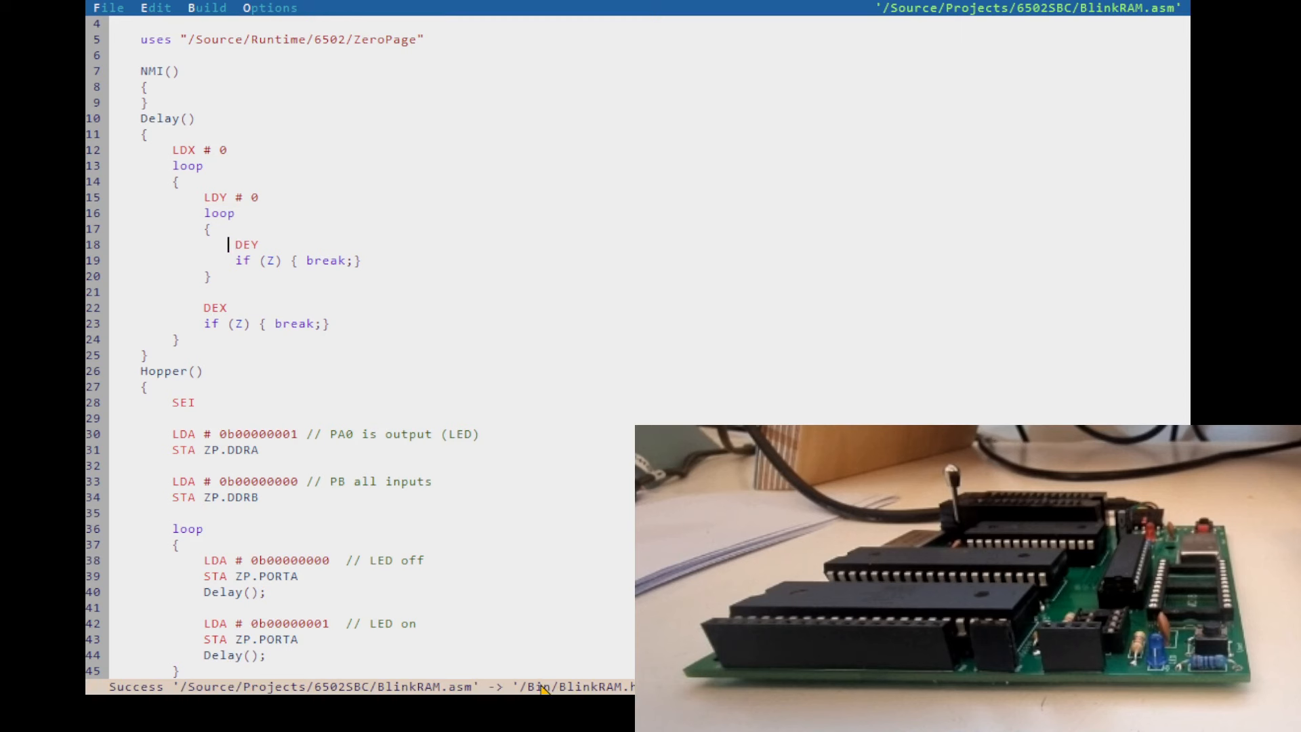
pyautogui.moveTo(587, 567)
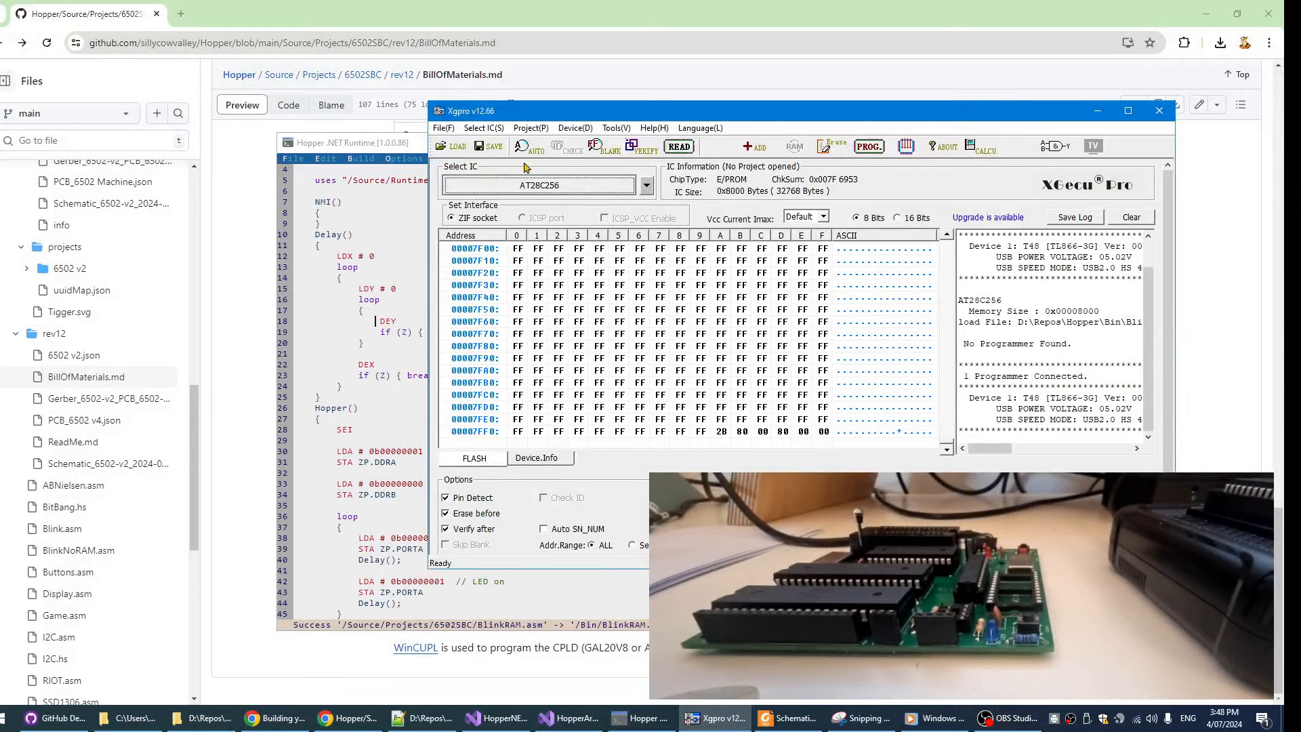
# Load BlinkRAM.hex from the Bin folder into the AT28C256 buffer as Intel HEX.
pyautogui.click(458, 146)
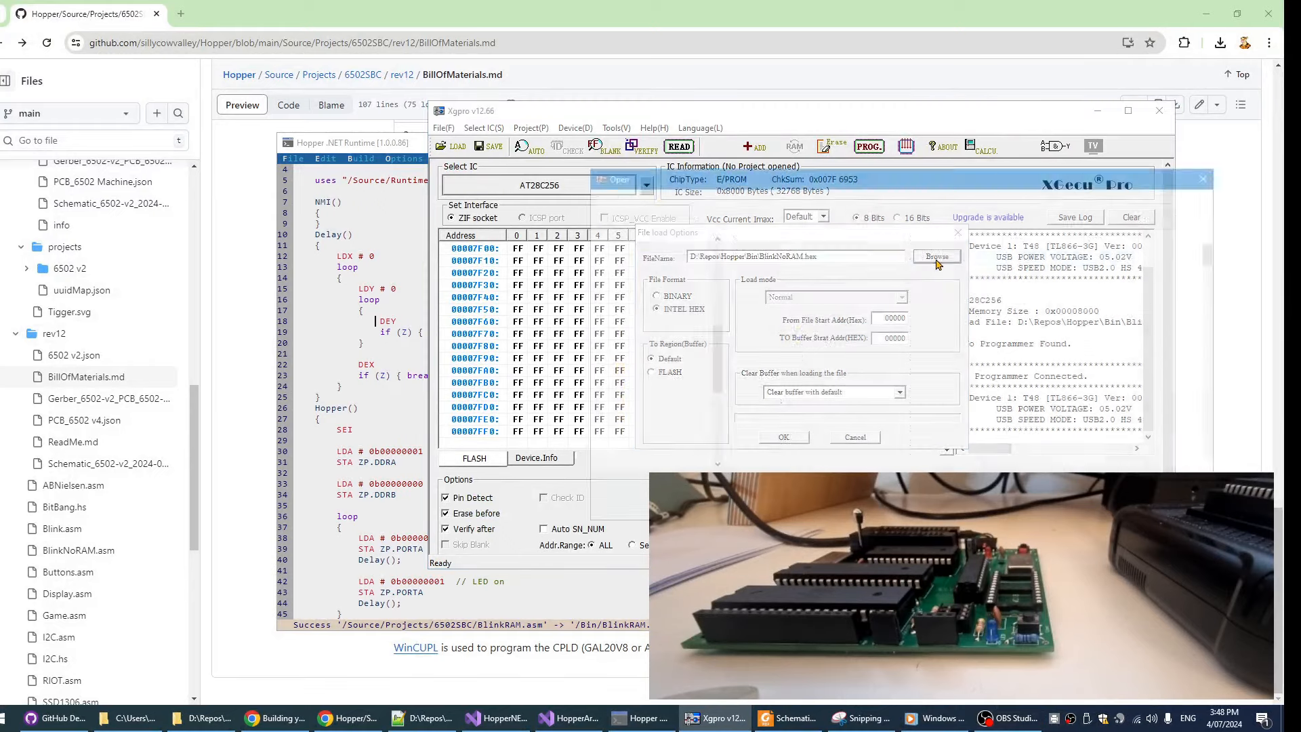
pyautogui.click(937, 256)
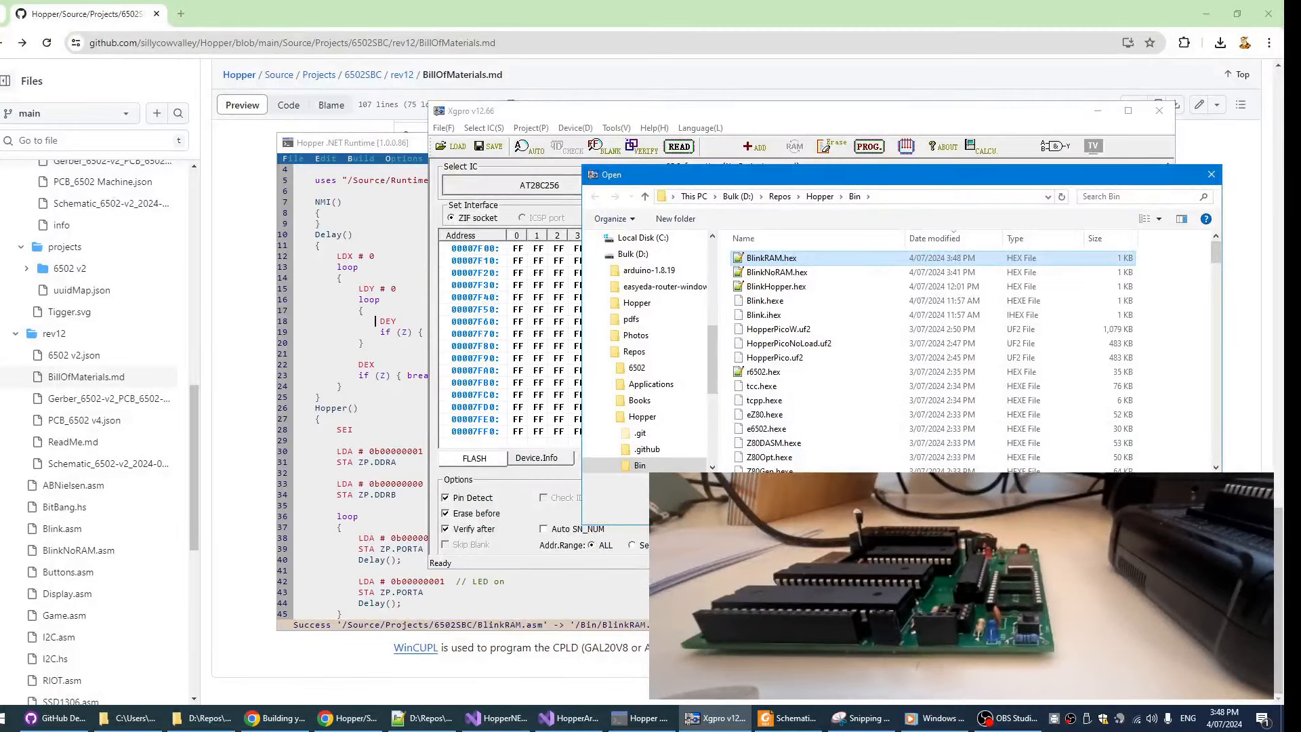
pyautogui.doubleClick(770, 258)
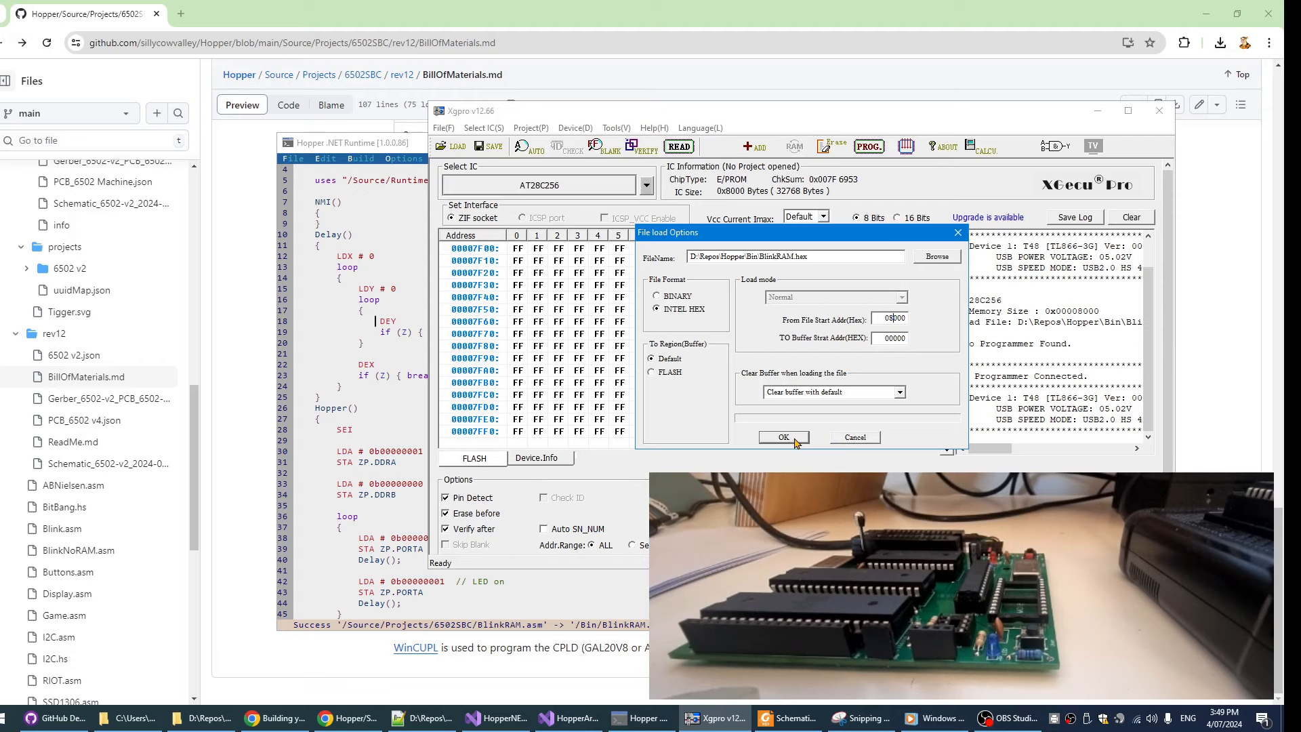
pyautogui.click(782, 438)
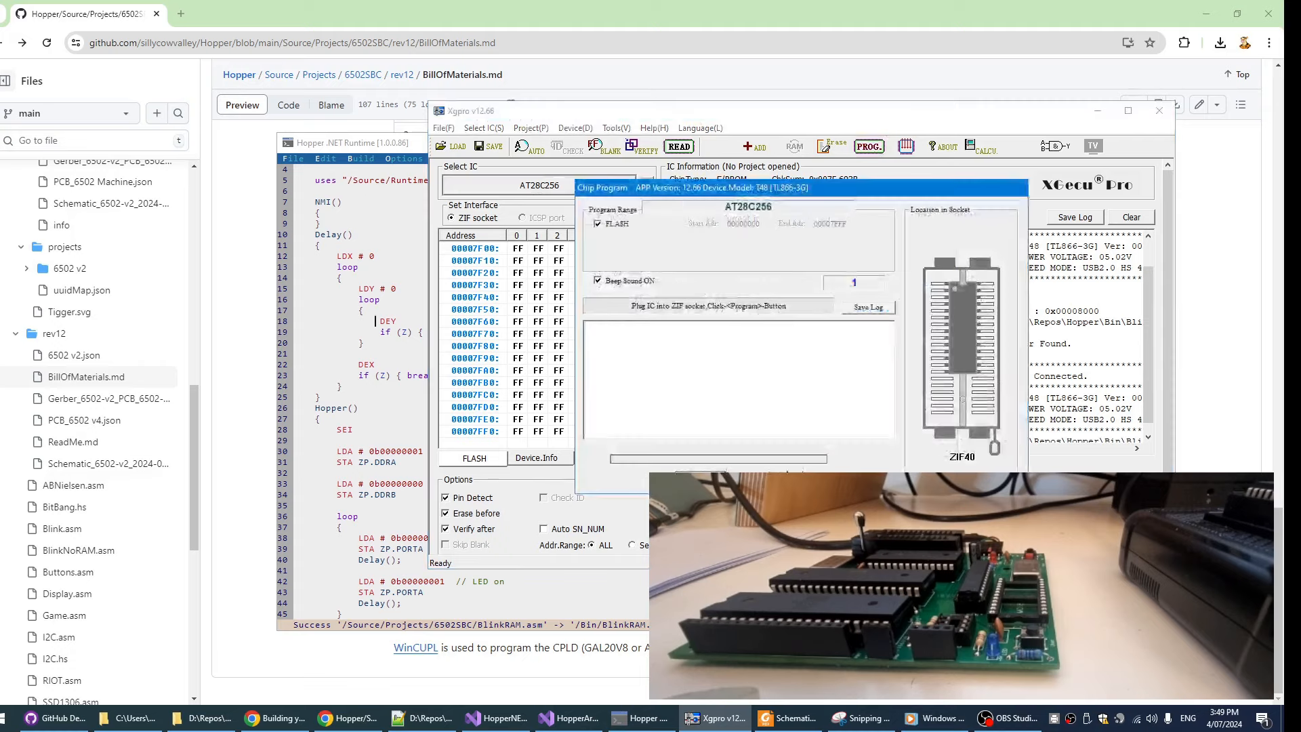
# Program BlinkRAM onto the AT28C256, confirm 'Programming ..Succeeded', and leave the results window.
pyautogui.click(869, 147)
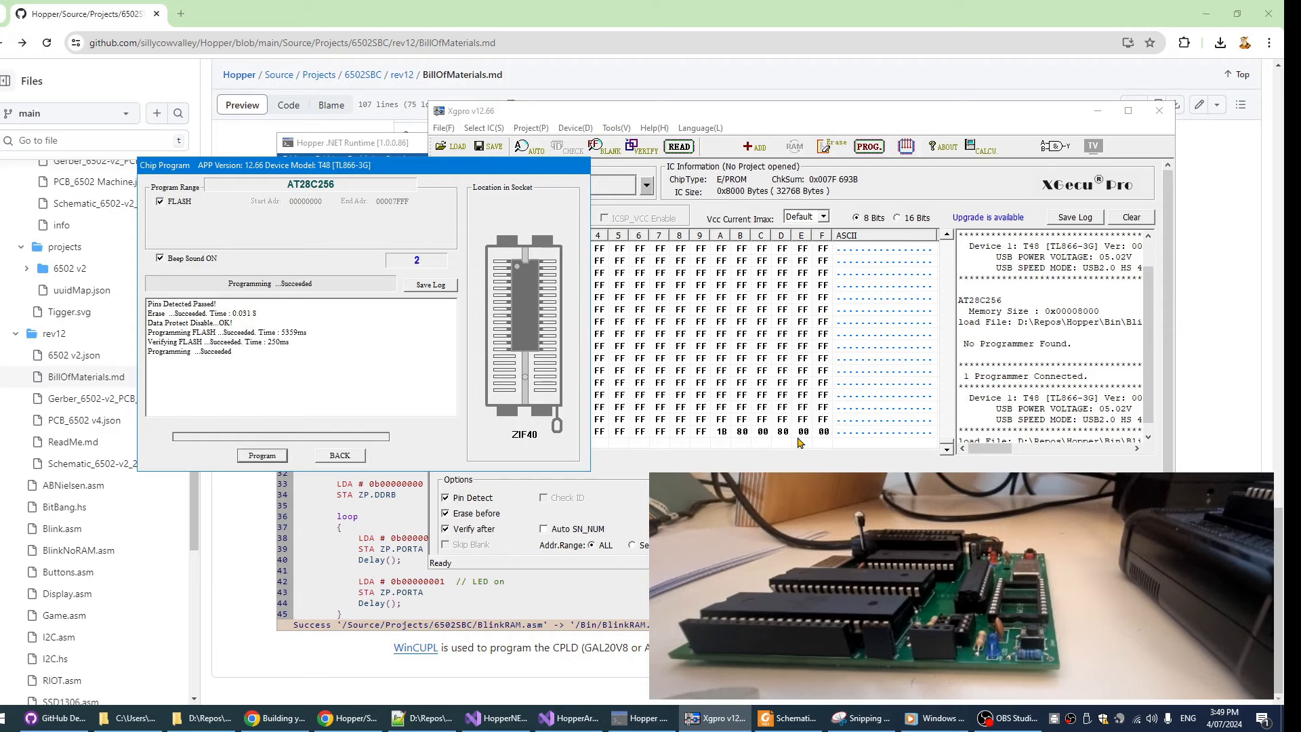
pyautogui.click(339, 455)
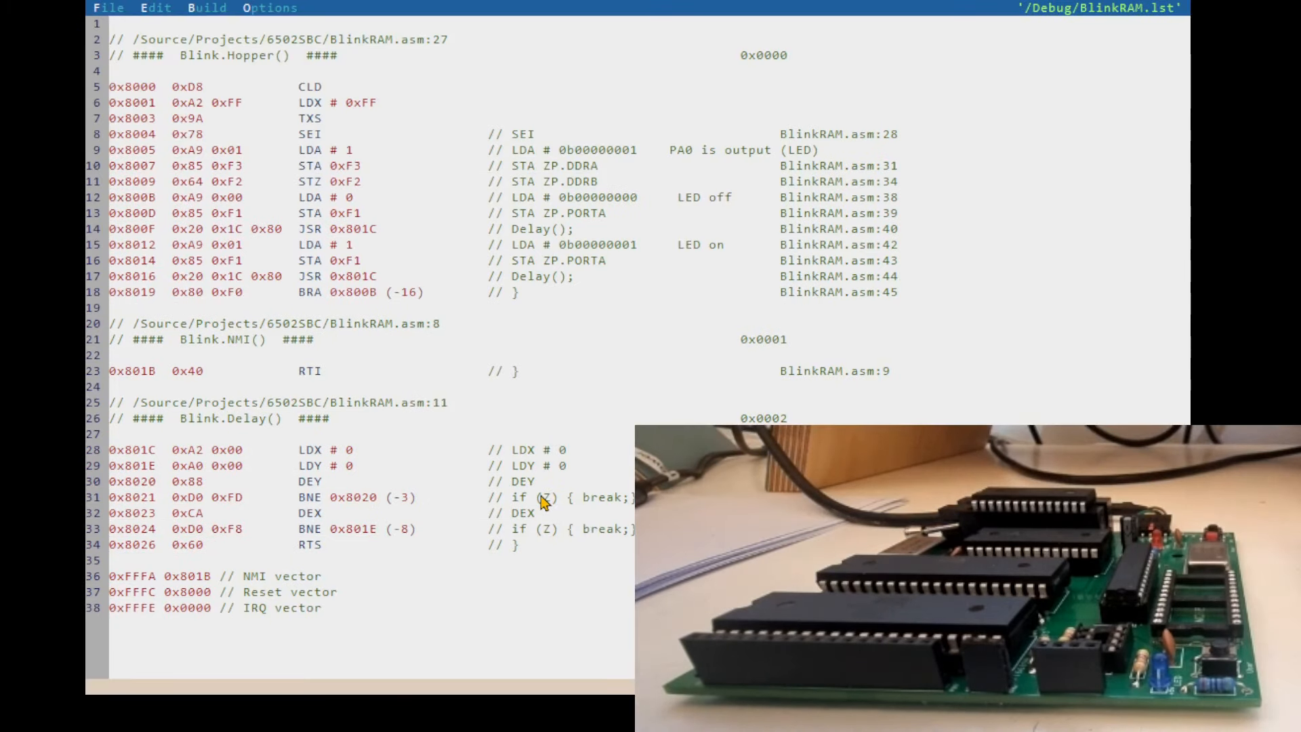
pyautogui.moveTo(440, 235)
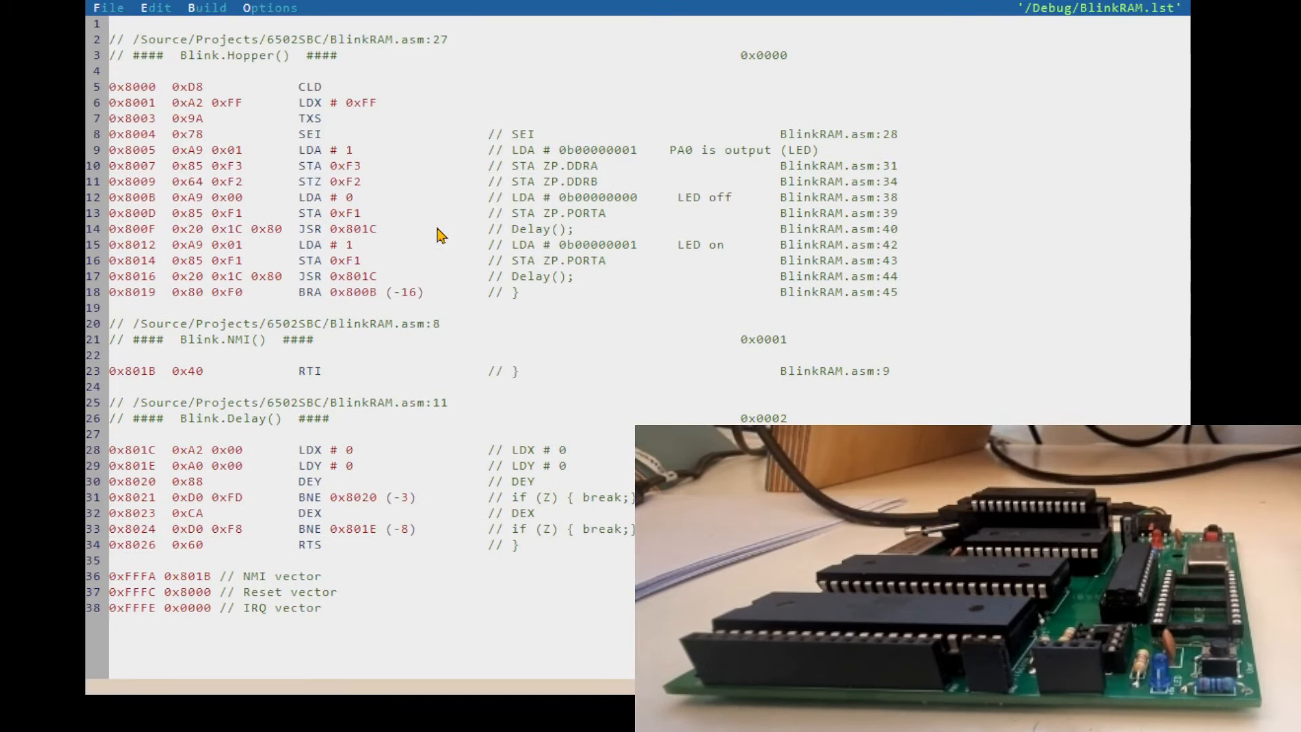
# Highlight occurrences of the Delay routine in the BlinkRAM.lst listing.
pyautogui.doubleClick(246, 418)
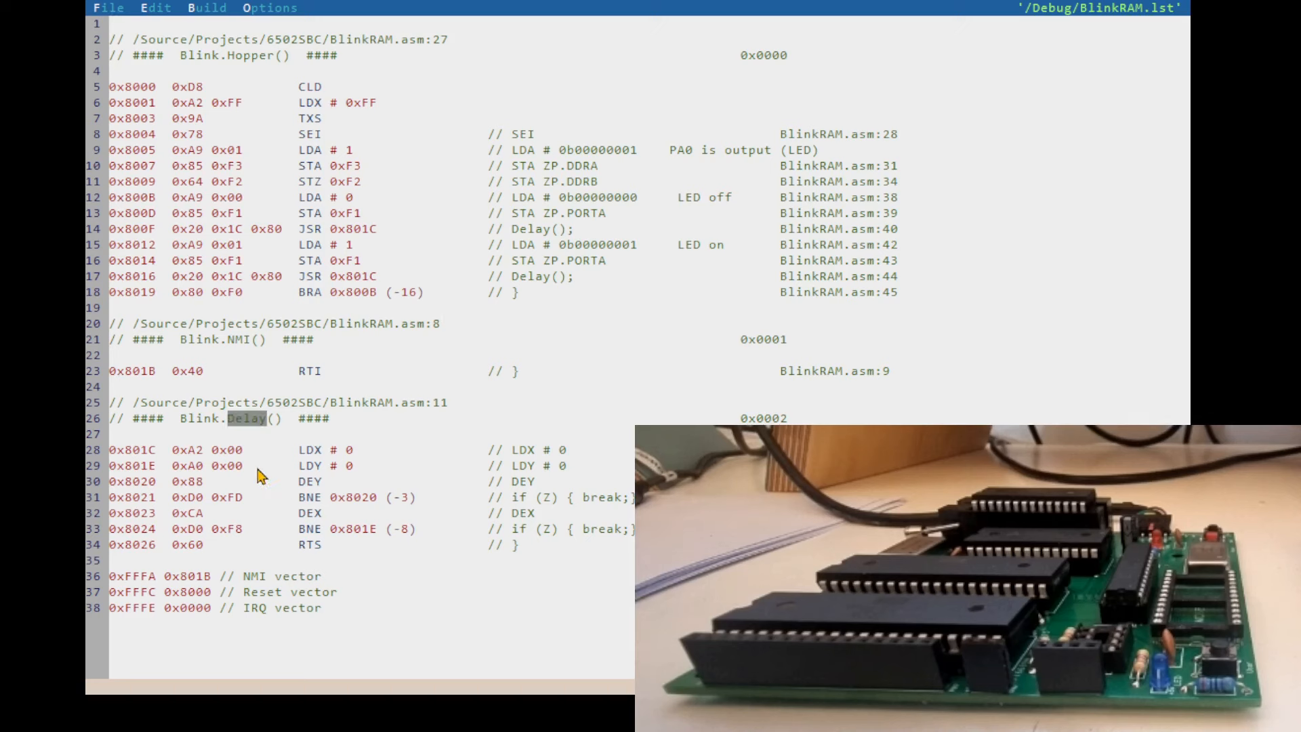
pyautogui.moveTo(332, 252)
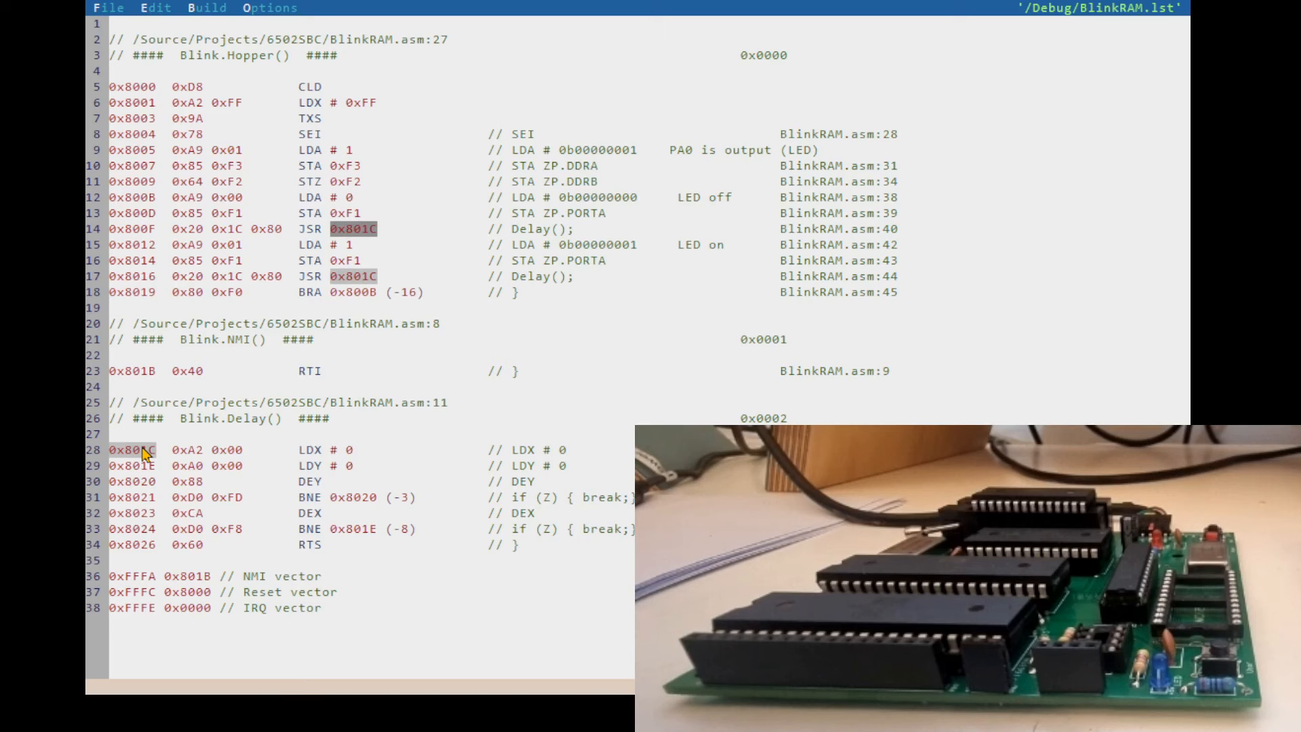
pyautogui.moveTo(147, 556)
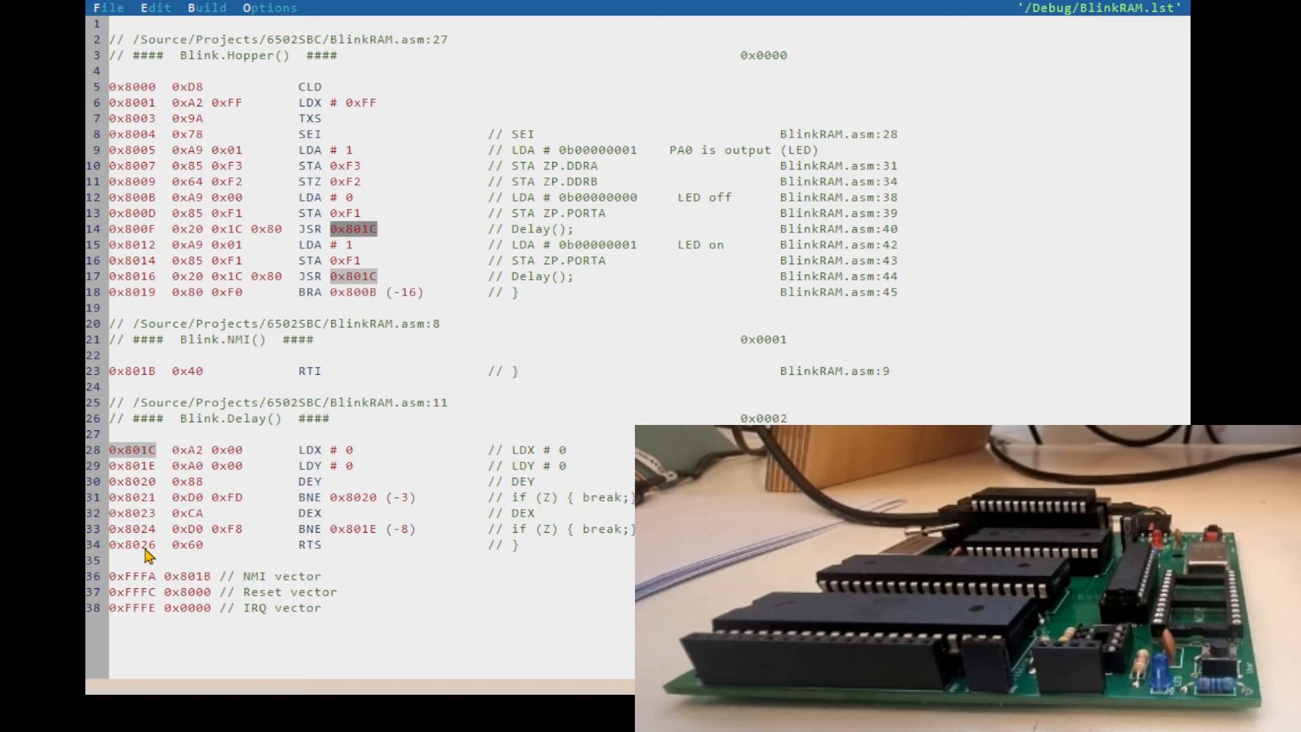
pyautogui.moveTo(312, 555)
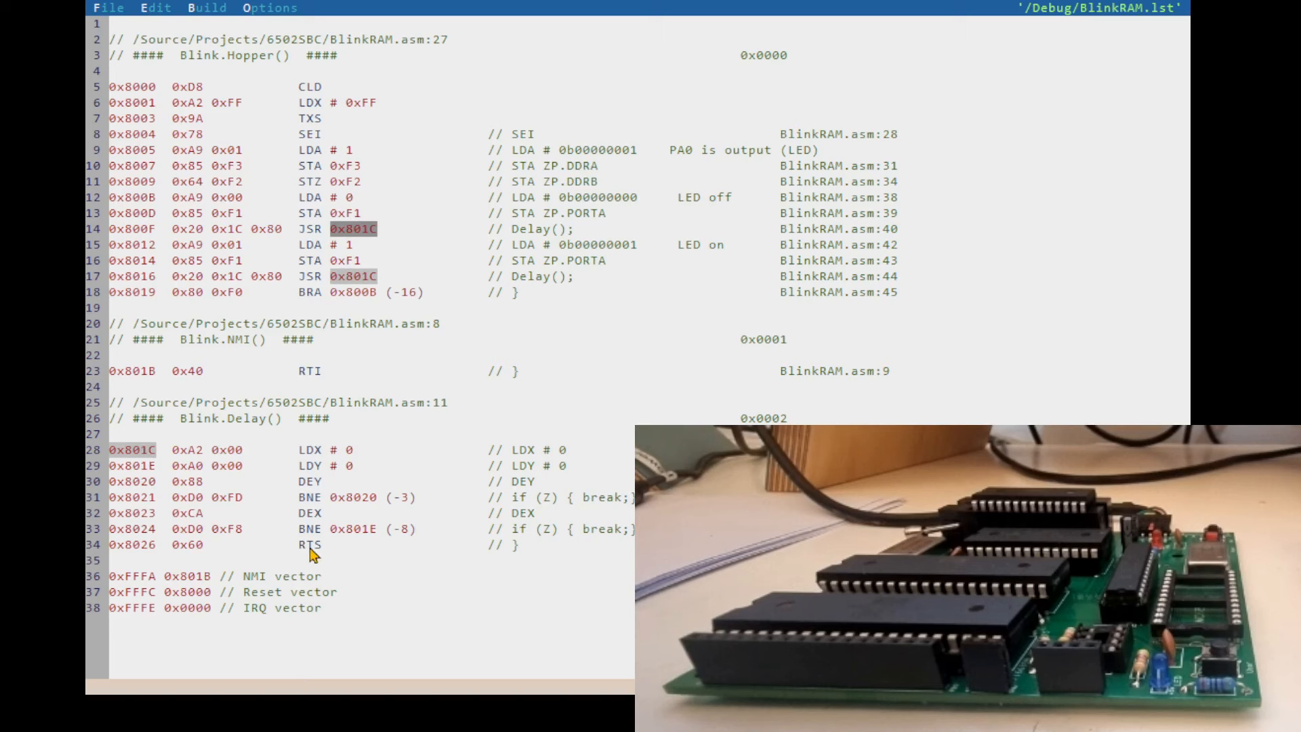
pyautogui.moveTo(246, 348)
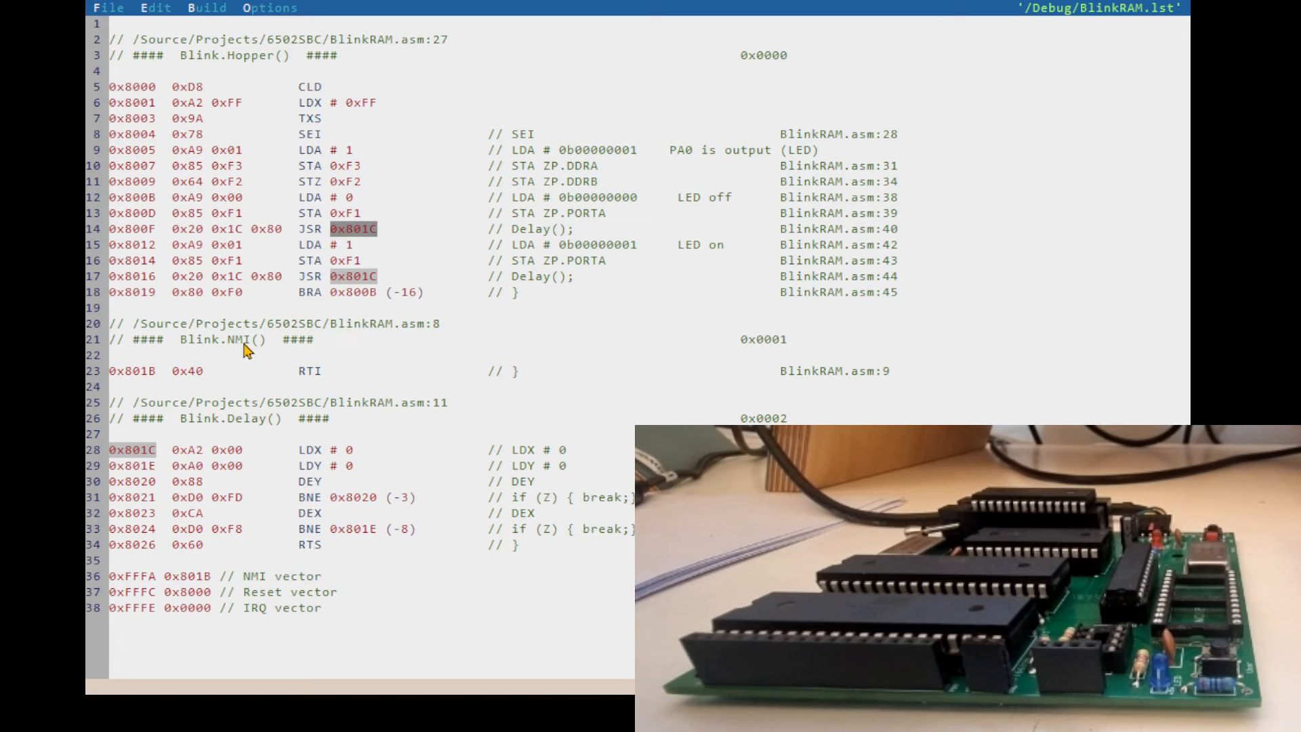